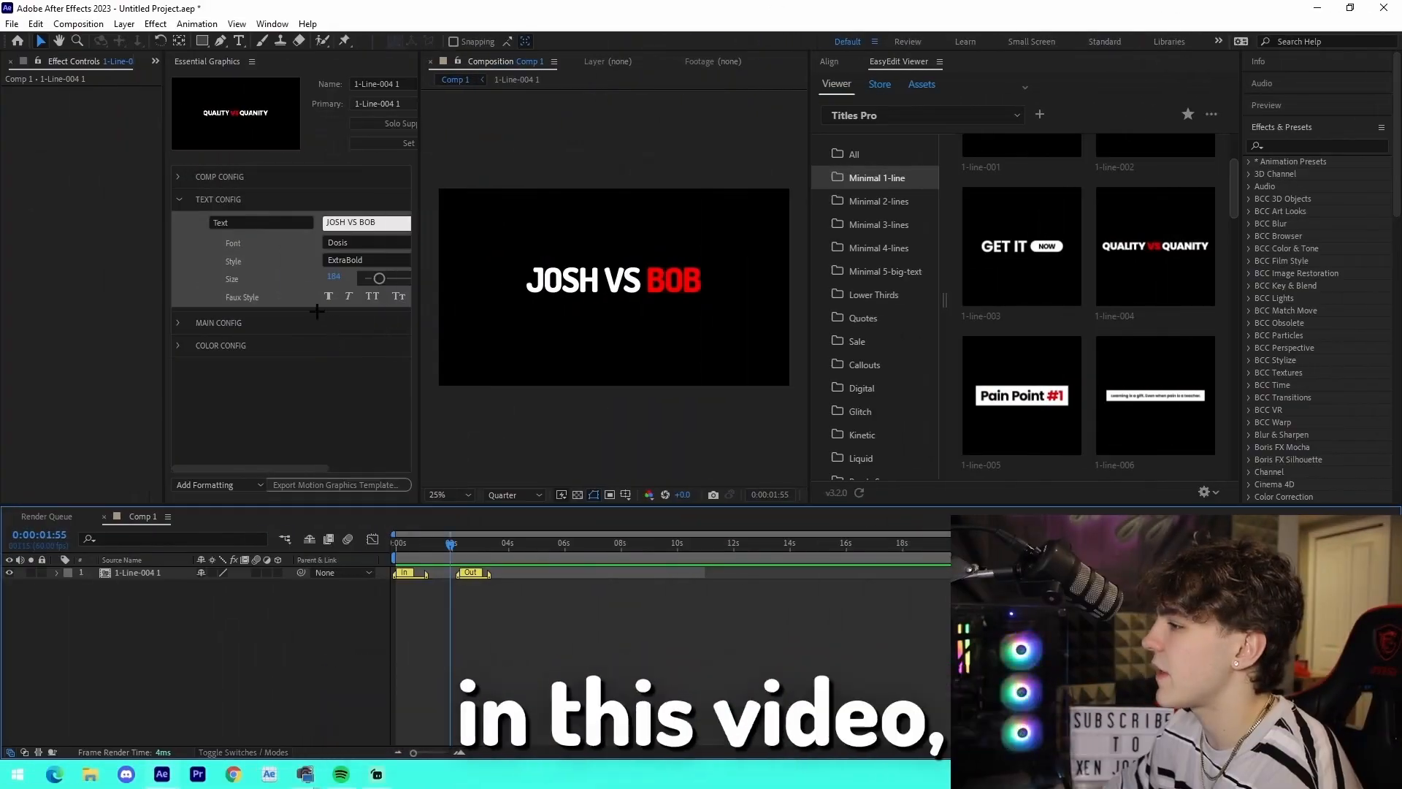
# - Start over with an empty After Effects project, no composition or title layer
pyautogui.click(218, 198)
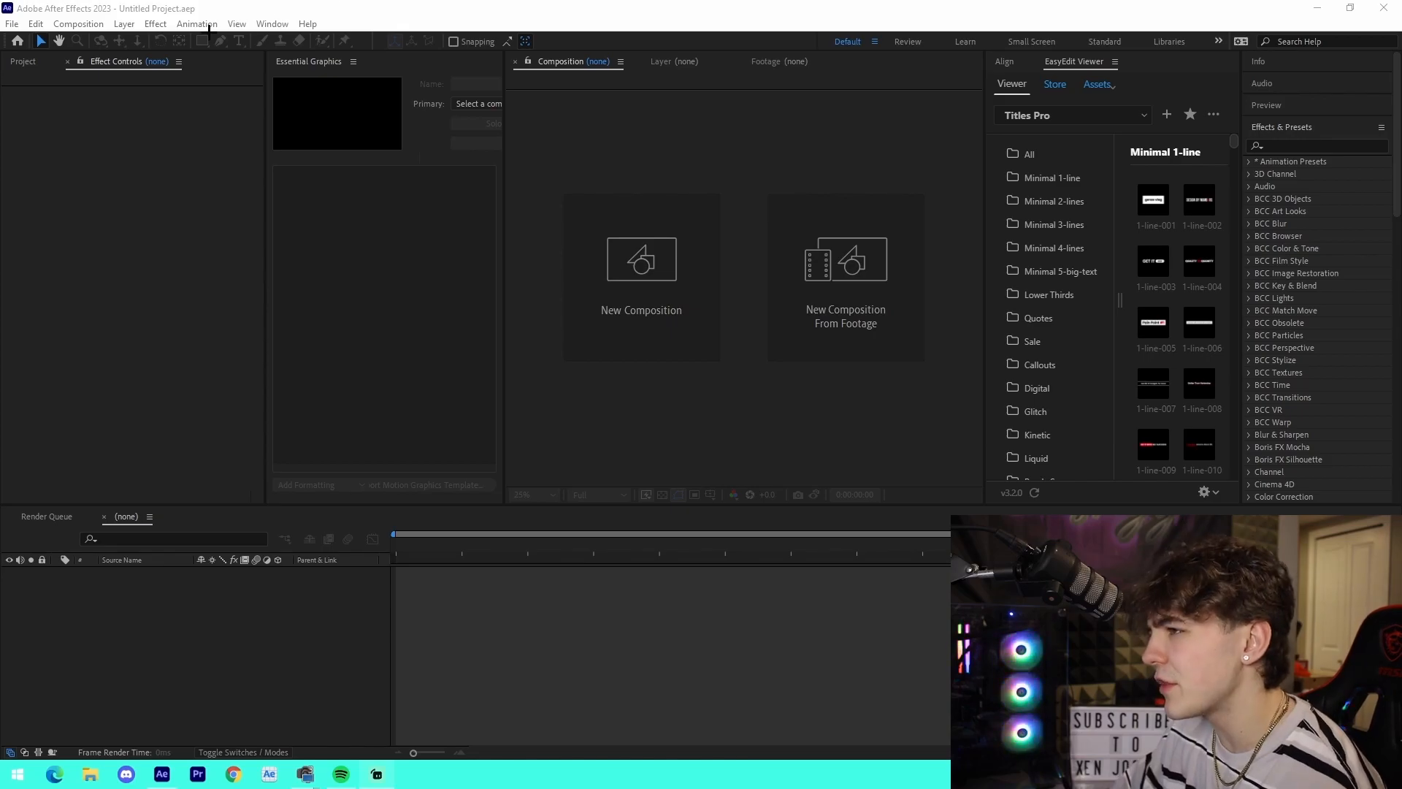
pyautogui.click(273, 23)
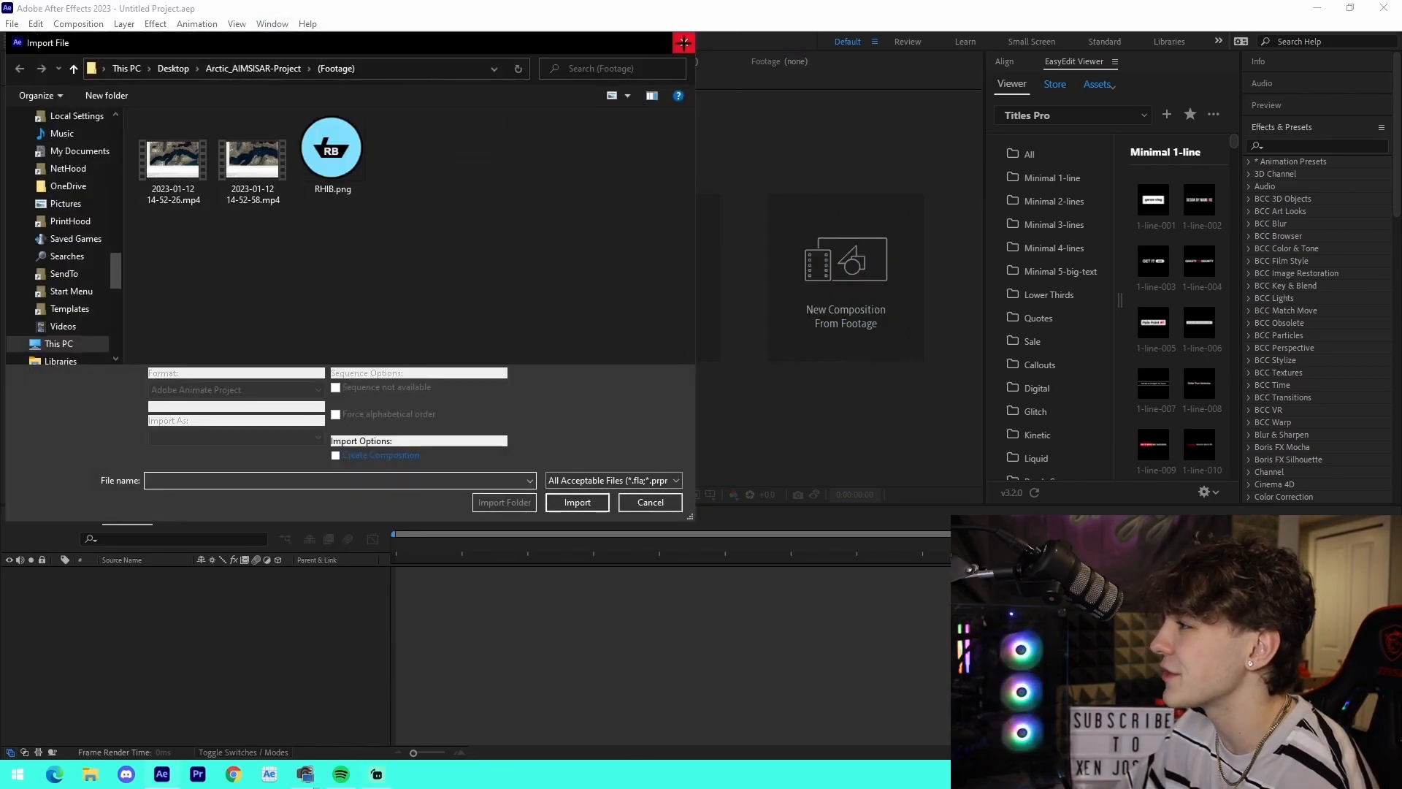
pyautogui.click(650, 500)
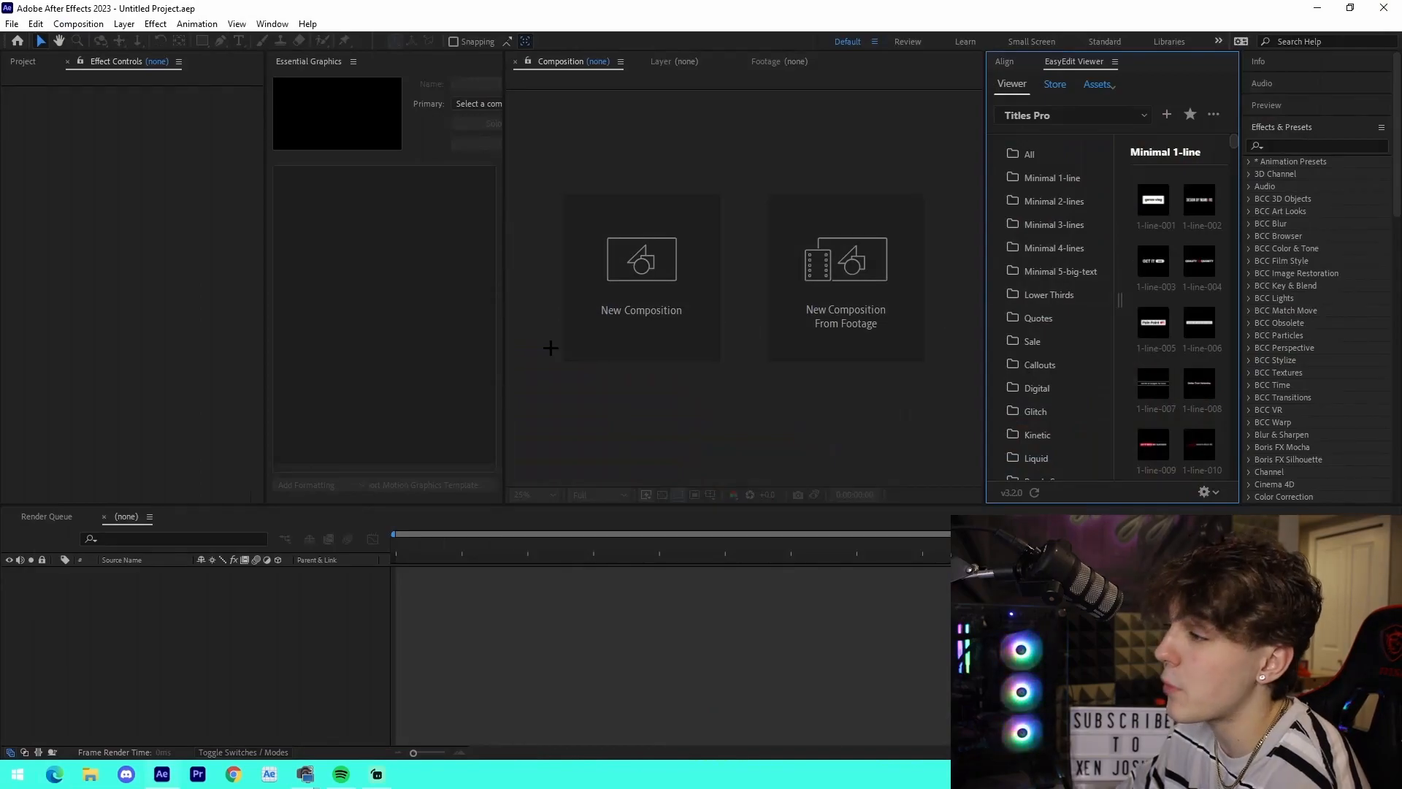
pyautogui.moveTo(945, 349)
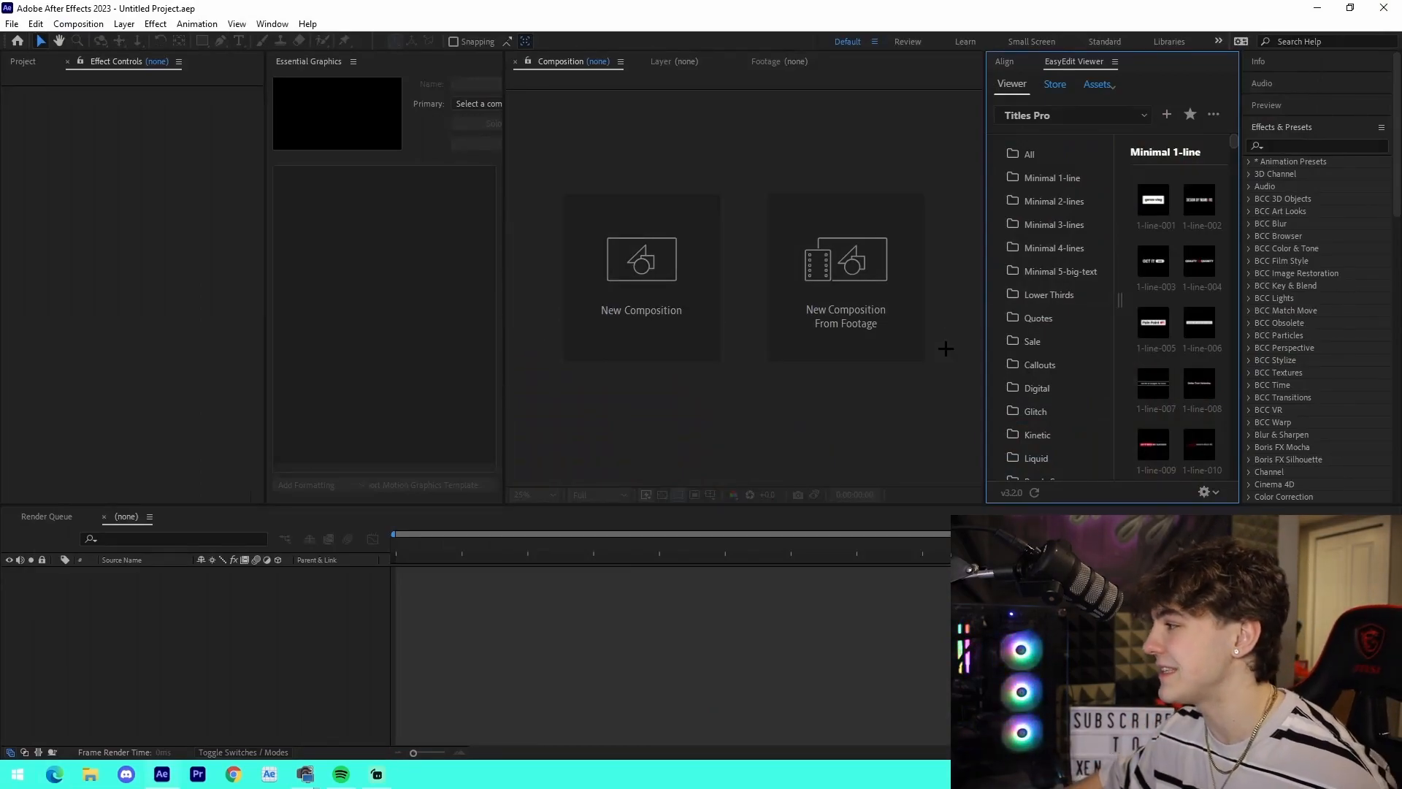
pyautogui.moveTo(610, 166)
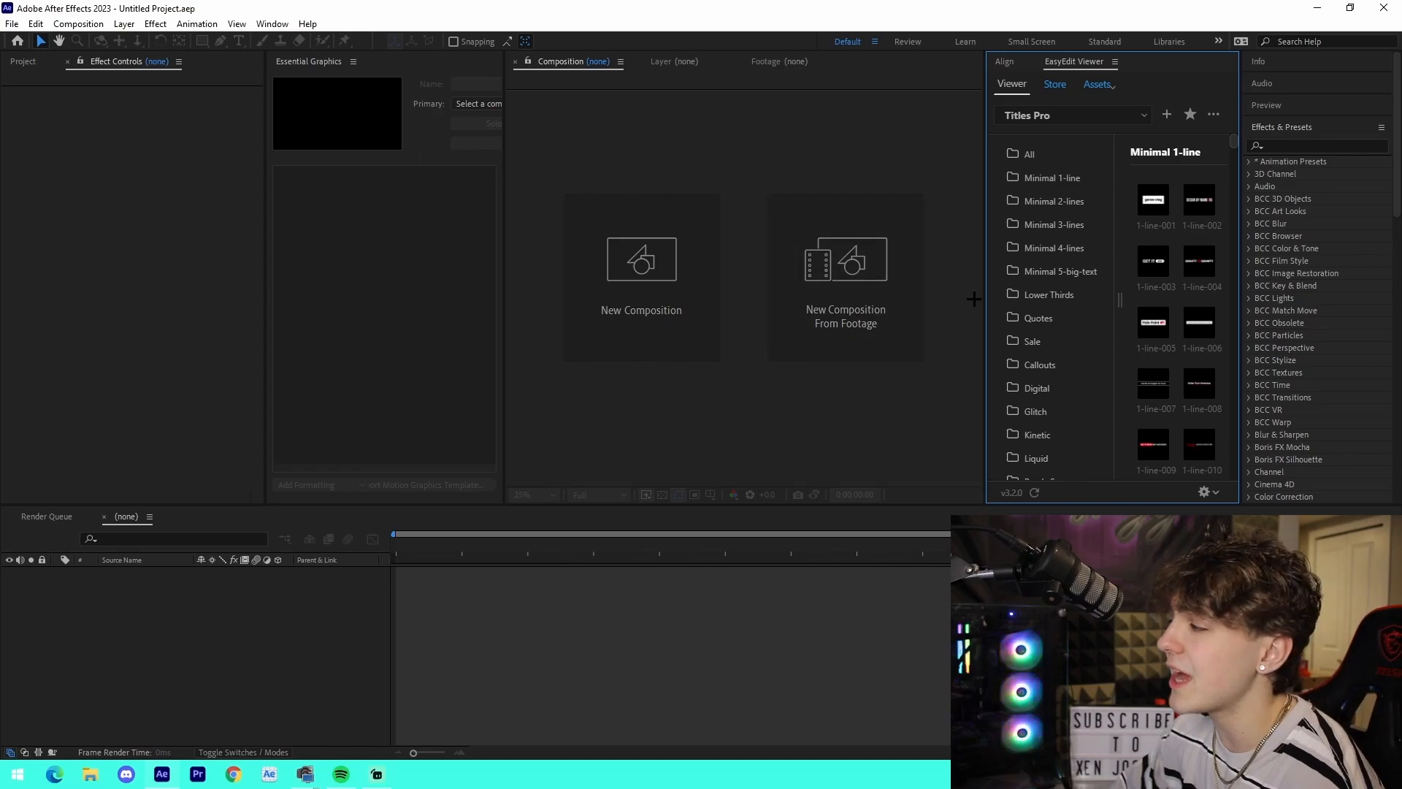
pyautogui.moveTo(622, 294)
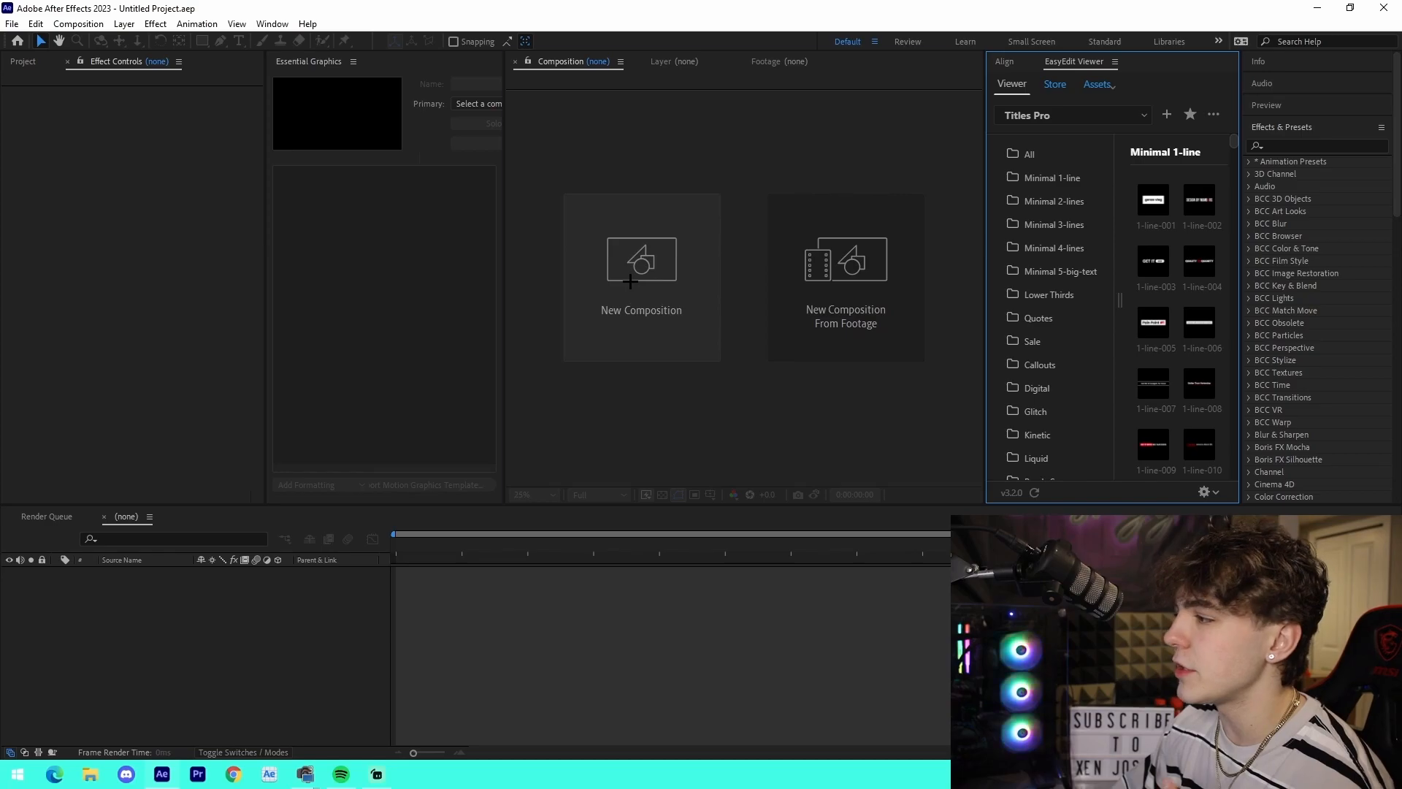
# - Create empty Comp 1, then browse Minimal 1-line, 2-lines, 5-big-text and Sale titles
pyautogui.click(640, 268)
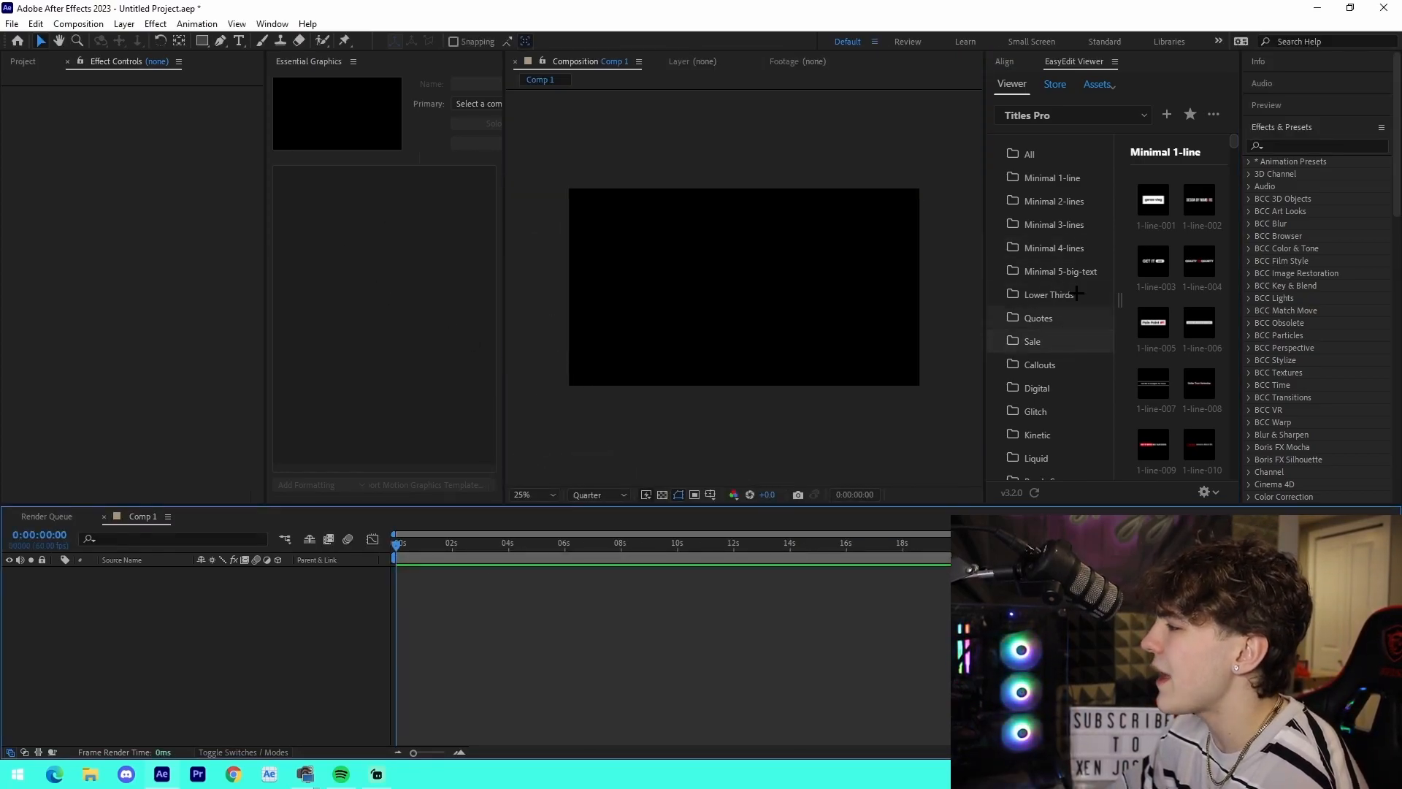
pyautogui.click(1028, 154)
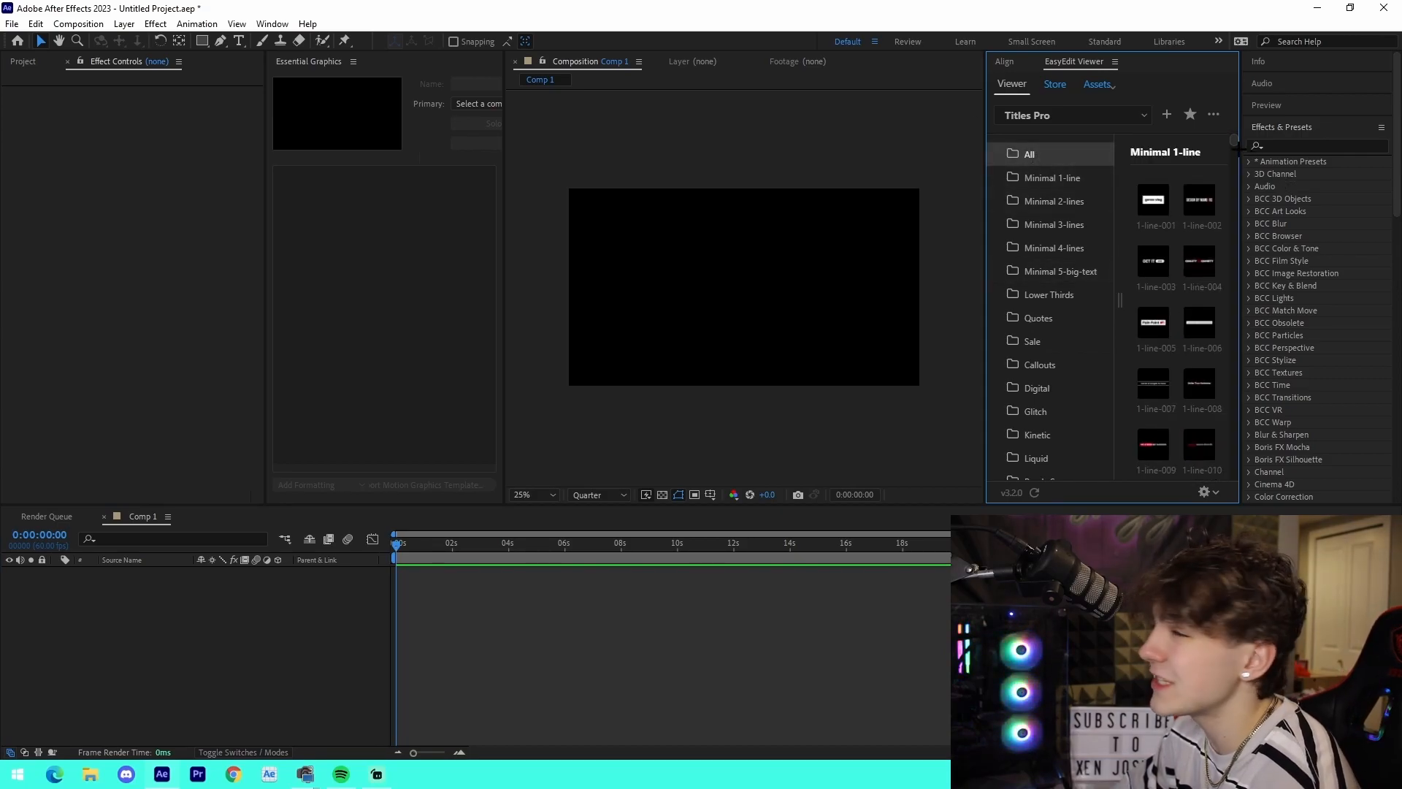
pyautogui.click(1053, 177)
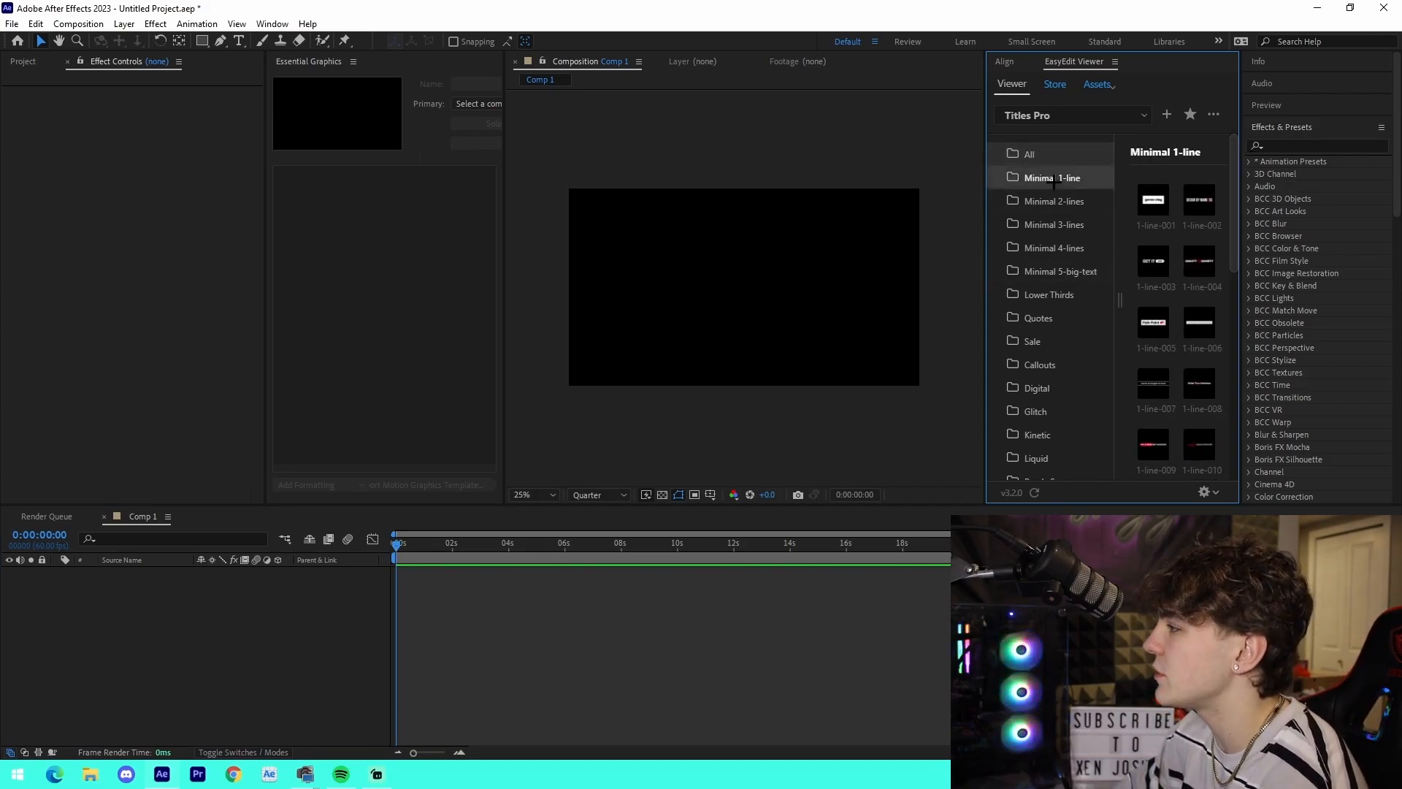
pyautogui.click(1053, 200)
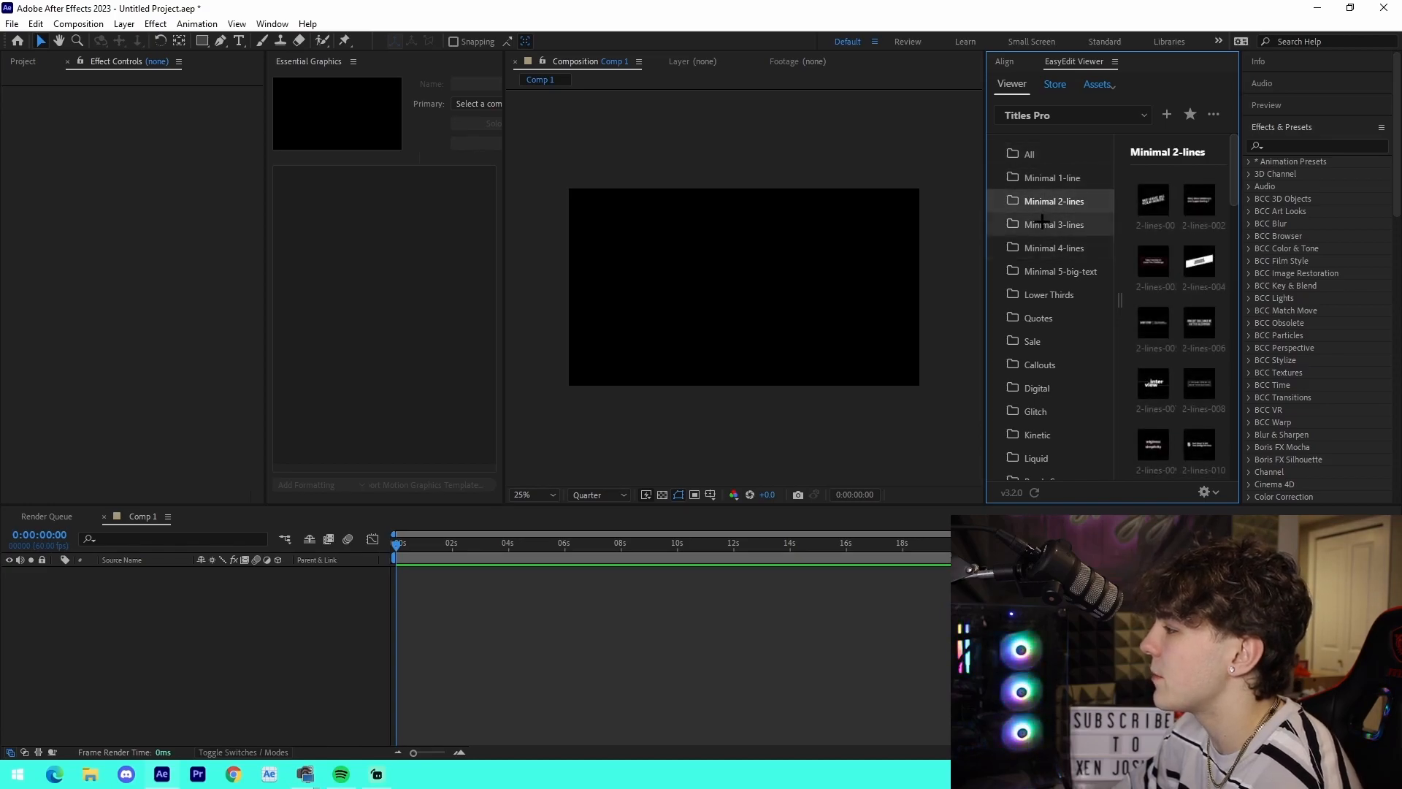
pyautogui.click(1060, 272)
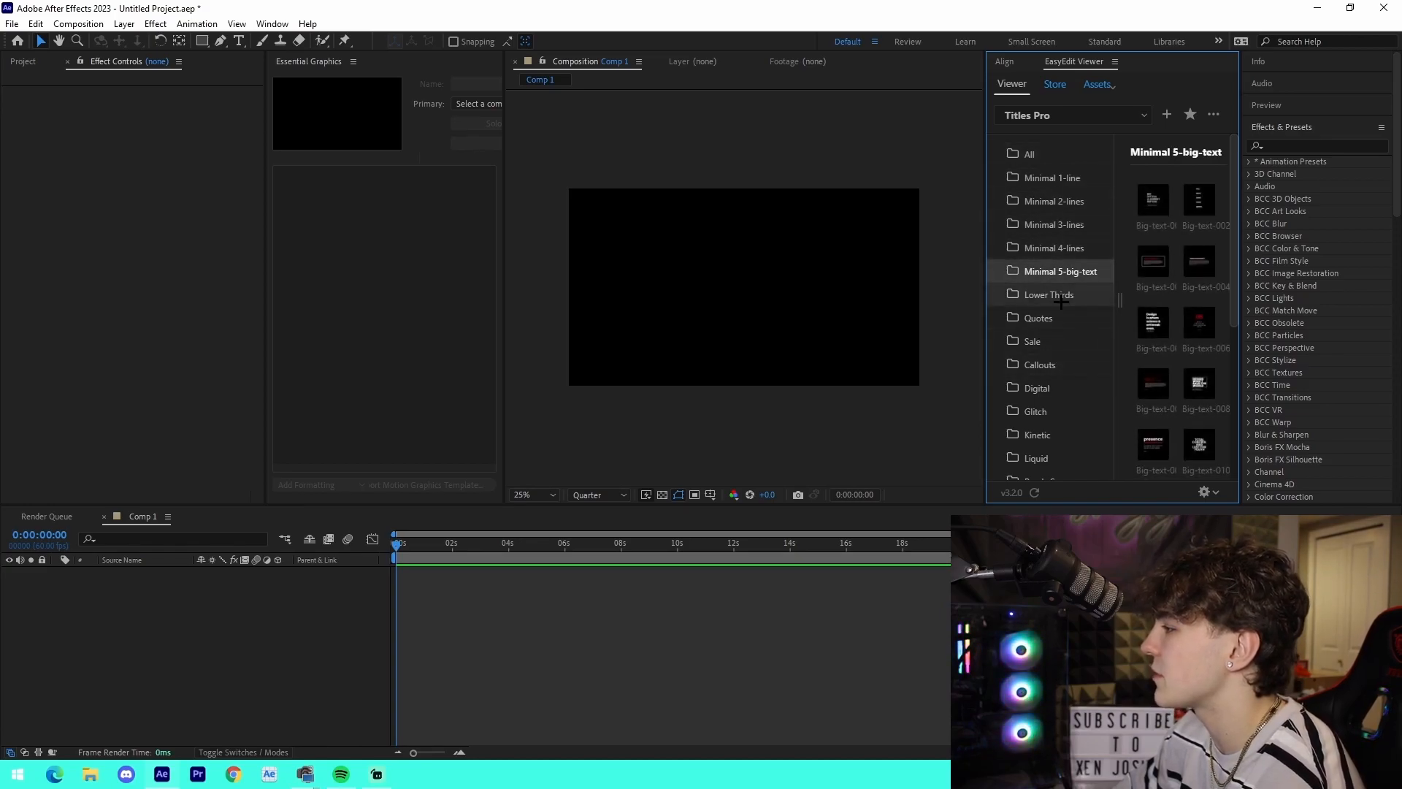
pyautogui.click(1033, 340)
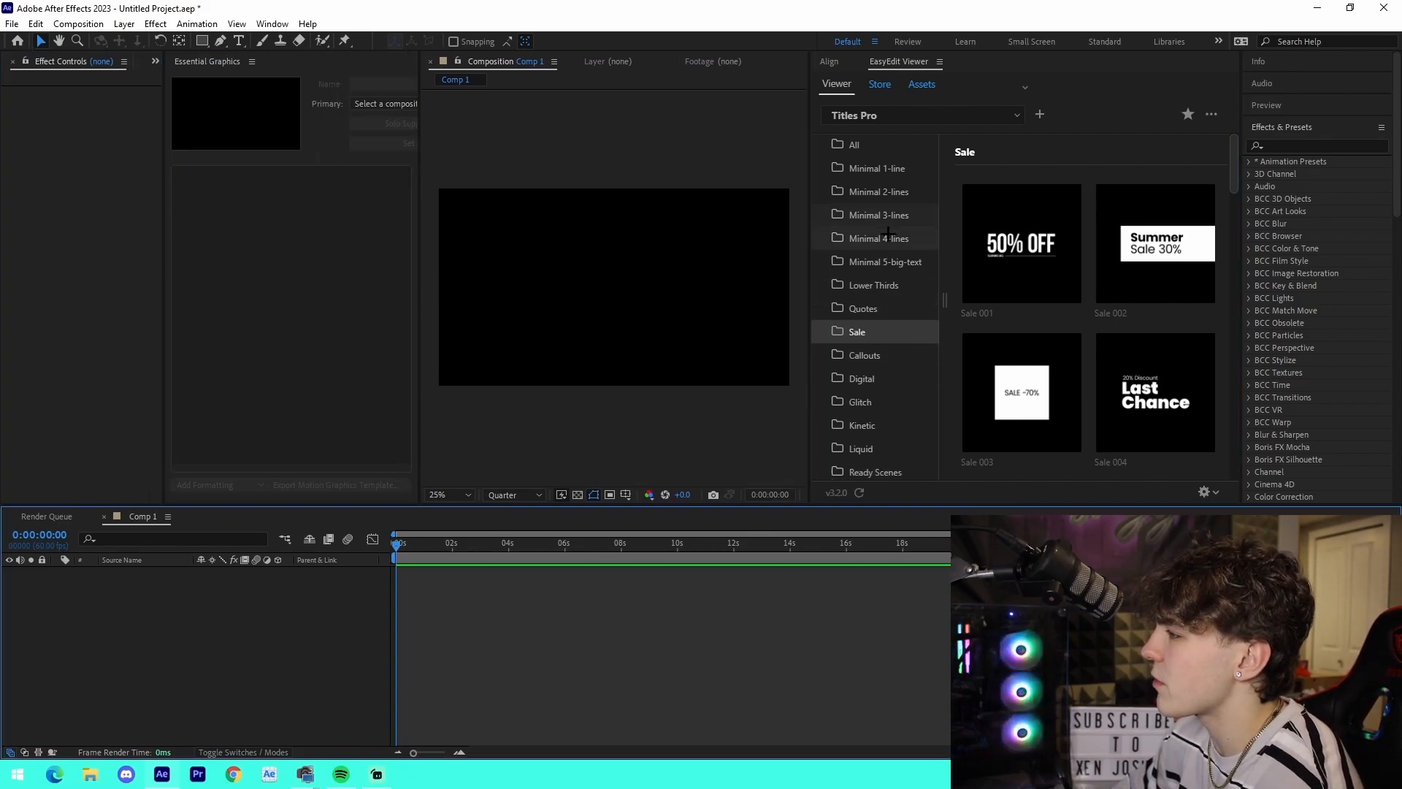
# - Add the Minimal 1-line QUALITY VS QUANITY (1-Line-004) title to Comp 1
pyautogui.click(876, 177)
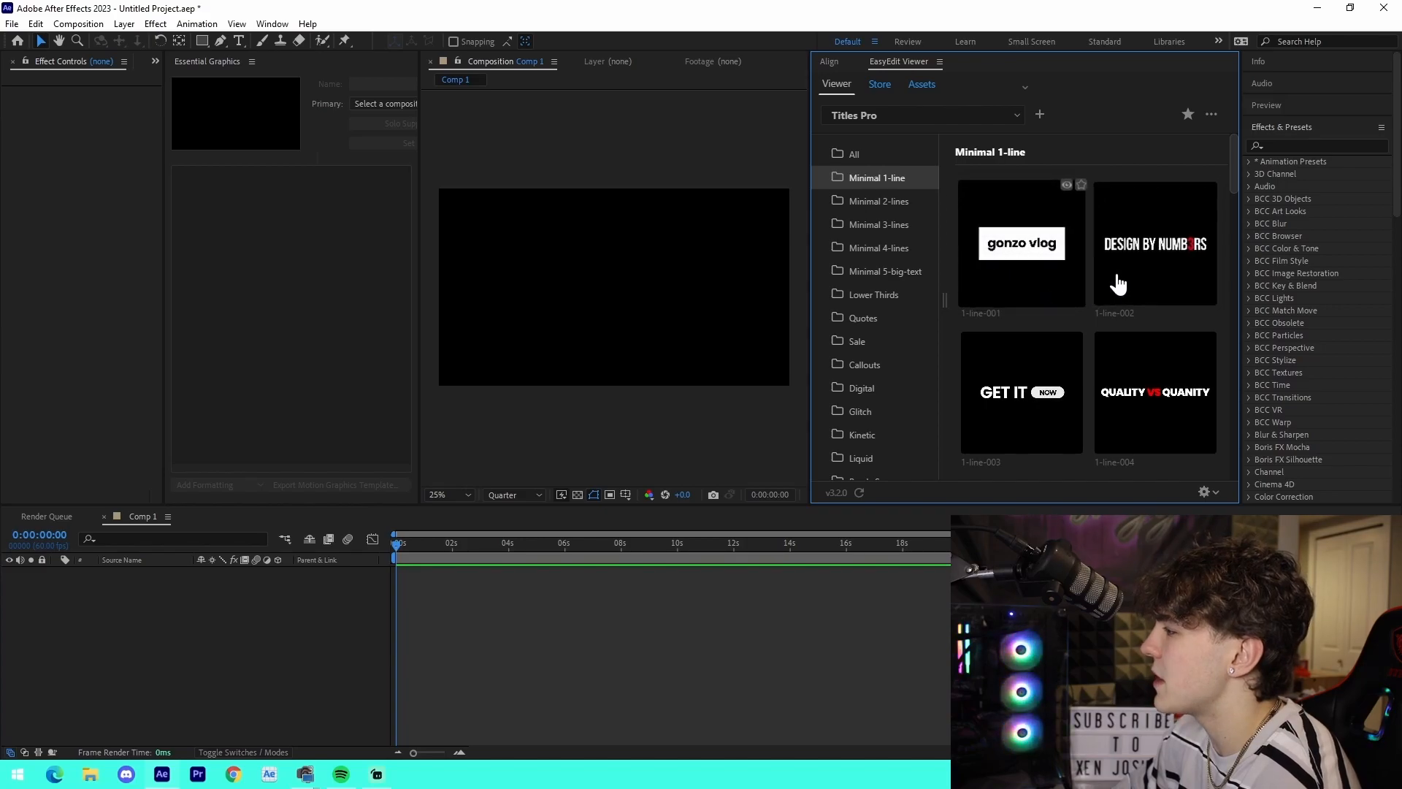
pyautogui.moveTo(1116, 397)
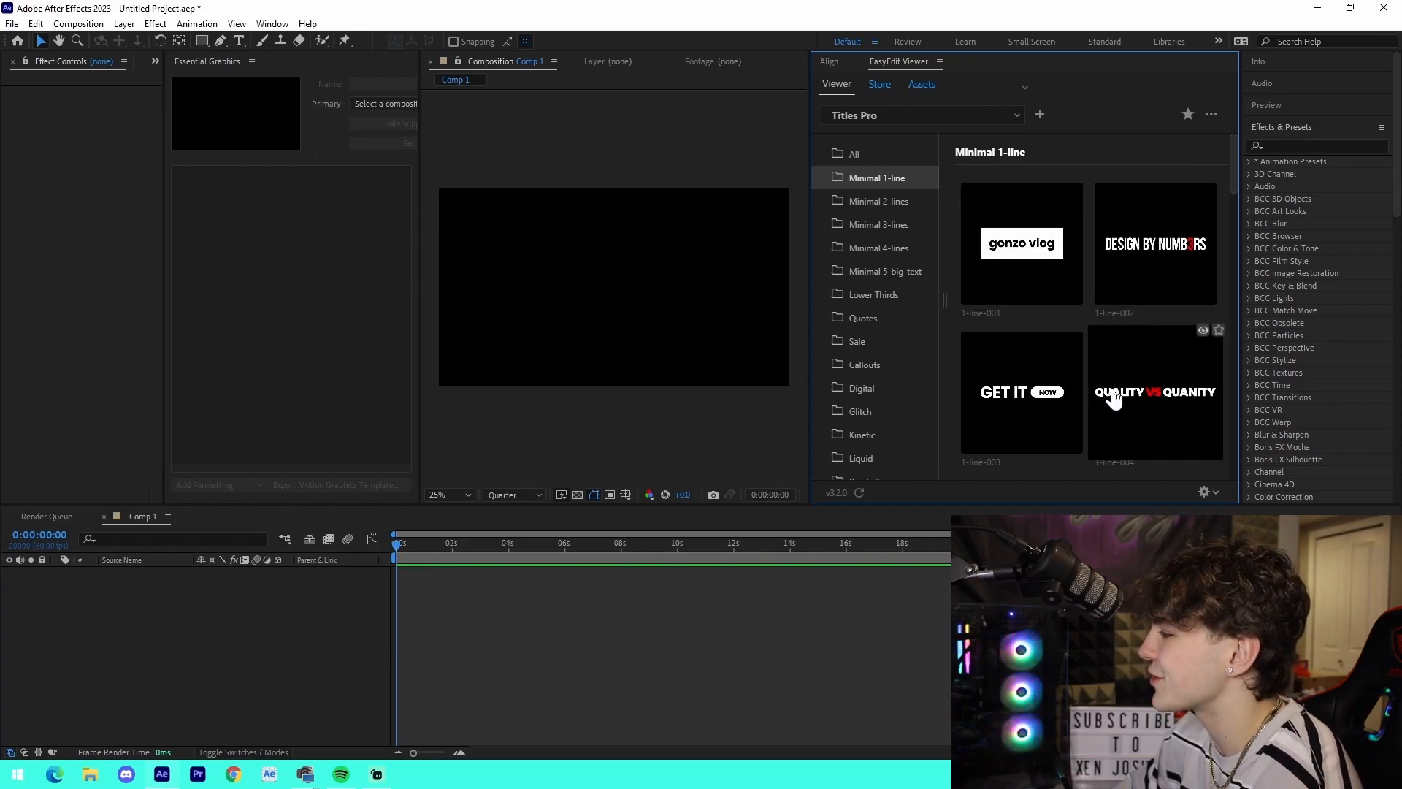
pyautogui.scroll(-3)
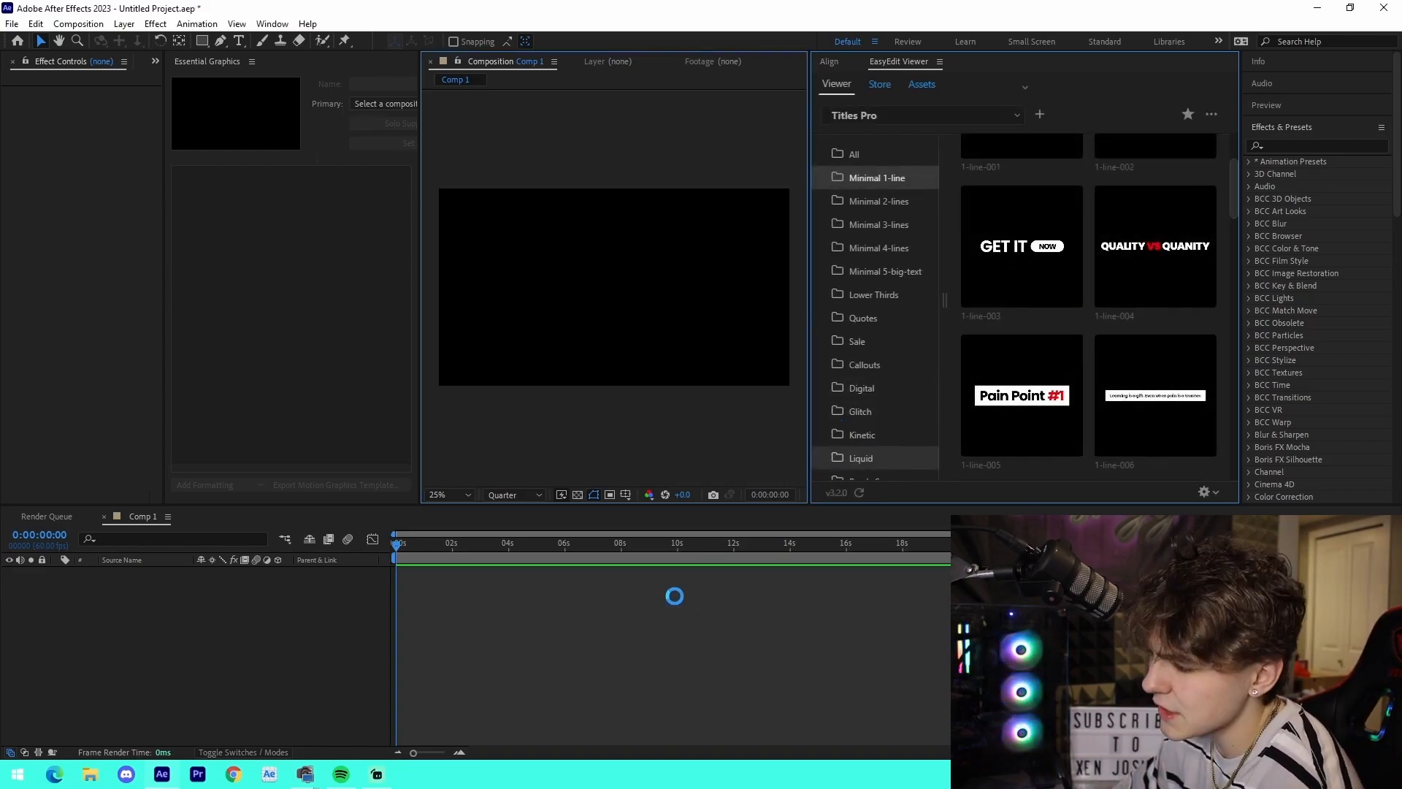
pyautogui.doubleClick(1154, 246)
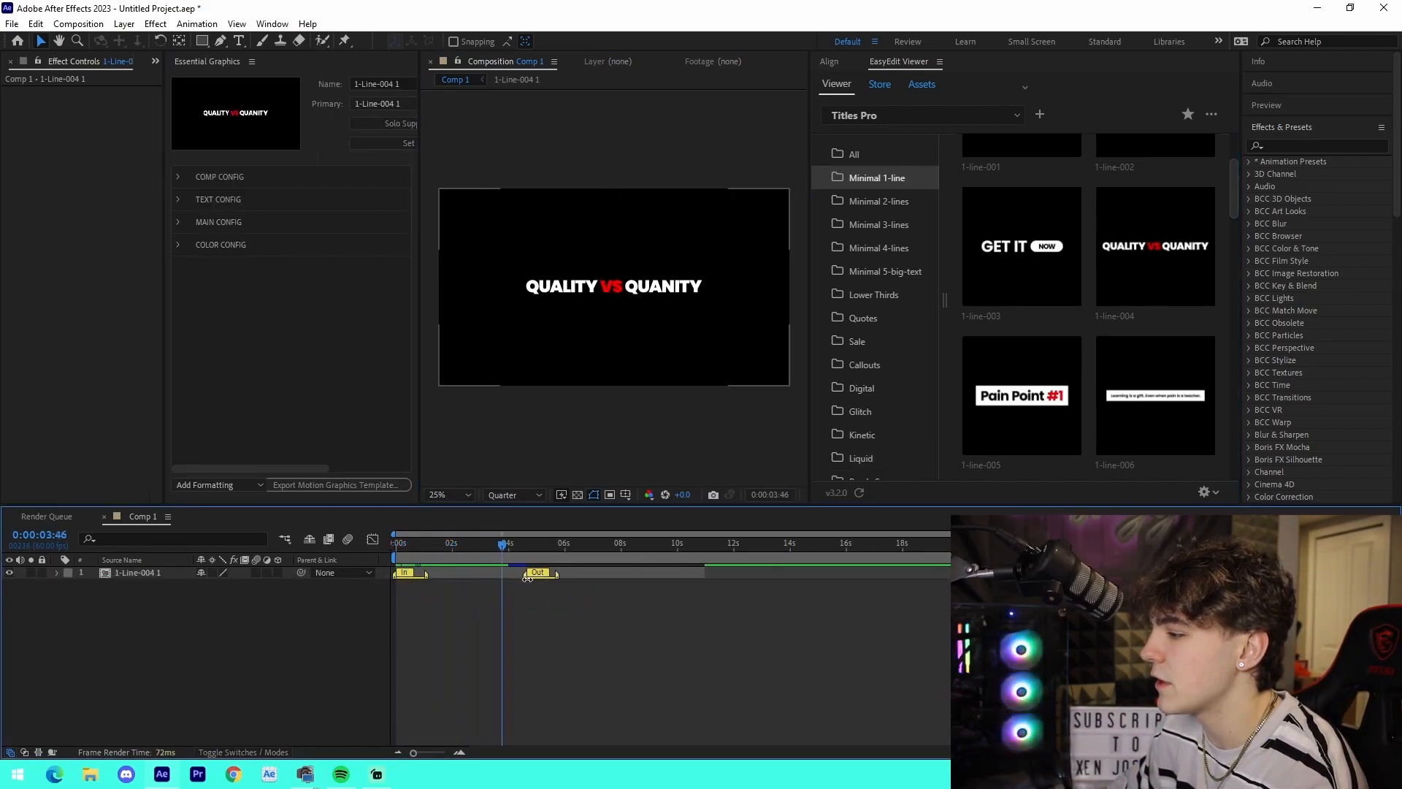
# - Scrub the timeline back and forth to preview the title's intro animation
pyautogui.moveTo(506, 556); pyautogui.dragTo(568, 556)
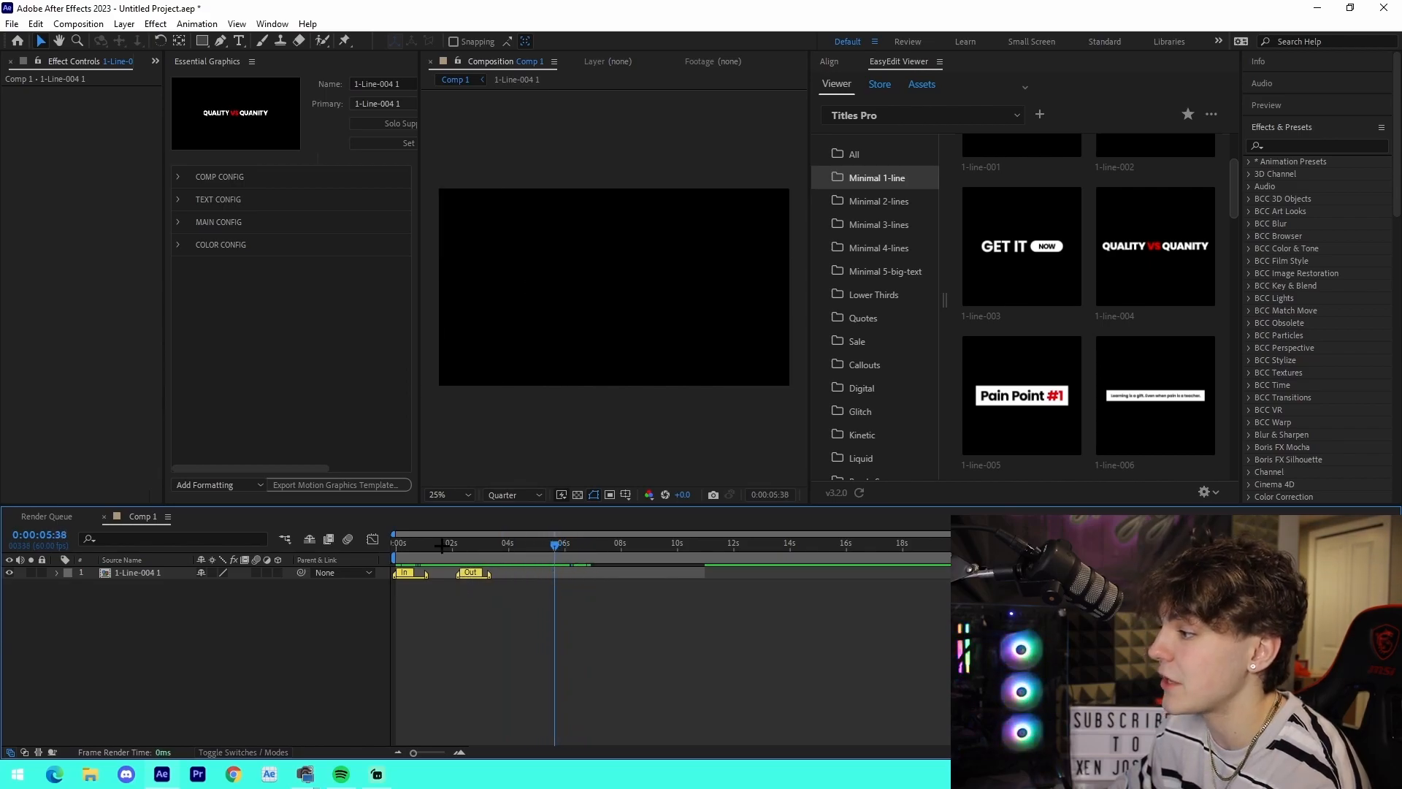
pyautogui.moveTo(555, 543); pyautogui.dragTo(486, 543)
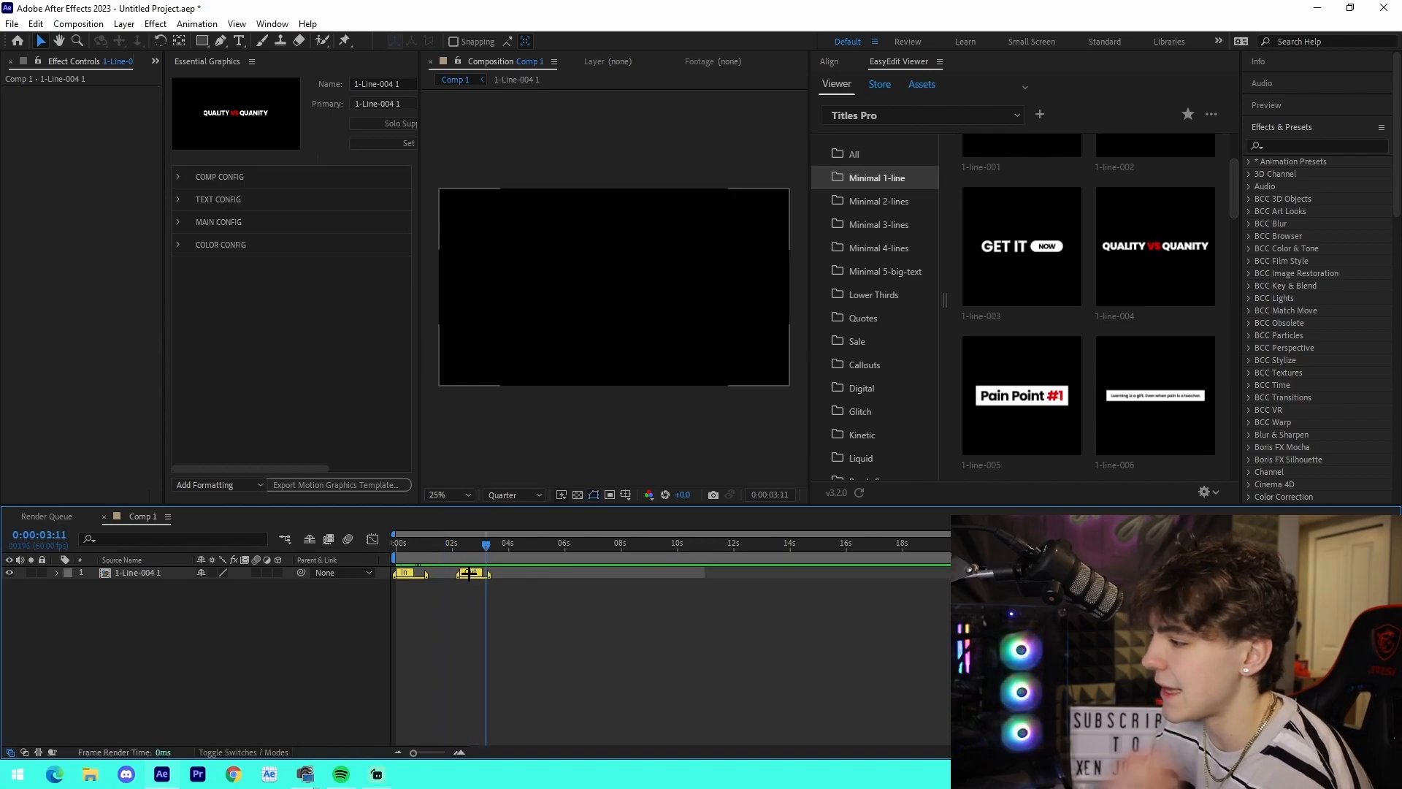
pyautogui.click(448, 543)
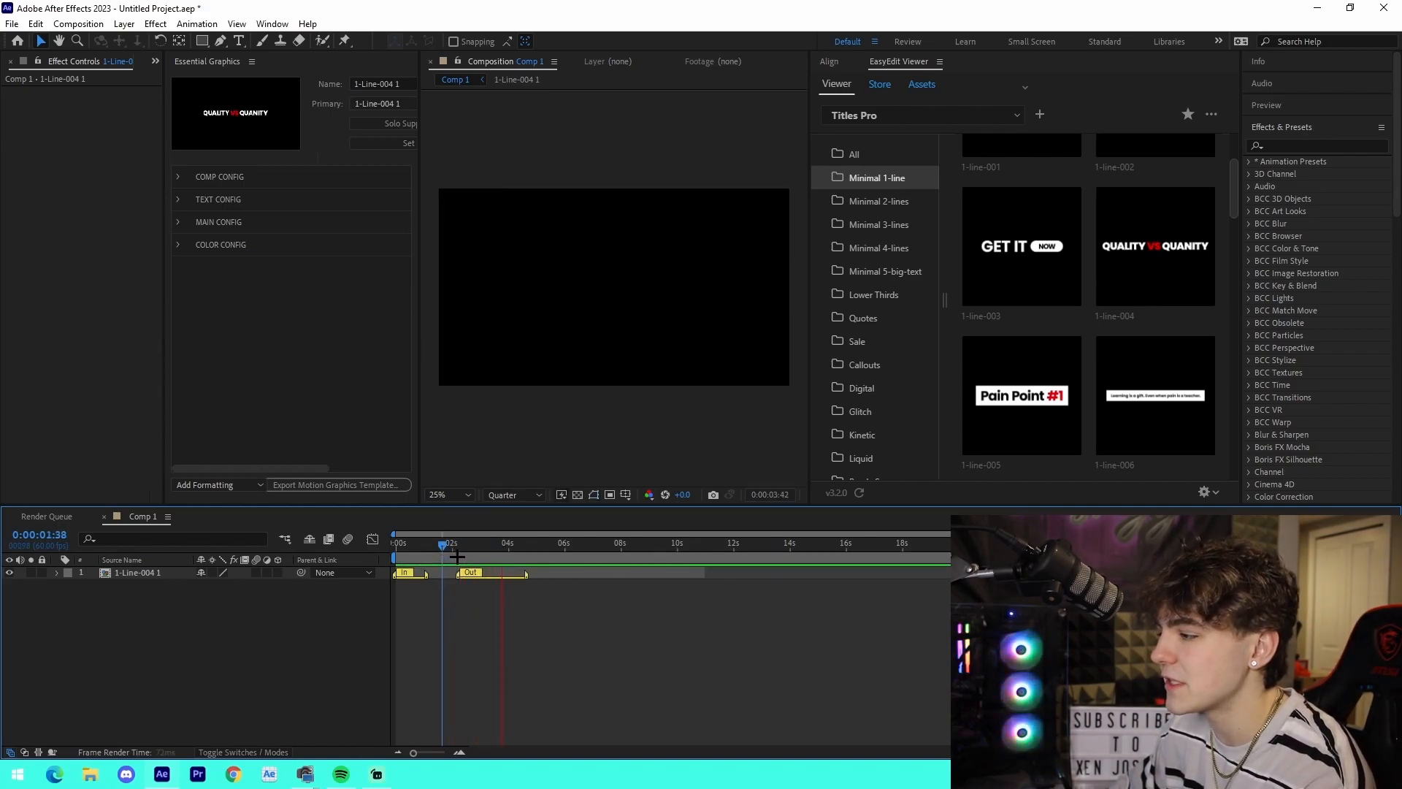
pyautogui.moveTo(441, 543); pyautogui.dragTo(455, 543)
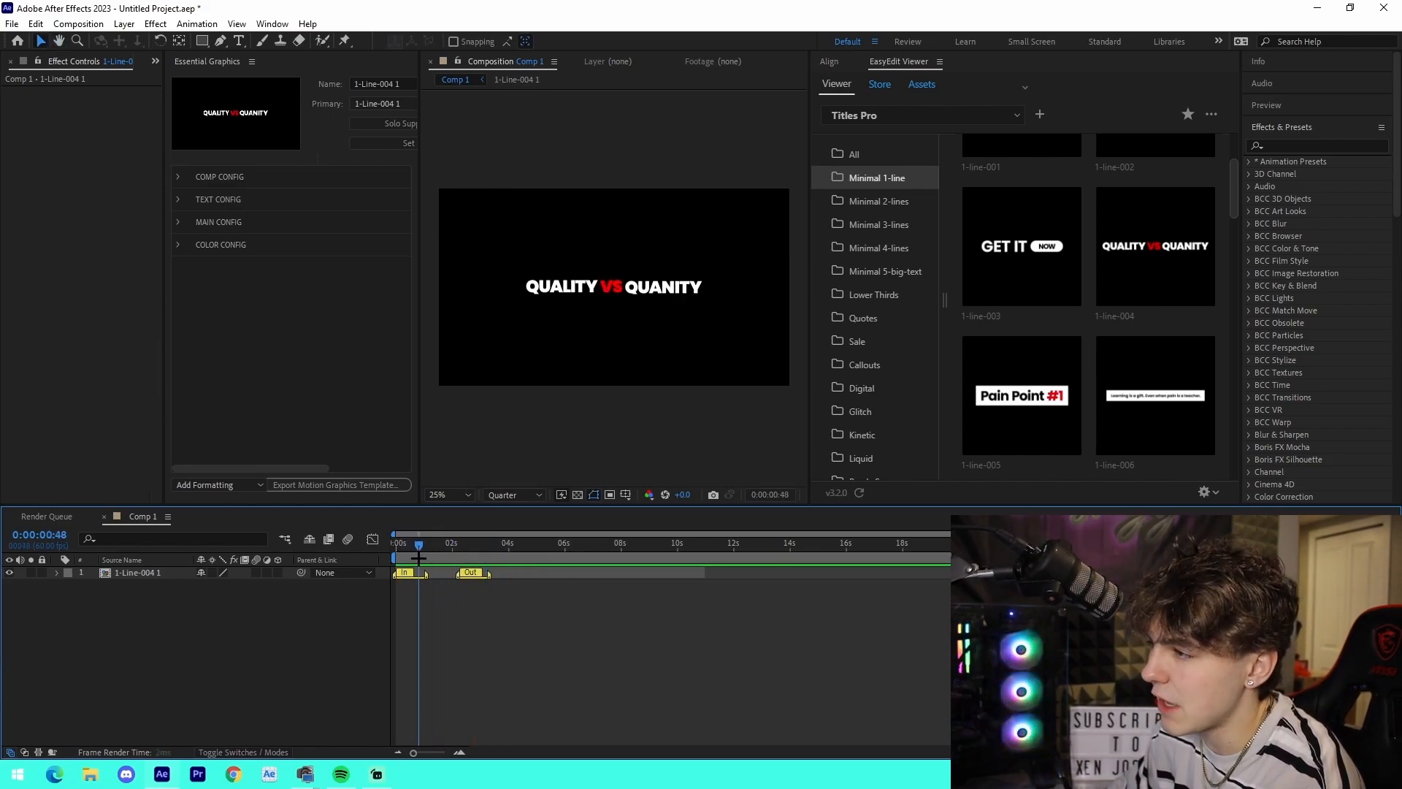
# - Edit the title text in Essential Graphics so it reads JOSH VS BOB
pyautogui.click(218, 198)
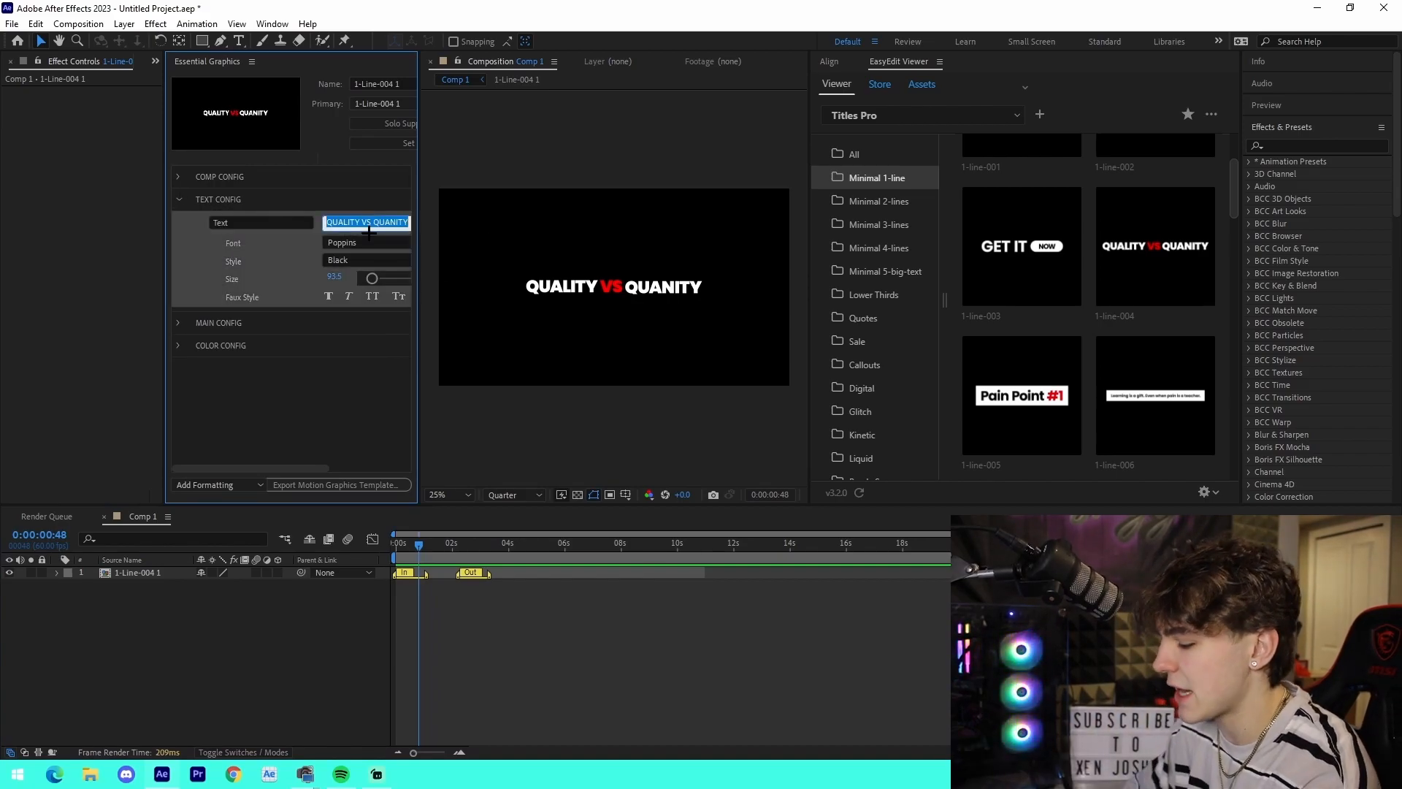
pyautogui.write('JOSH VS JOSH')
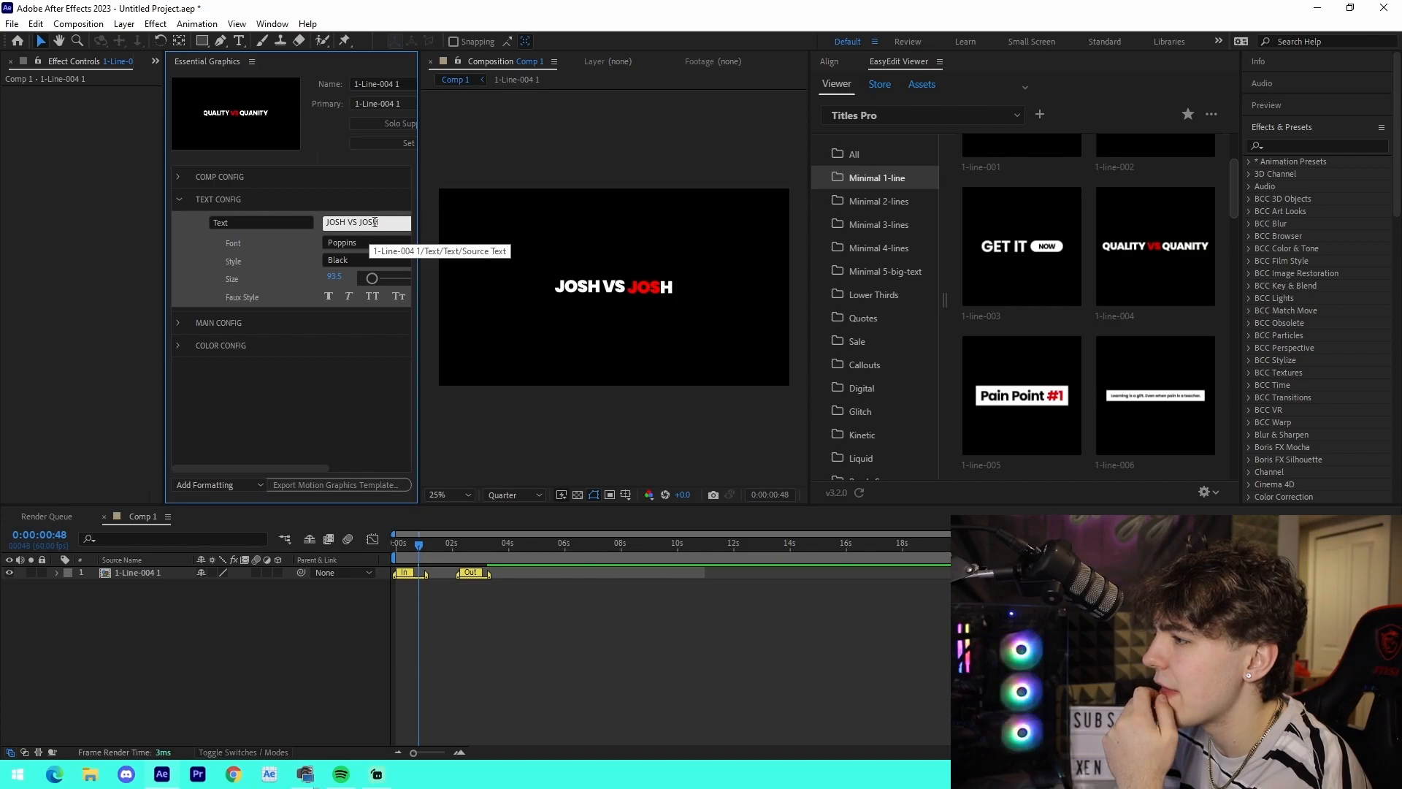
pyautogui.press('backspace')
pyautogui.write('BOB')
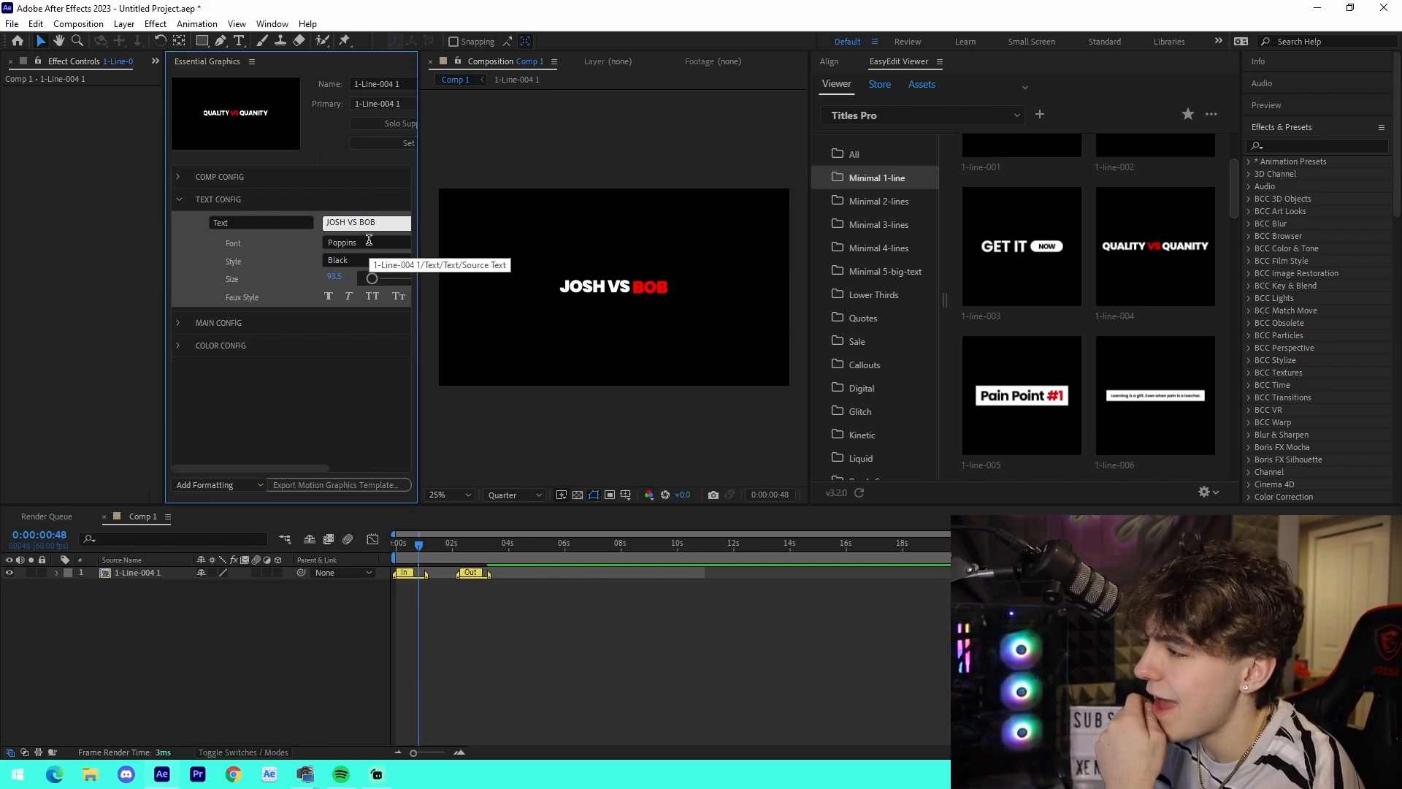
# - Filter the font list for Dosis and choose Dosis for the title
pyautogui.click(365, 242)
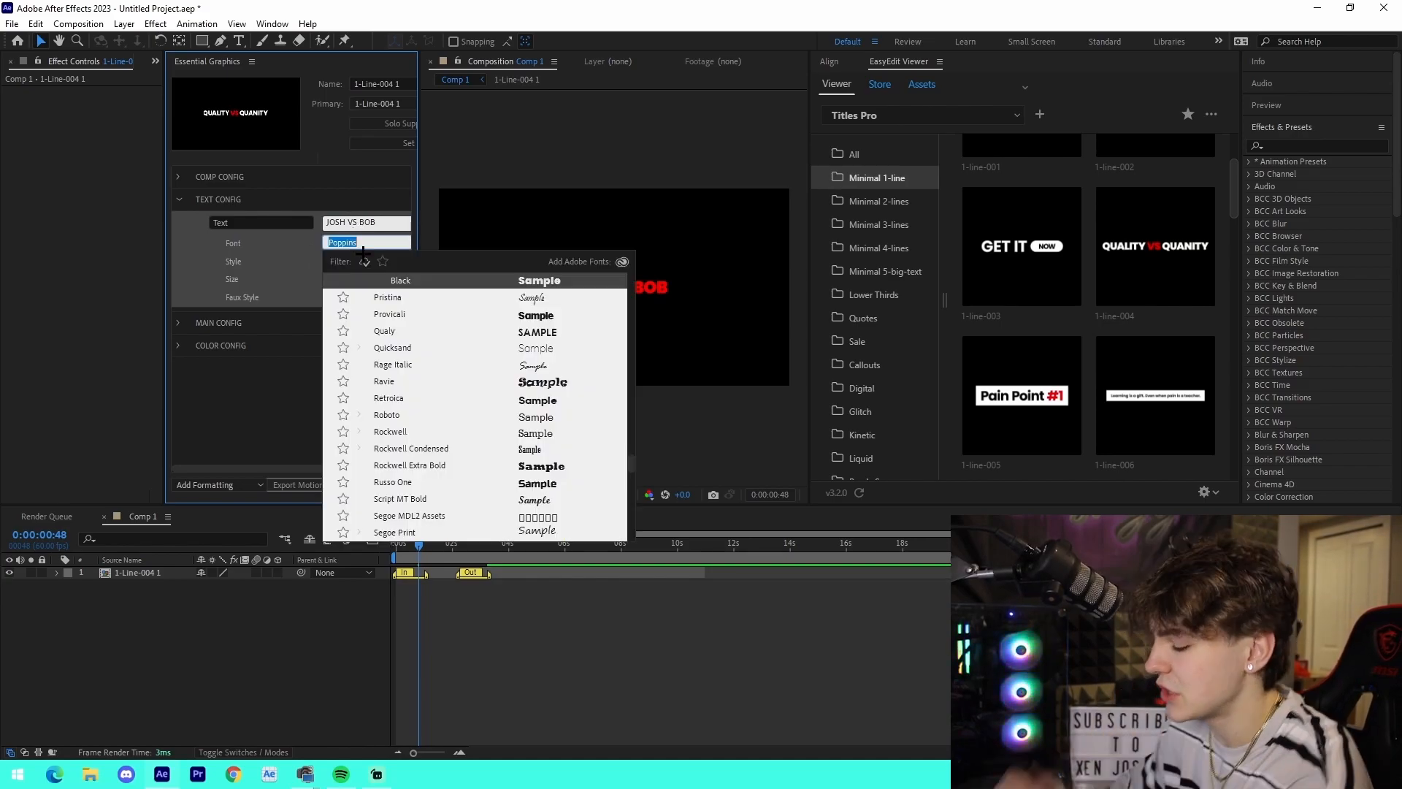
pyautogui.write('Dosis')
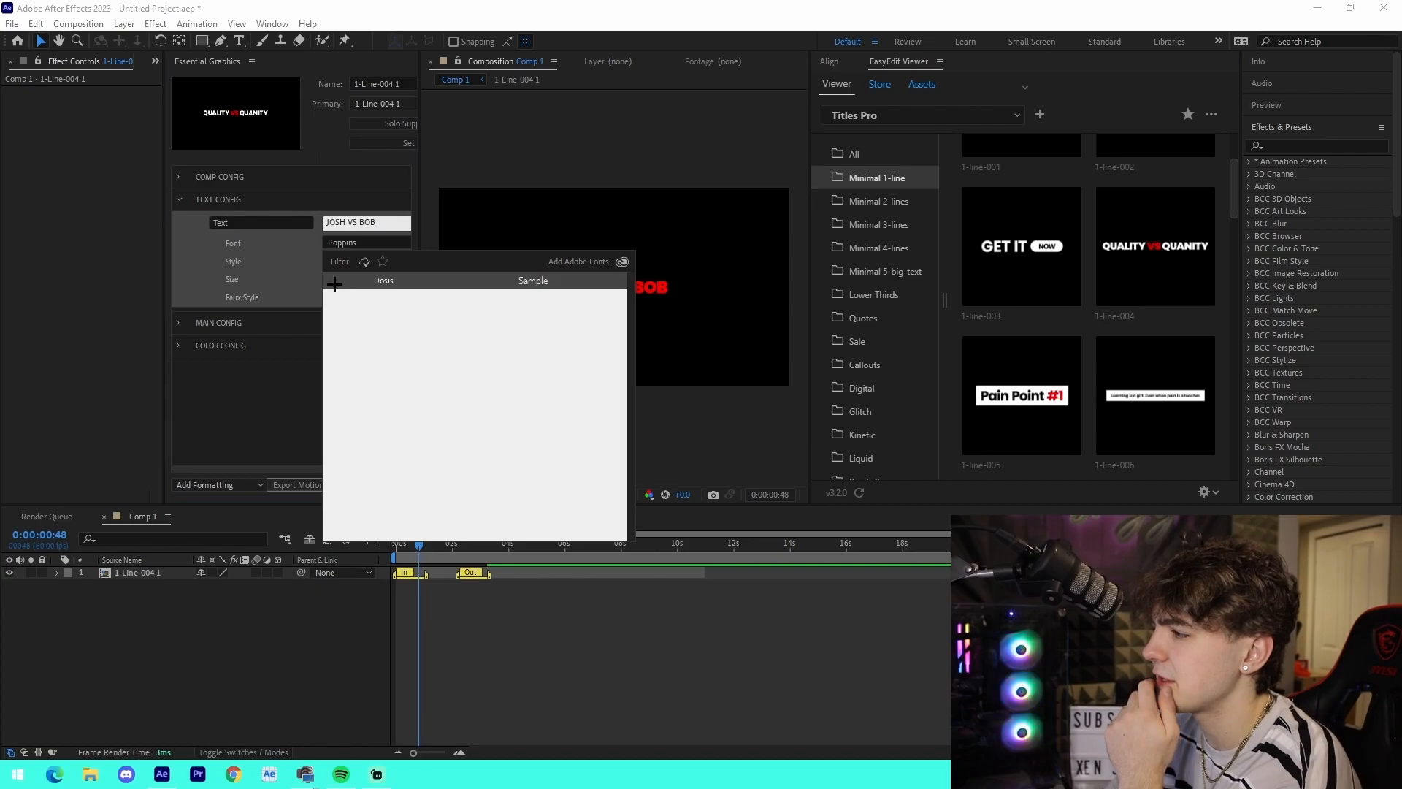
pyautogui.click(382, 280)
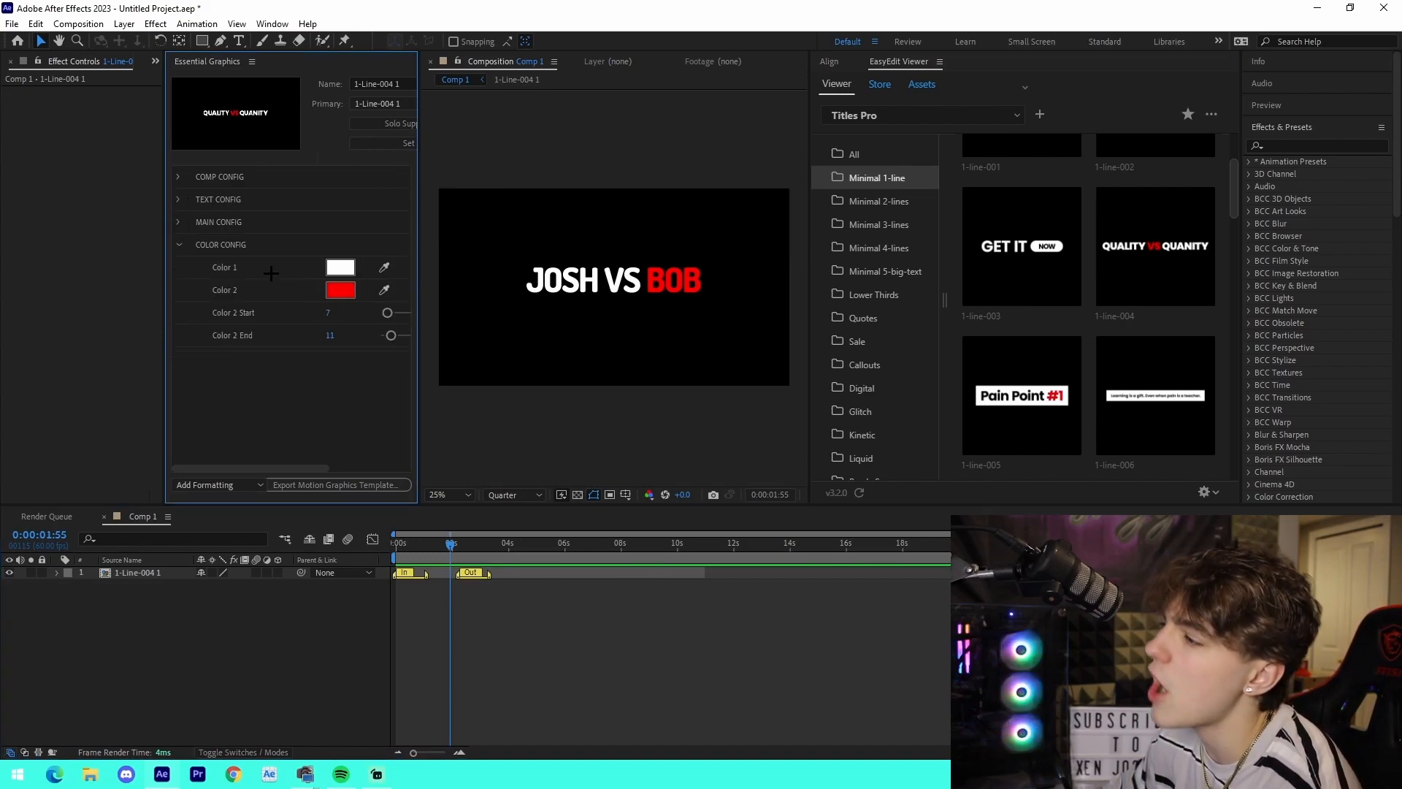
# - Bring up the red accent Color 2 picker for BOB, then dismiss it unchanged
pyautogui.click(341, 289)
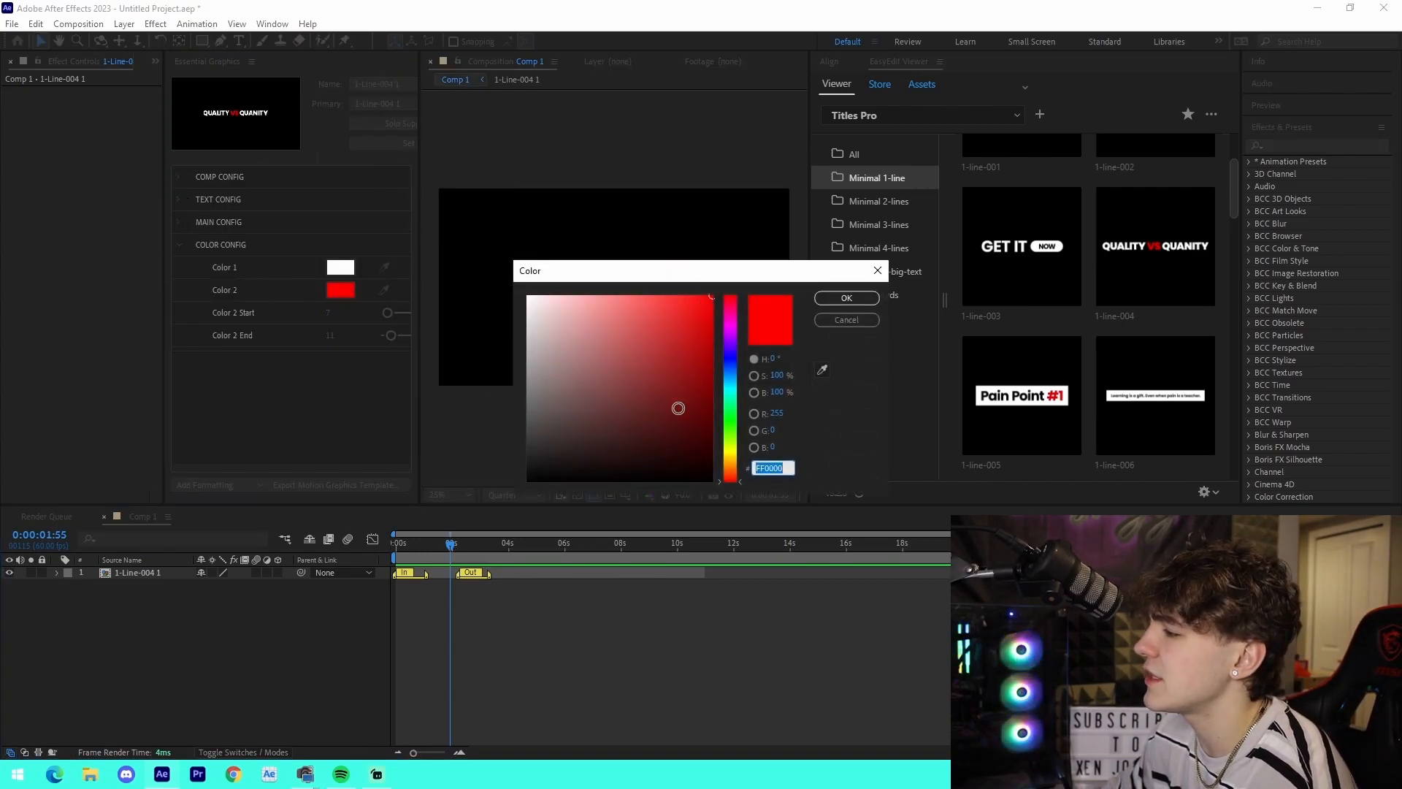
pyautogui.click(844, 298)
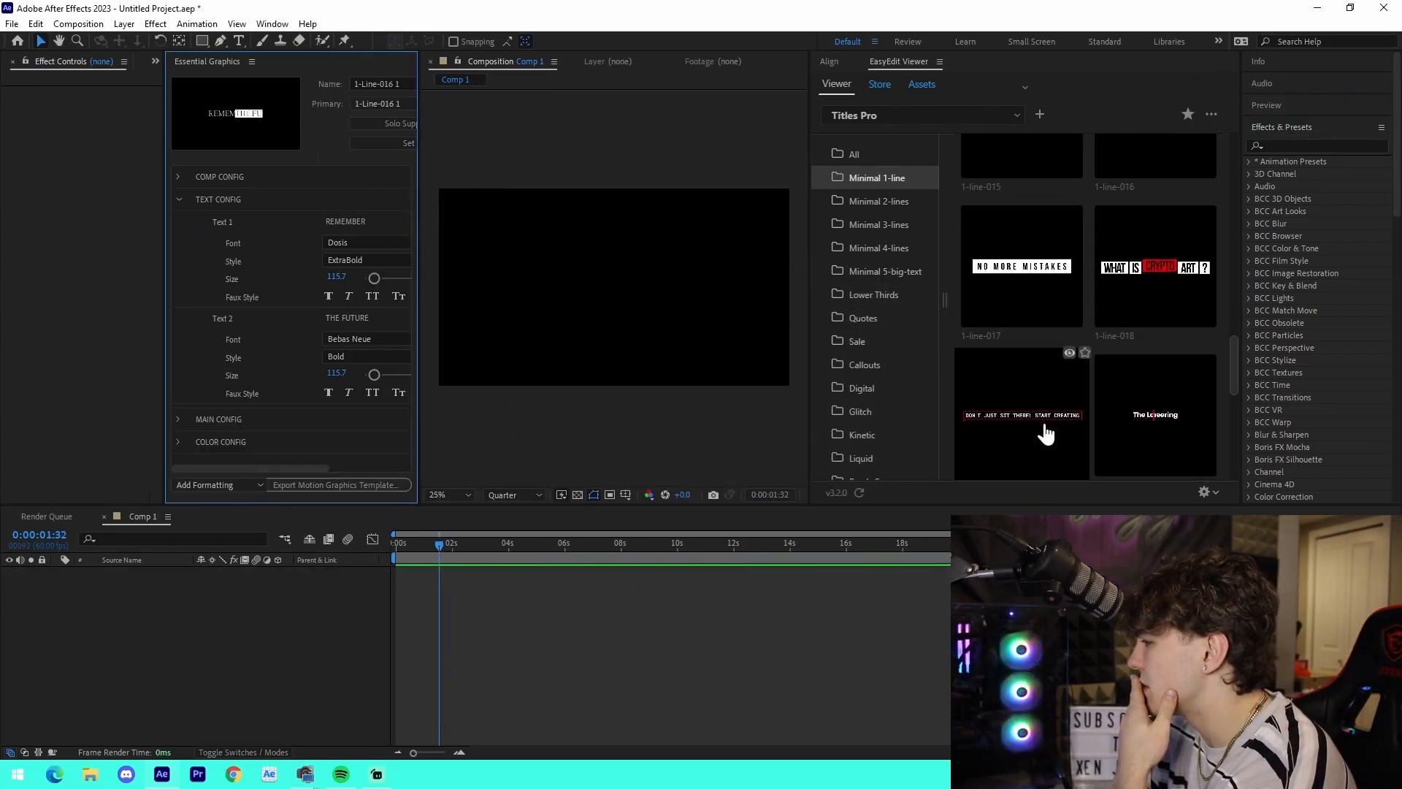
# - Add the 1-Line-020 'The Lazy Way | To Engineering' title to Comp 1 and show its text settings
pyautogui.click(1021, 413)
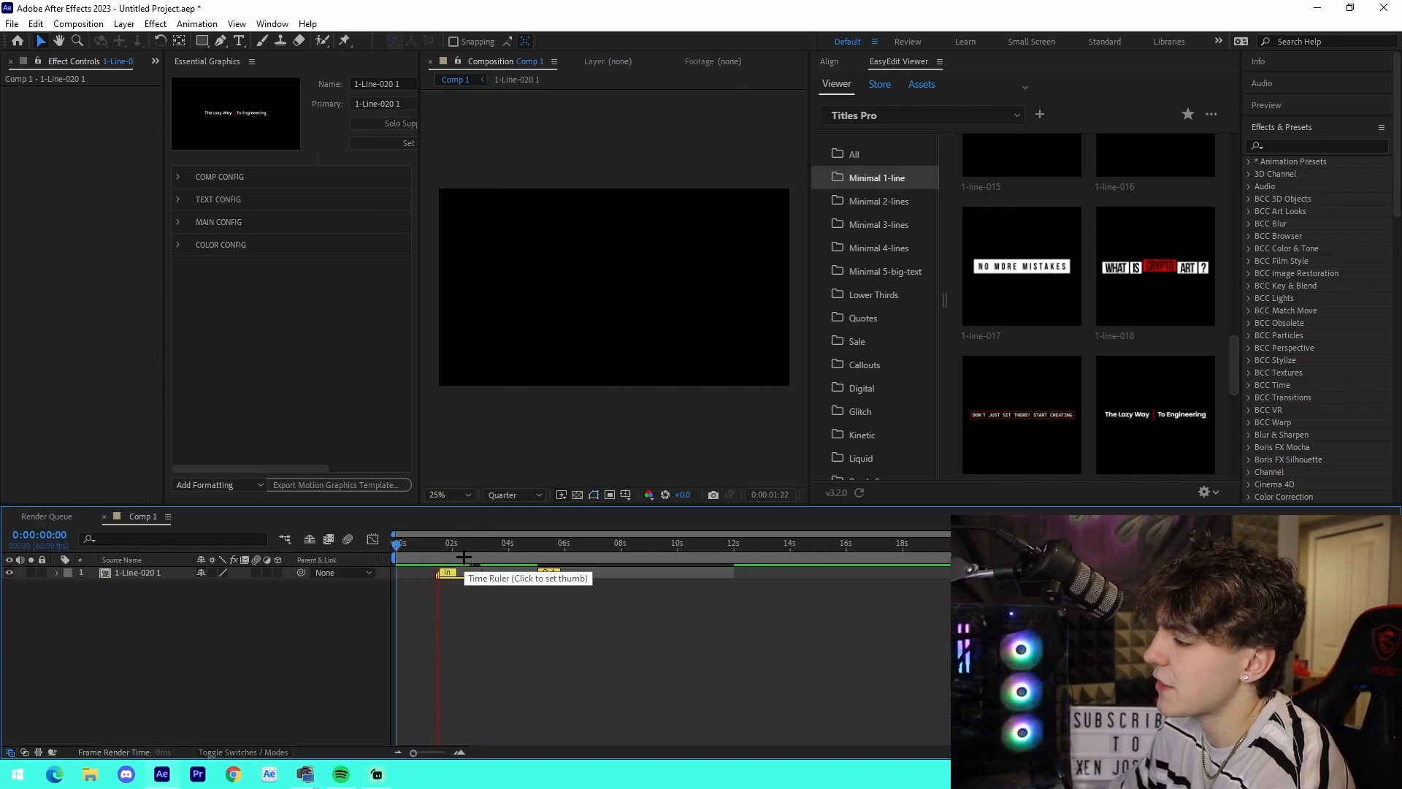
pyautogui.click(536, 543)
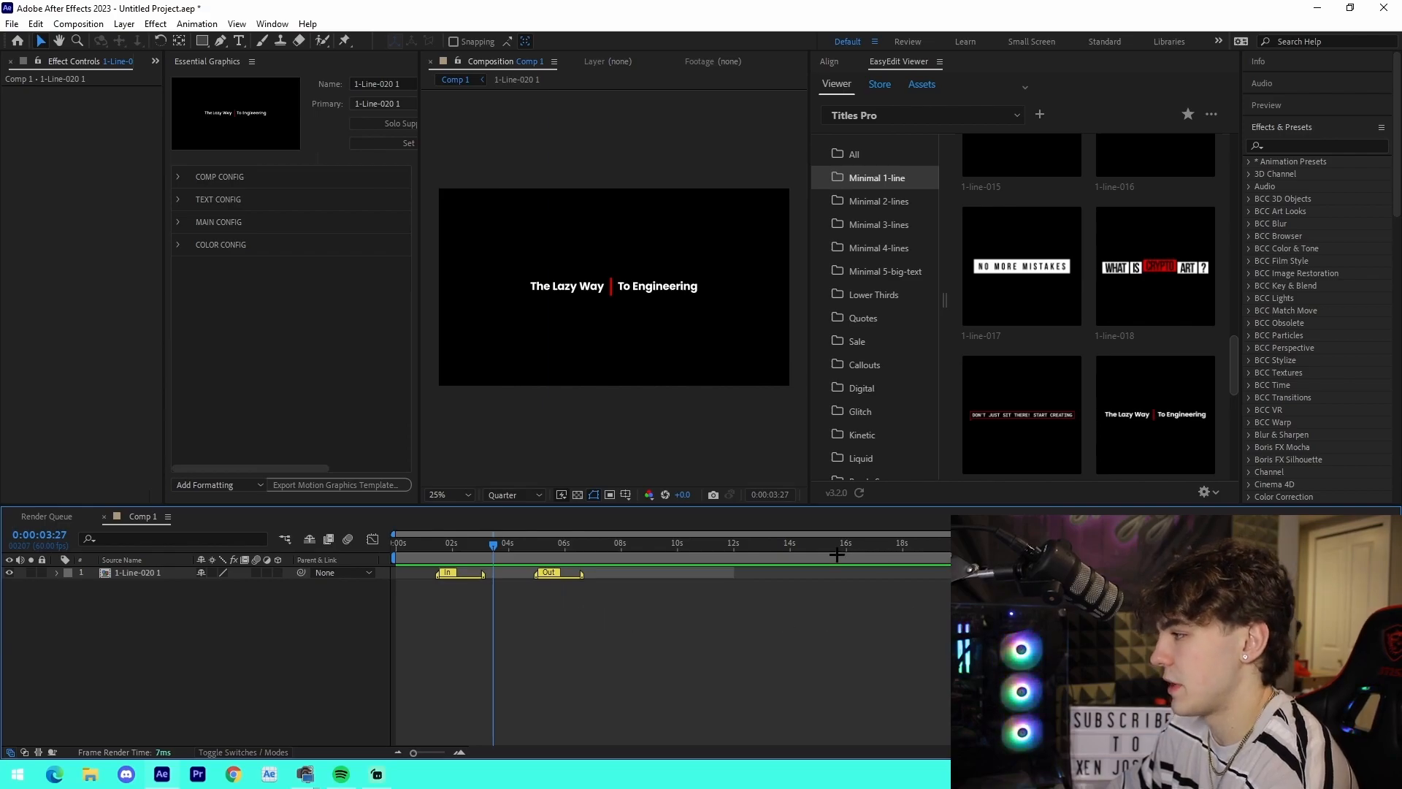
pyautogui.click(218, 198)
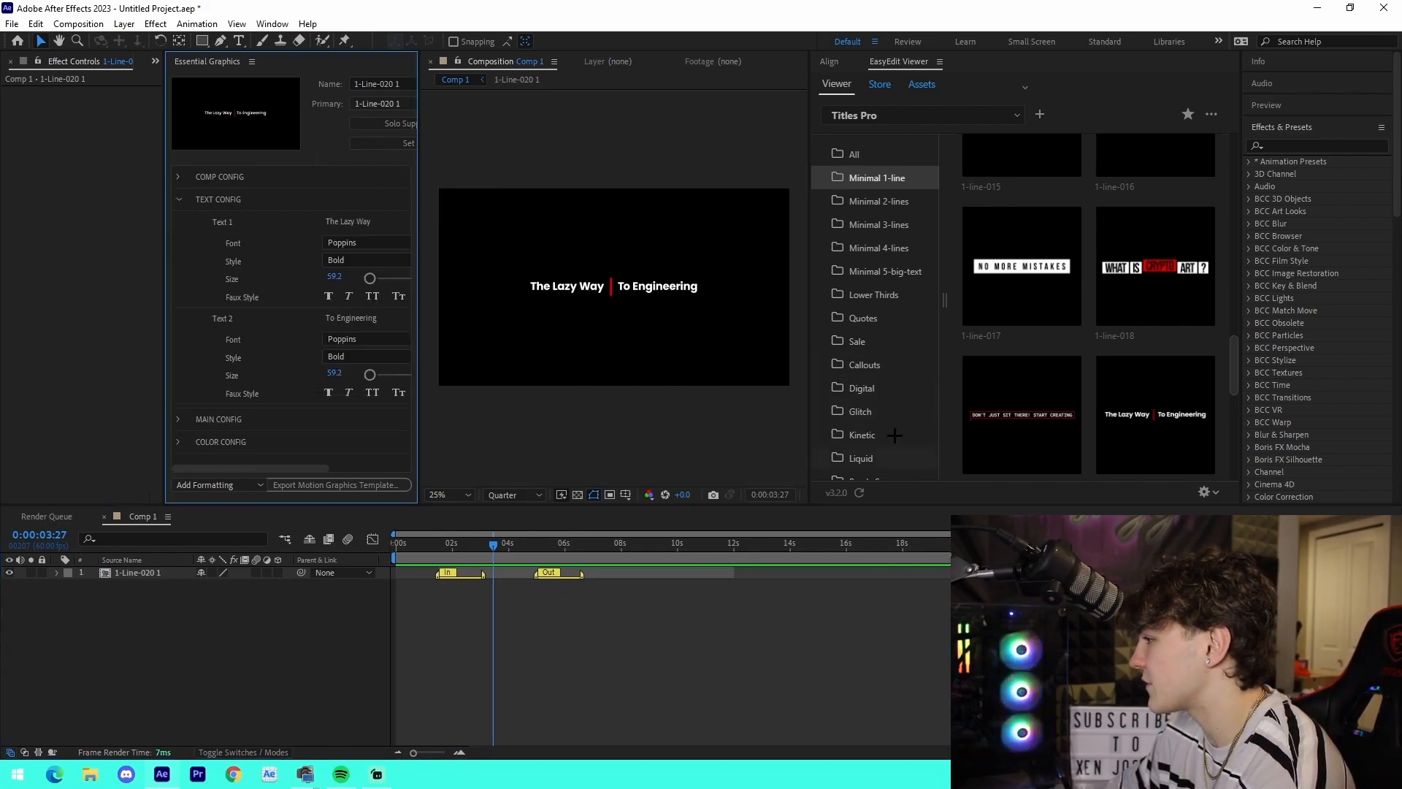
pyautogui.click(874, 293)
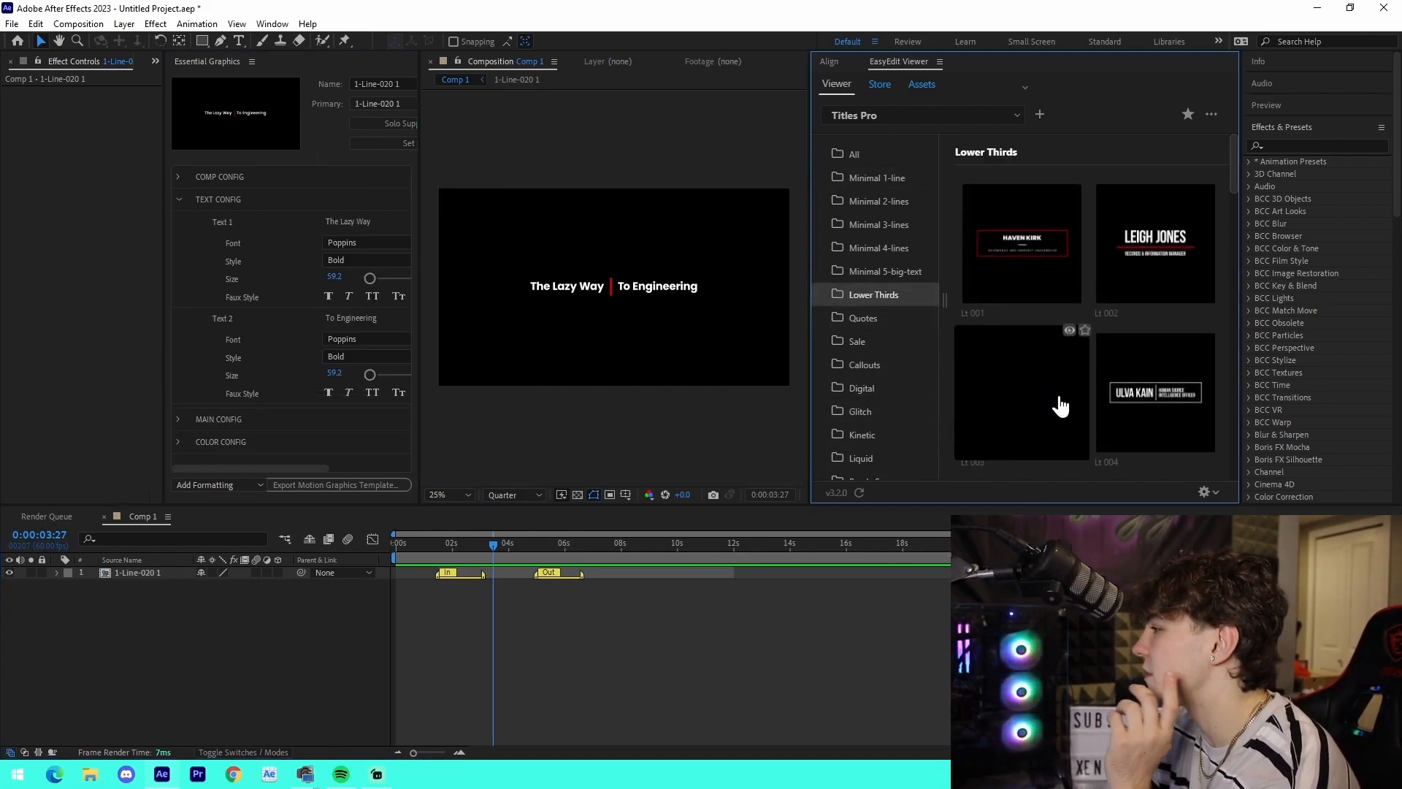
# - Look through the Lower Thirds, Quotes, Sale and Callouts title categories
pyautogui.scroll(-3)
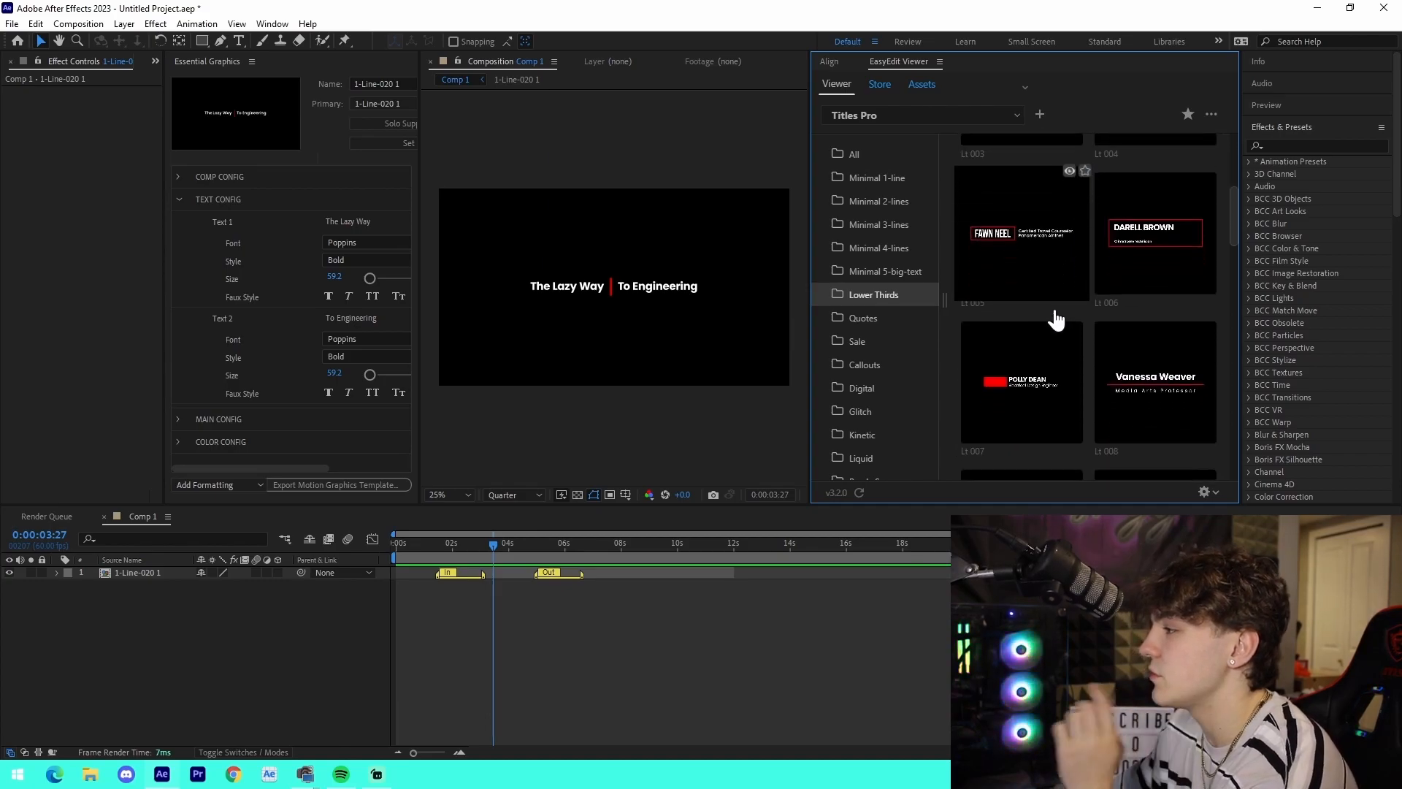
pyautogui.scroll(-3)
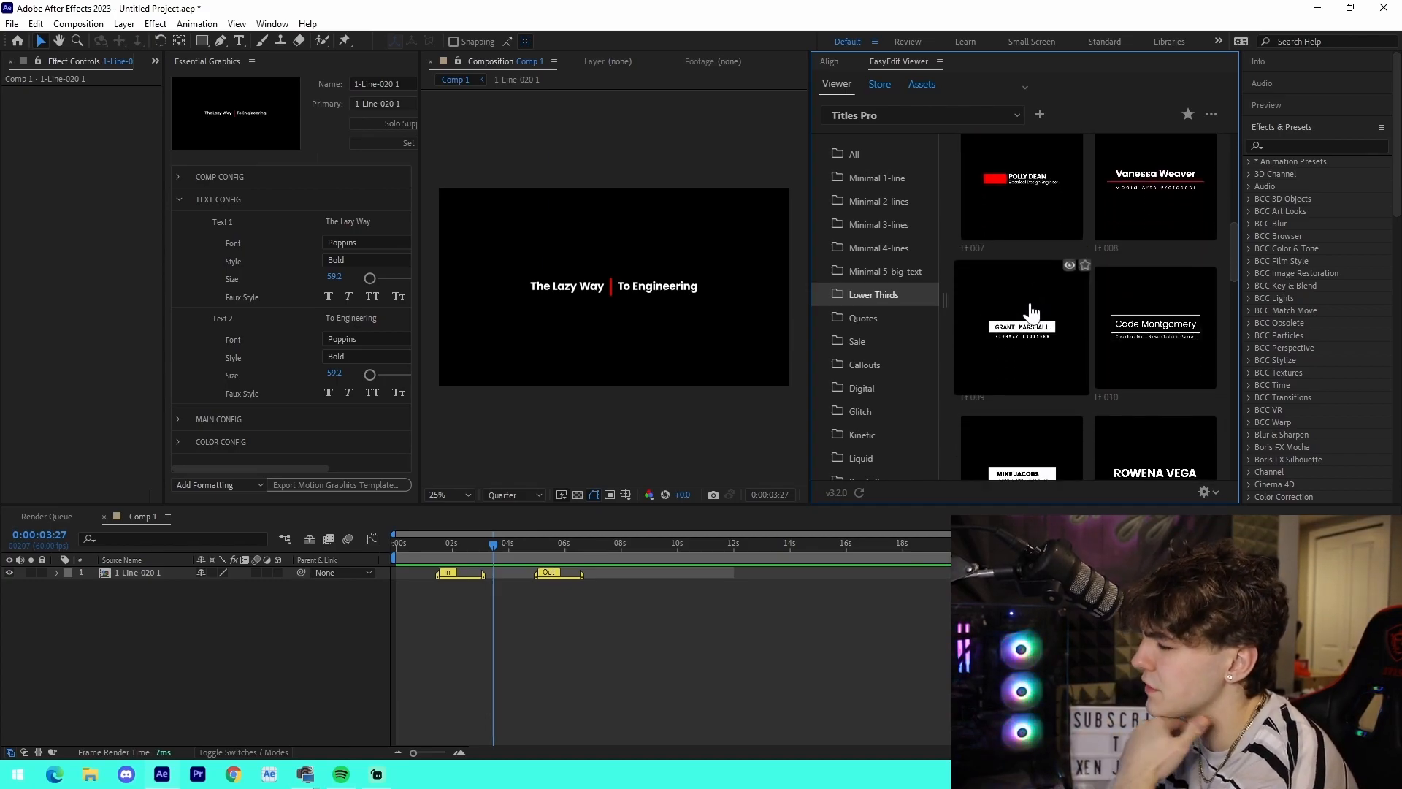
pyautogui.scroll(-3)
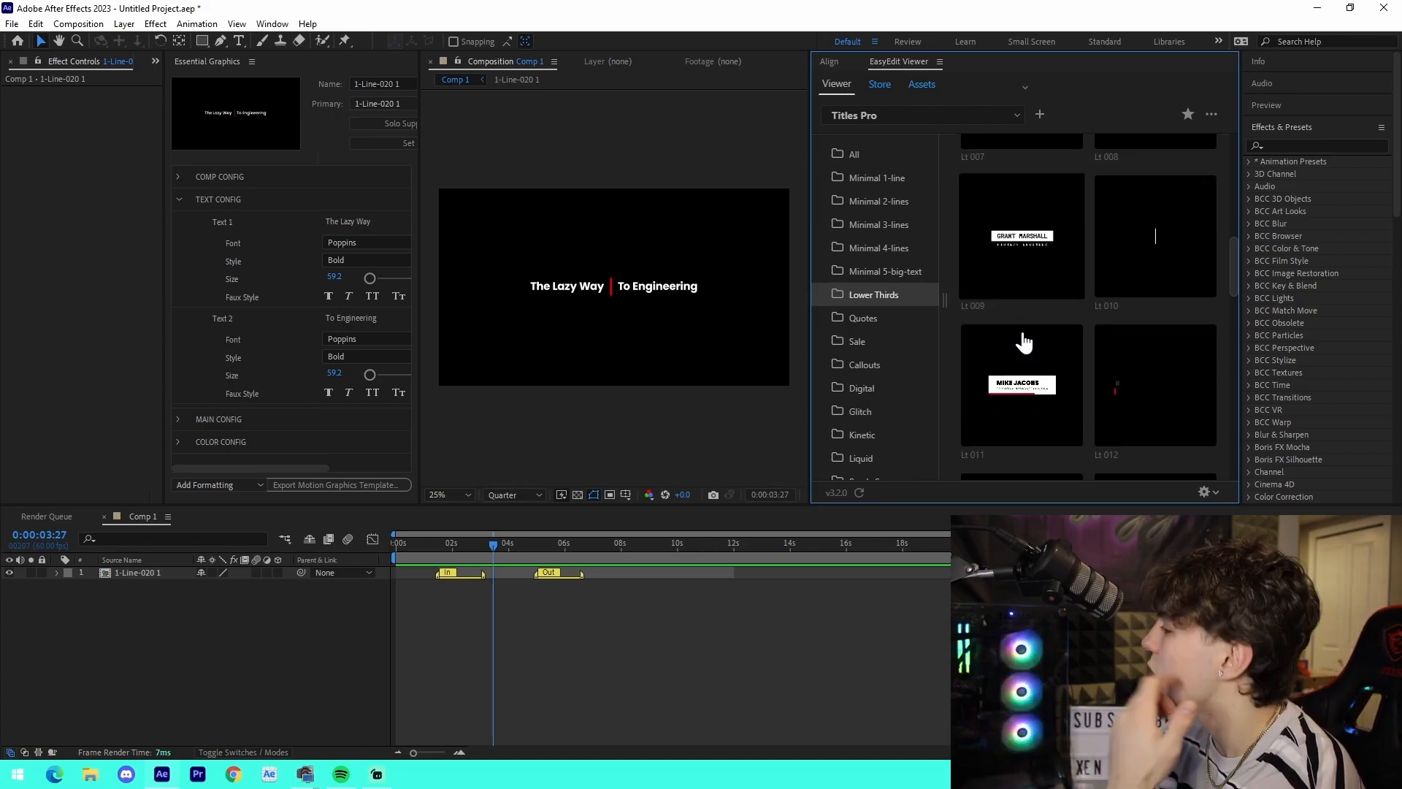
pyautogui.click(861, 317)
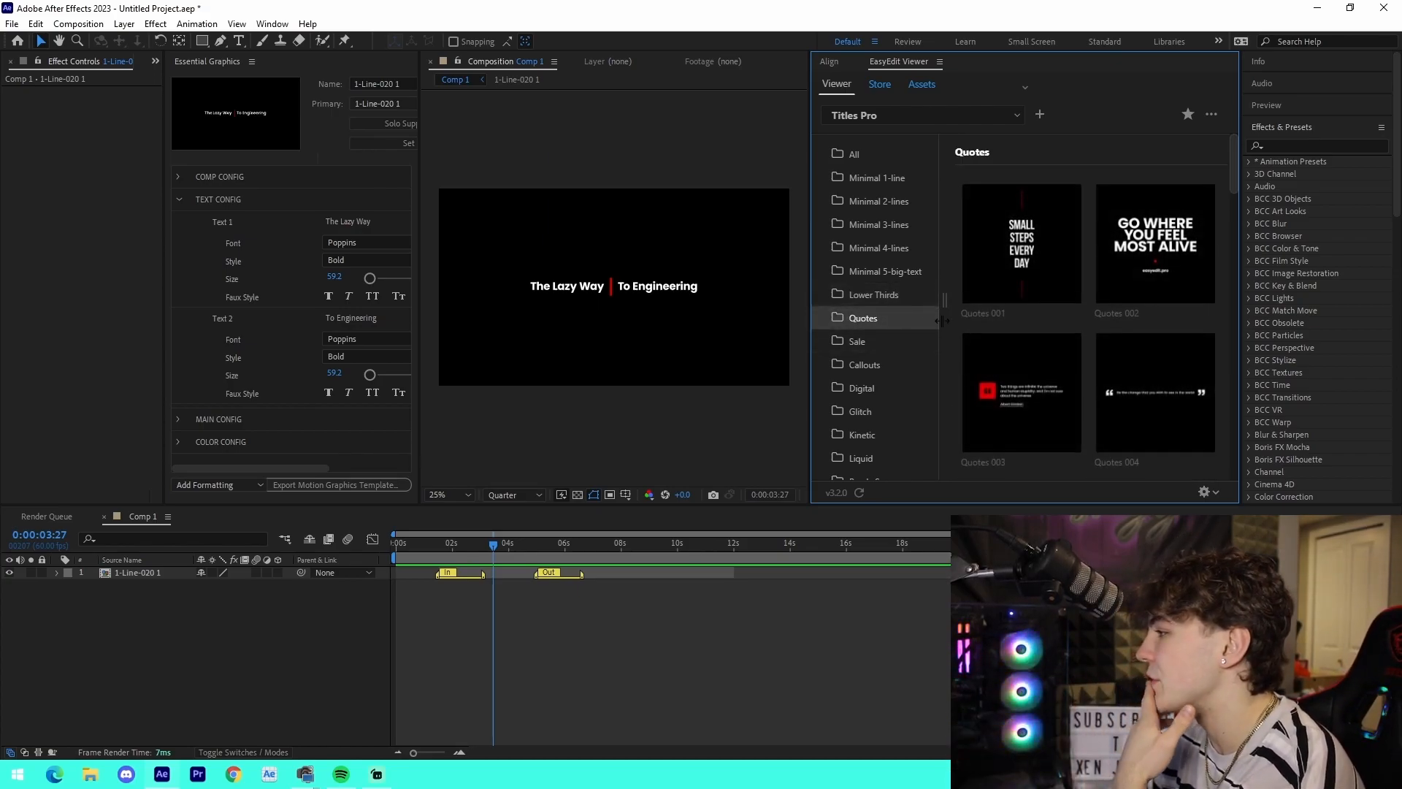
pyautogui.scroll(-3)
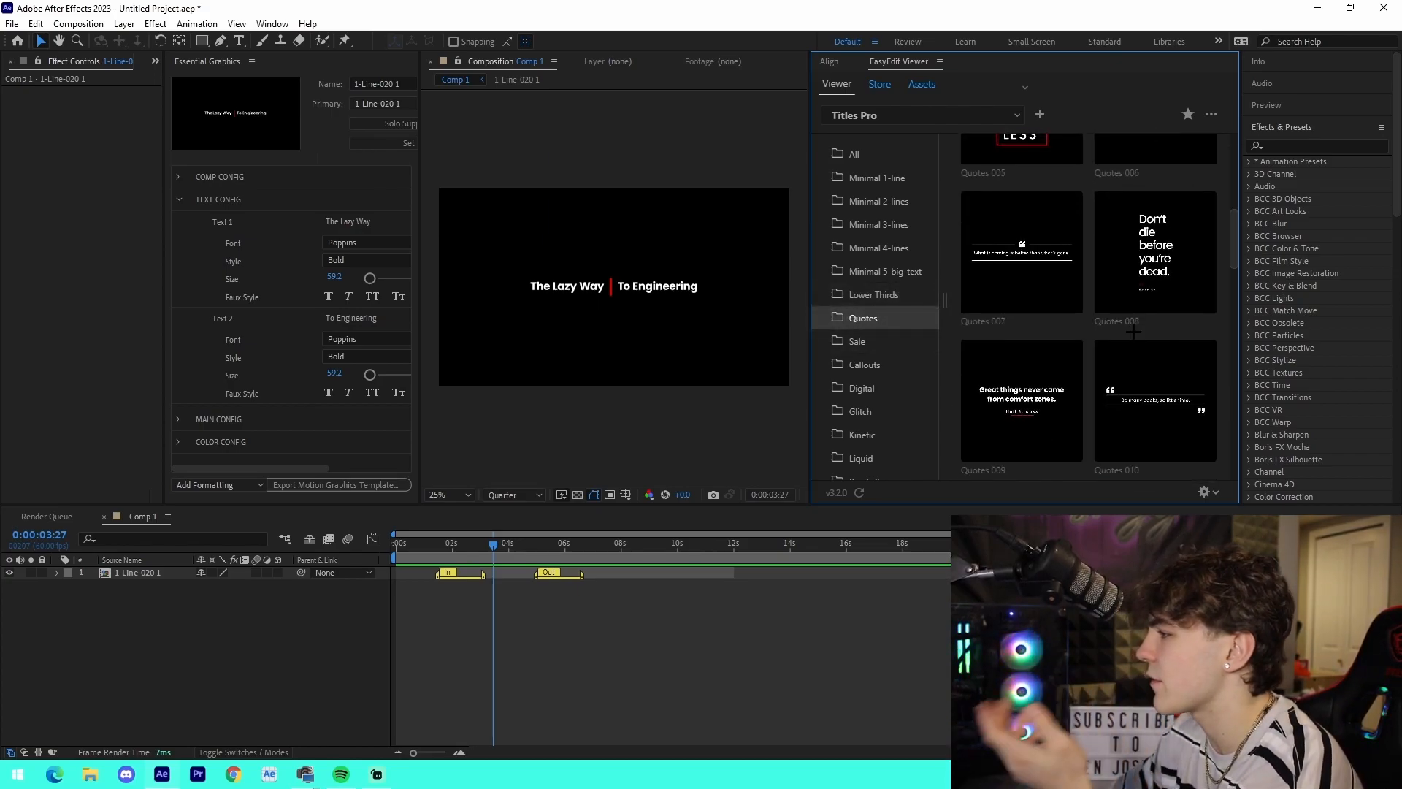
pyautogui.click(857, 340)
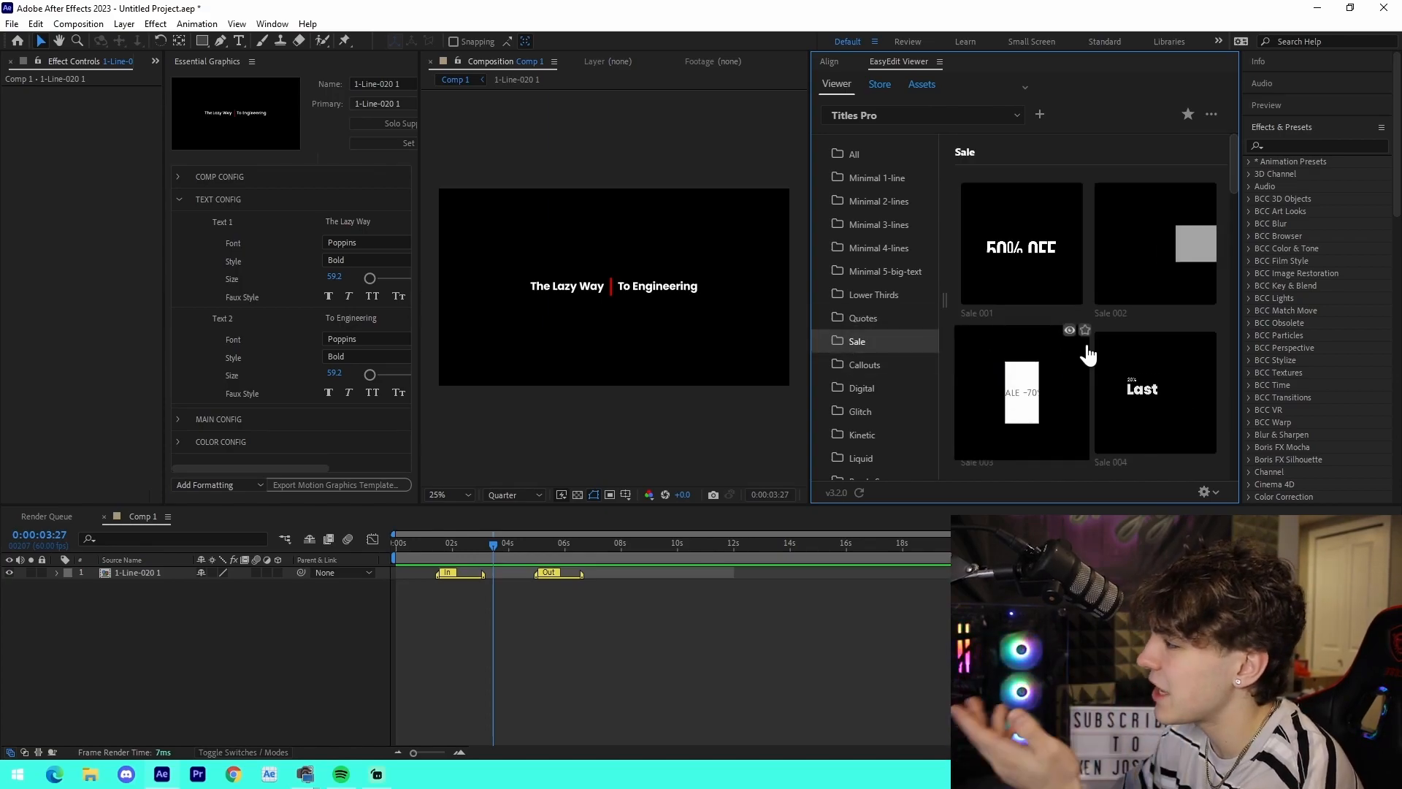
pyautogui.scroll(-3)
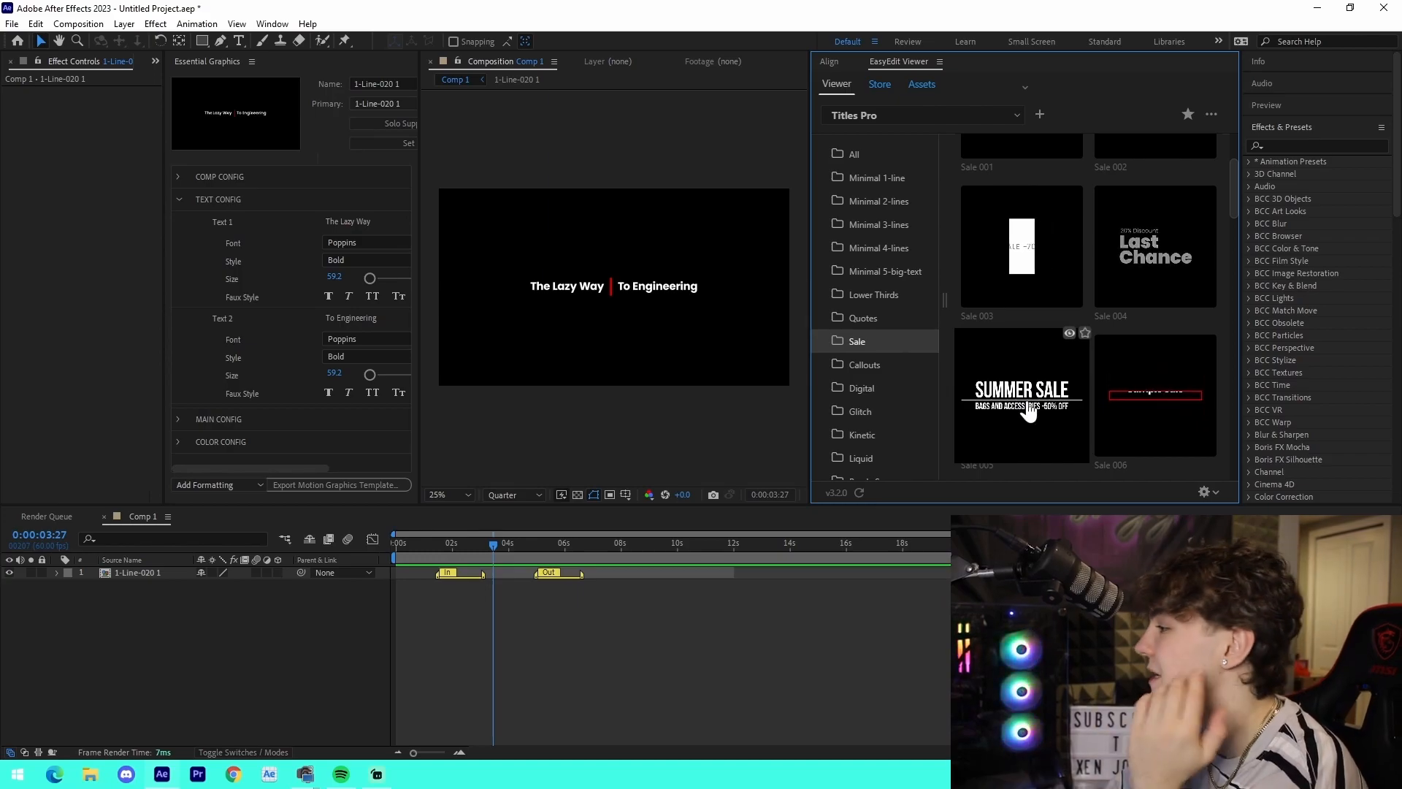
pyautogui.click(863, 363)
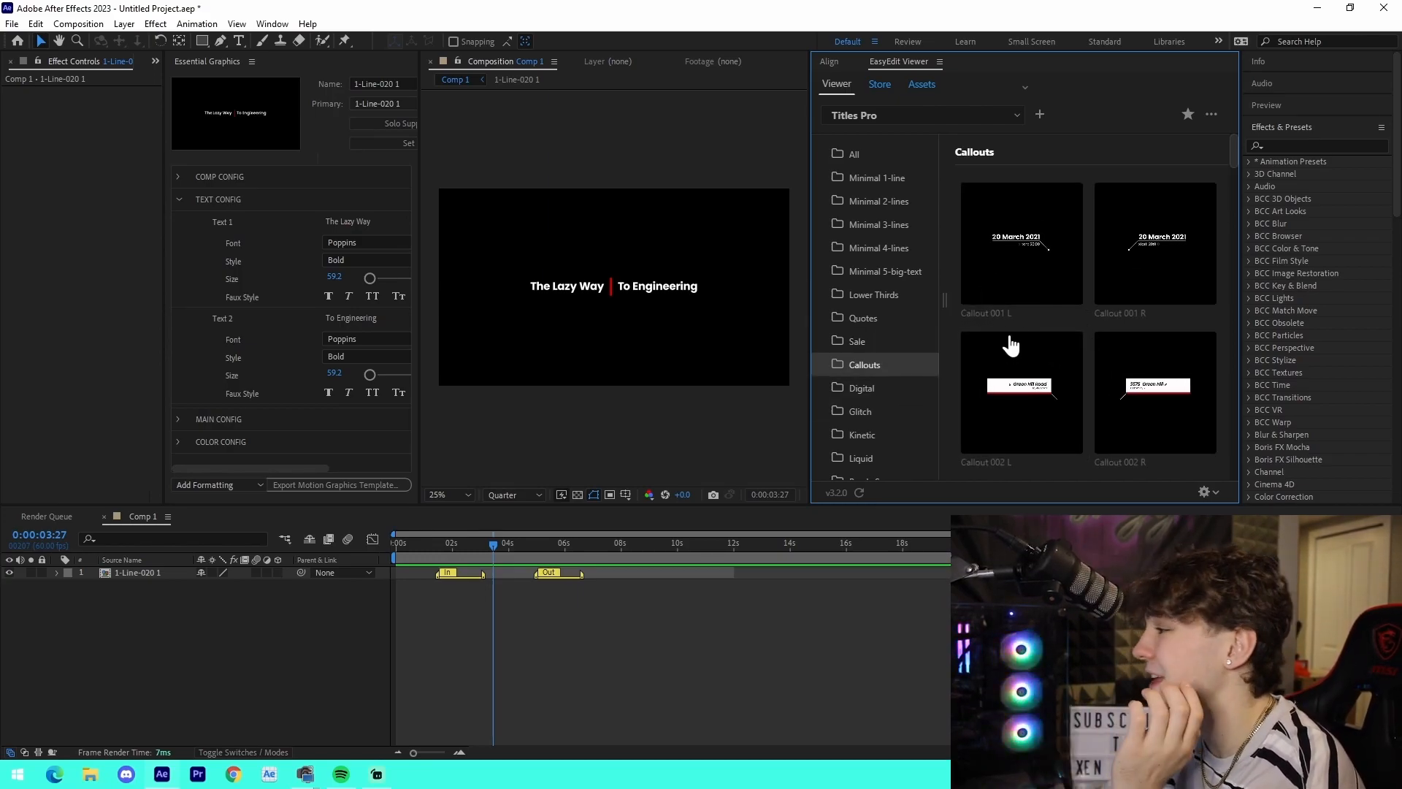
# - Continue through Digital, Glitch and Kinetic categories and land on Ready Scenes
pyautogui.click(860, 387)
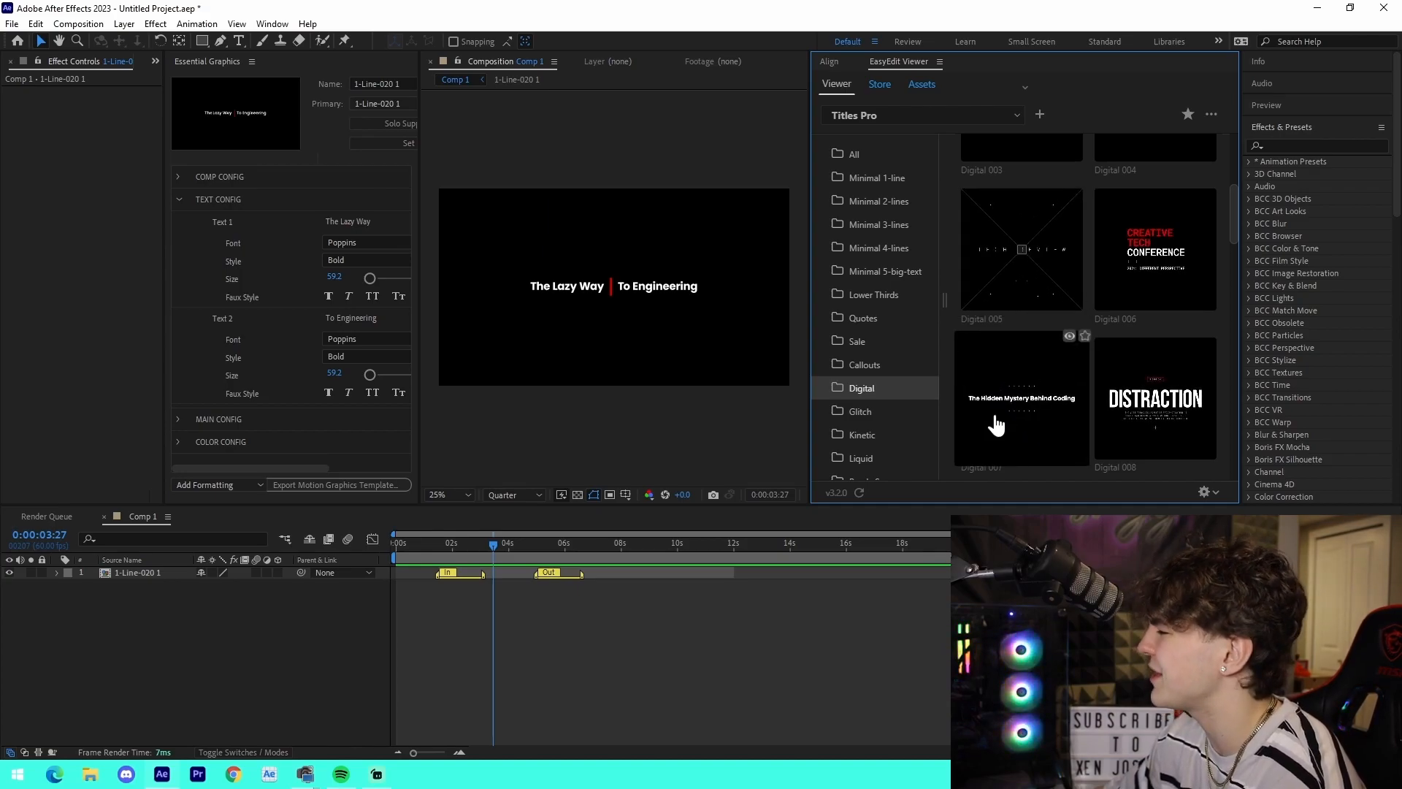
pyautogui.scroll(-3)
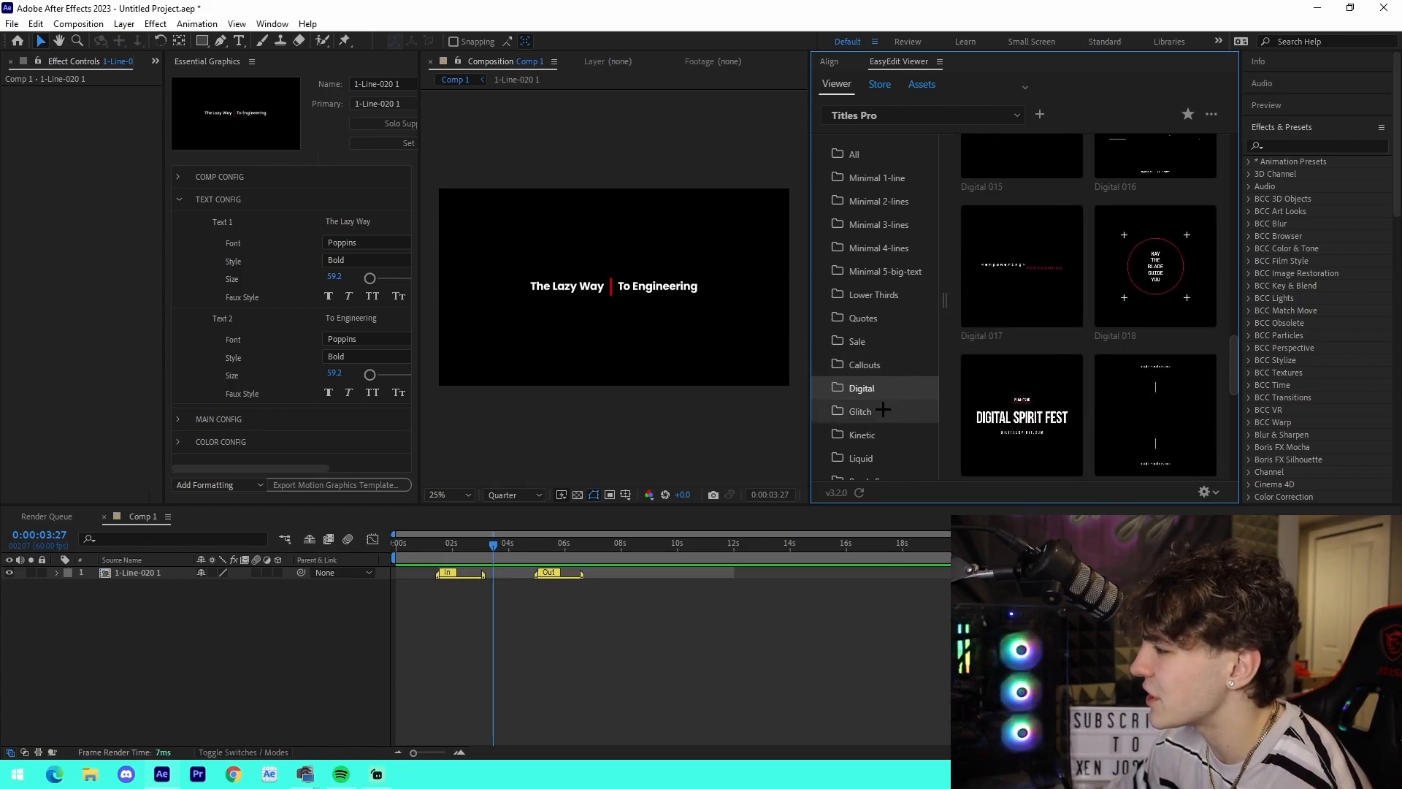
pyautogui.click(860, 410)
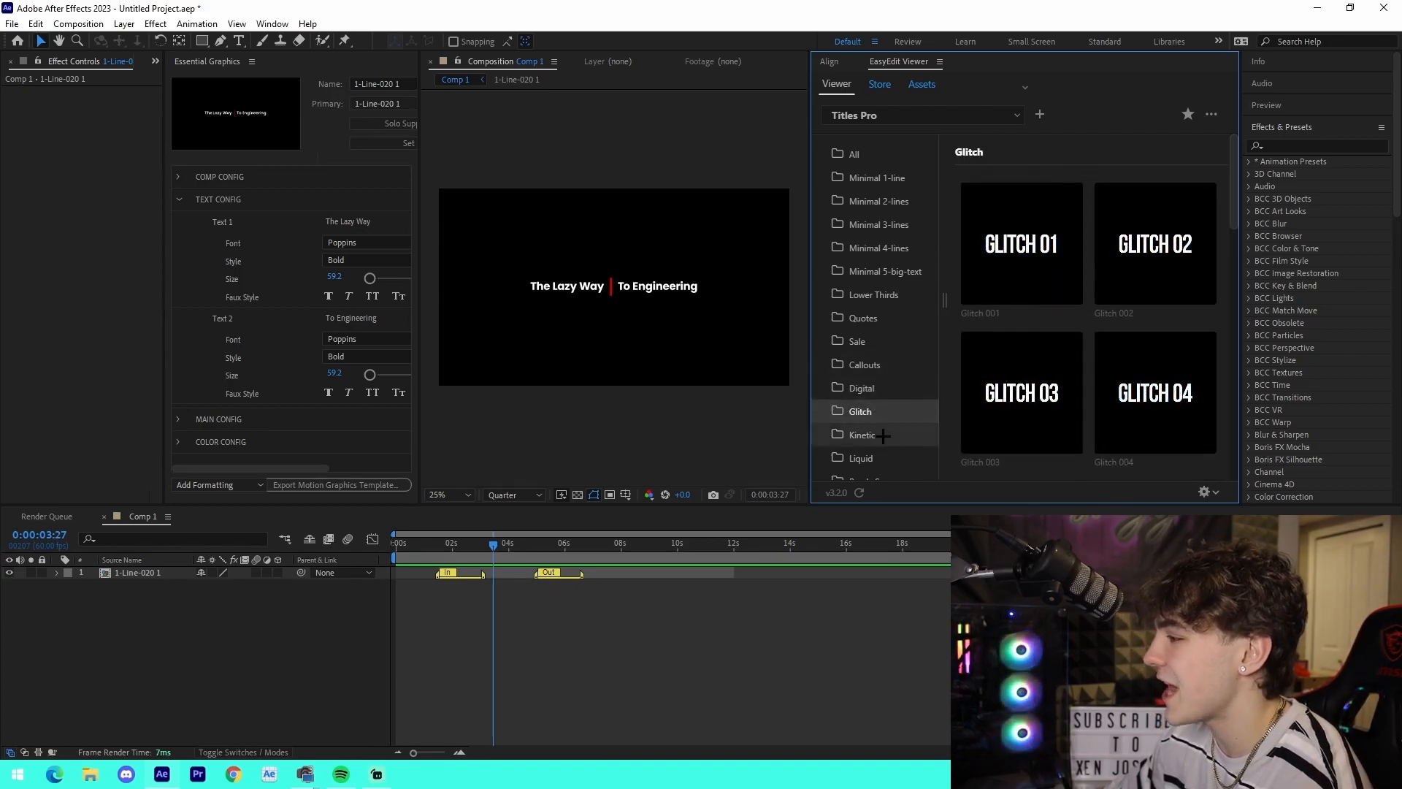
pyautogui.click(862, 434)
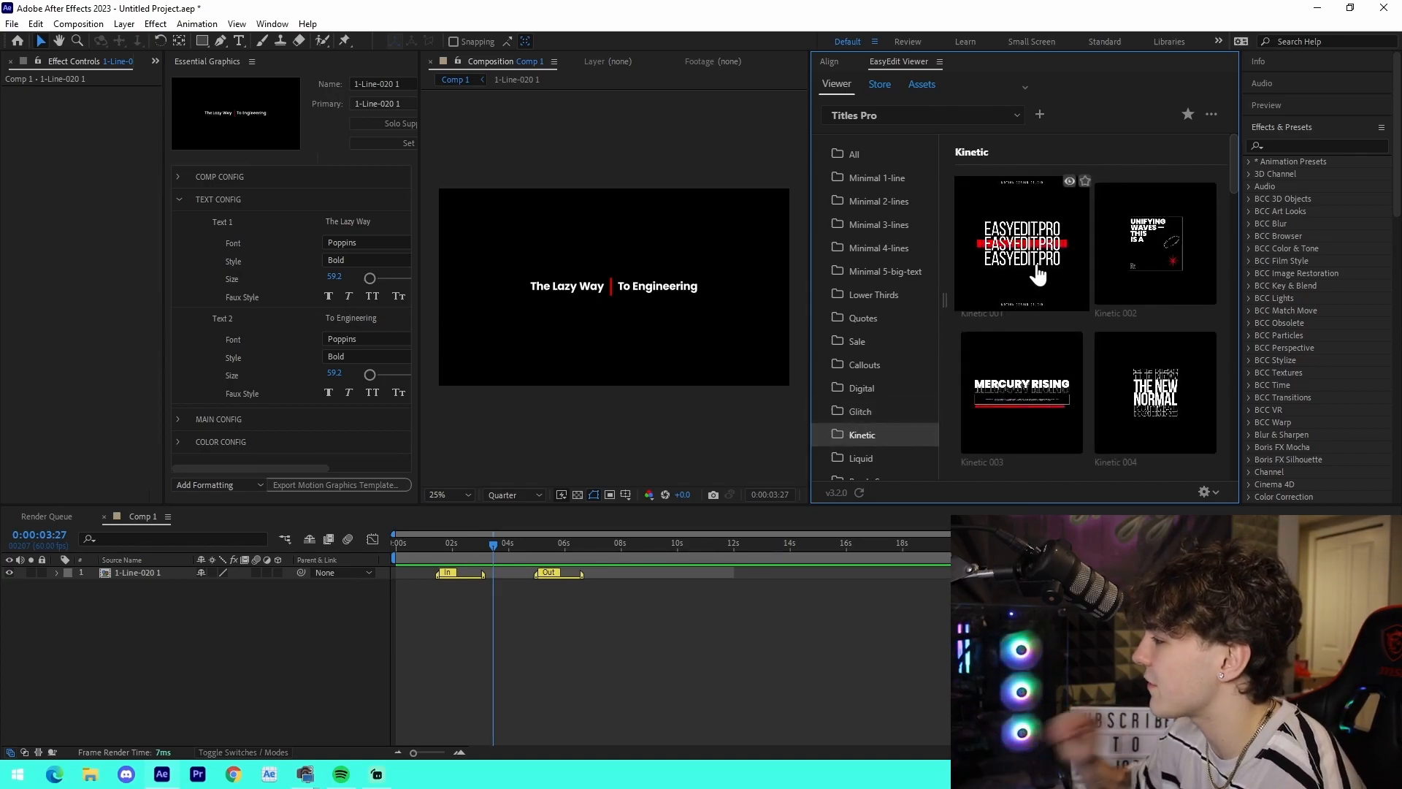
pyautogui.click(860, 457)
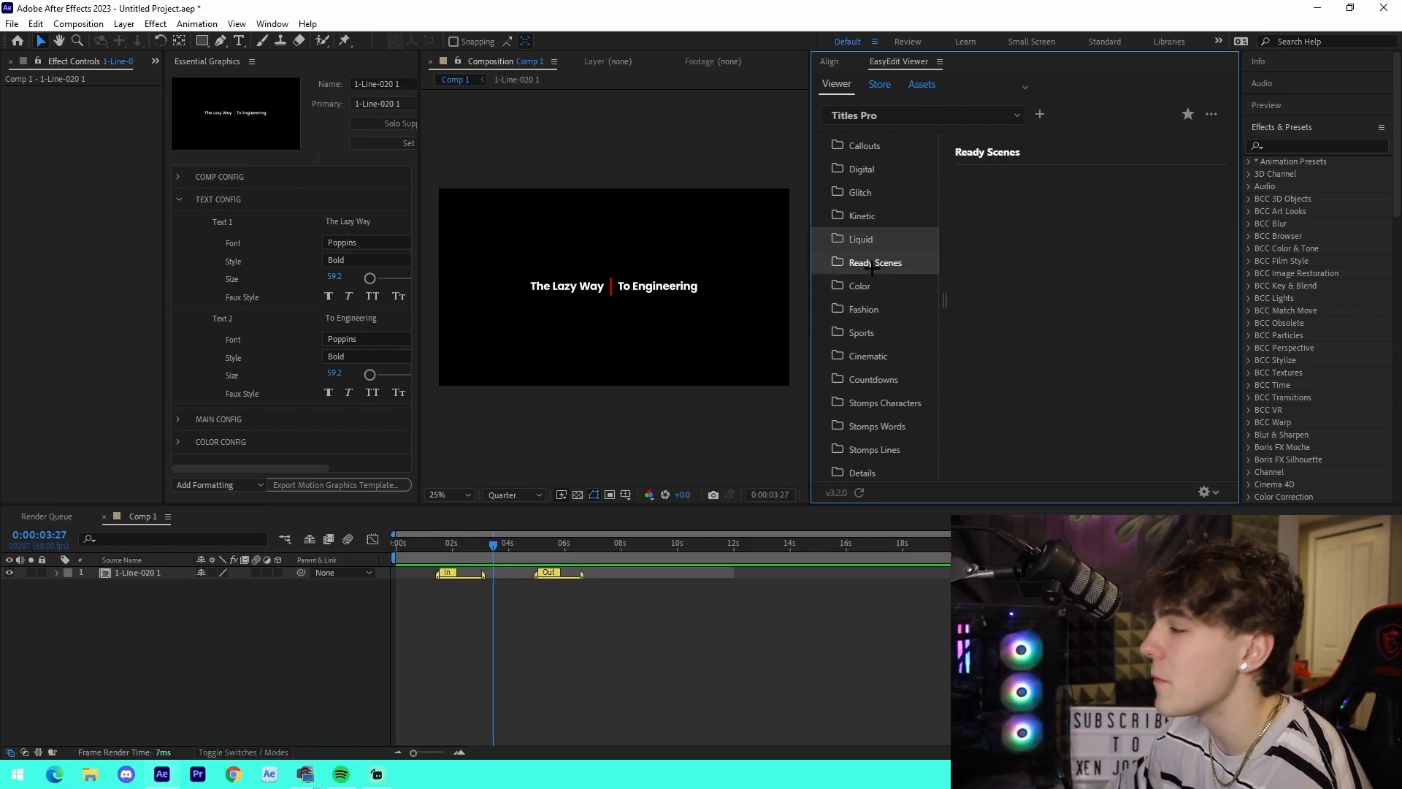
# - Add Ready Scene 005 to Comp 1 and change its second text line to JoshyyTV
pyautogui.click(875, 261)
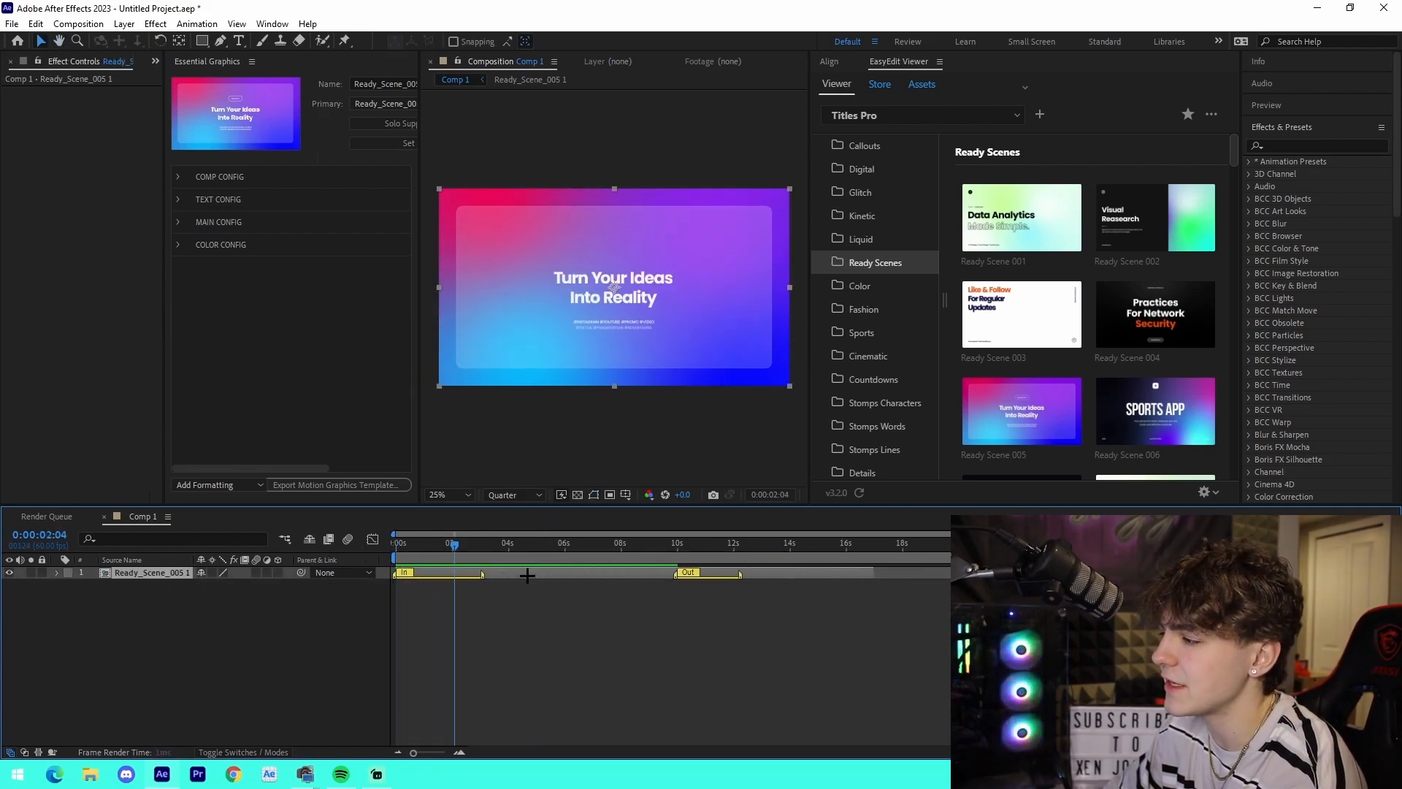
pyautogui.click(178, 198)
pyautogui.write('Hi My N')
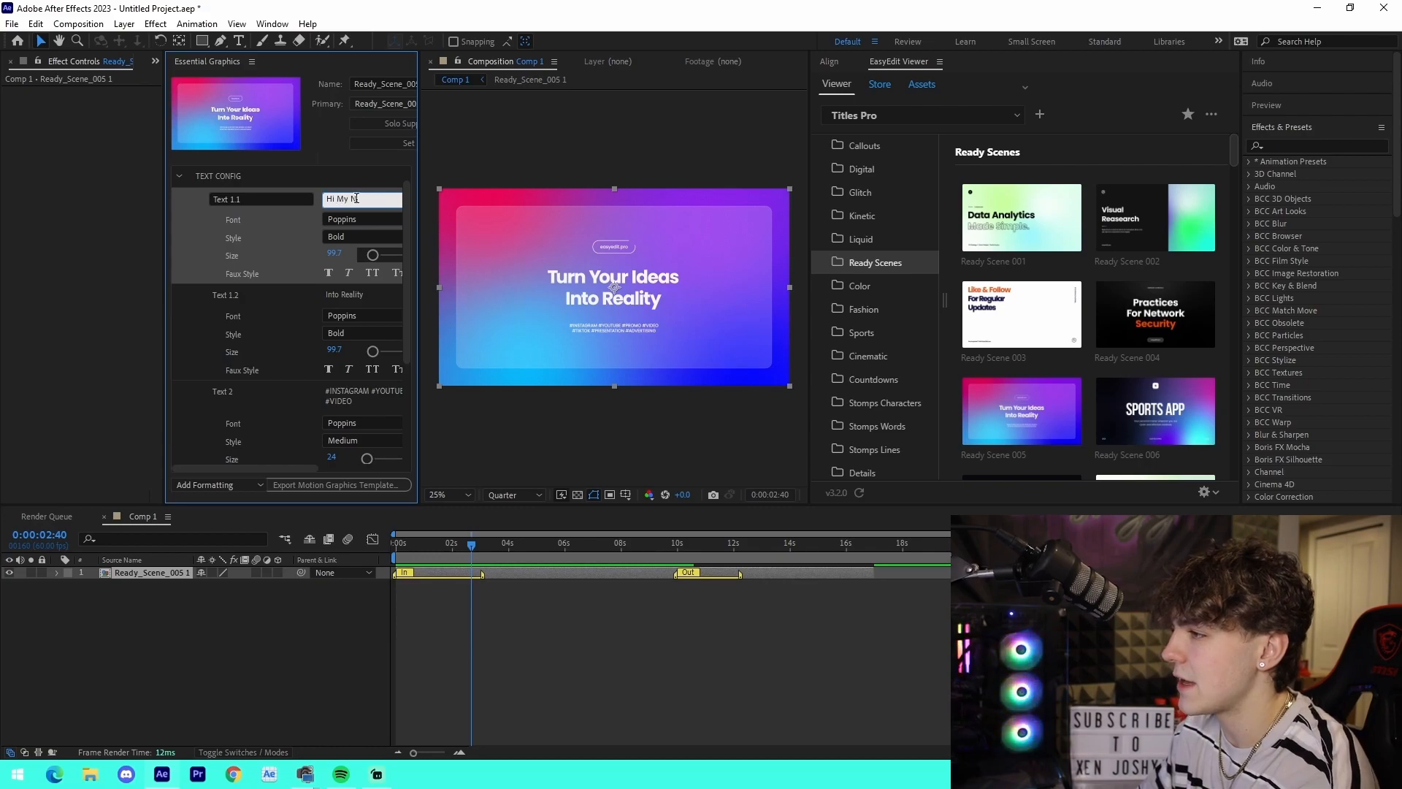
pyautogui.click(363, 295)
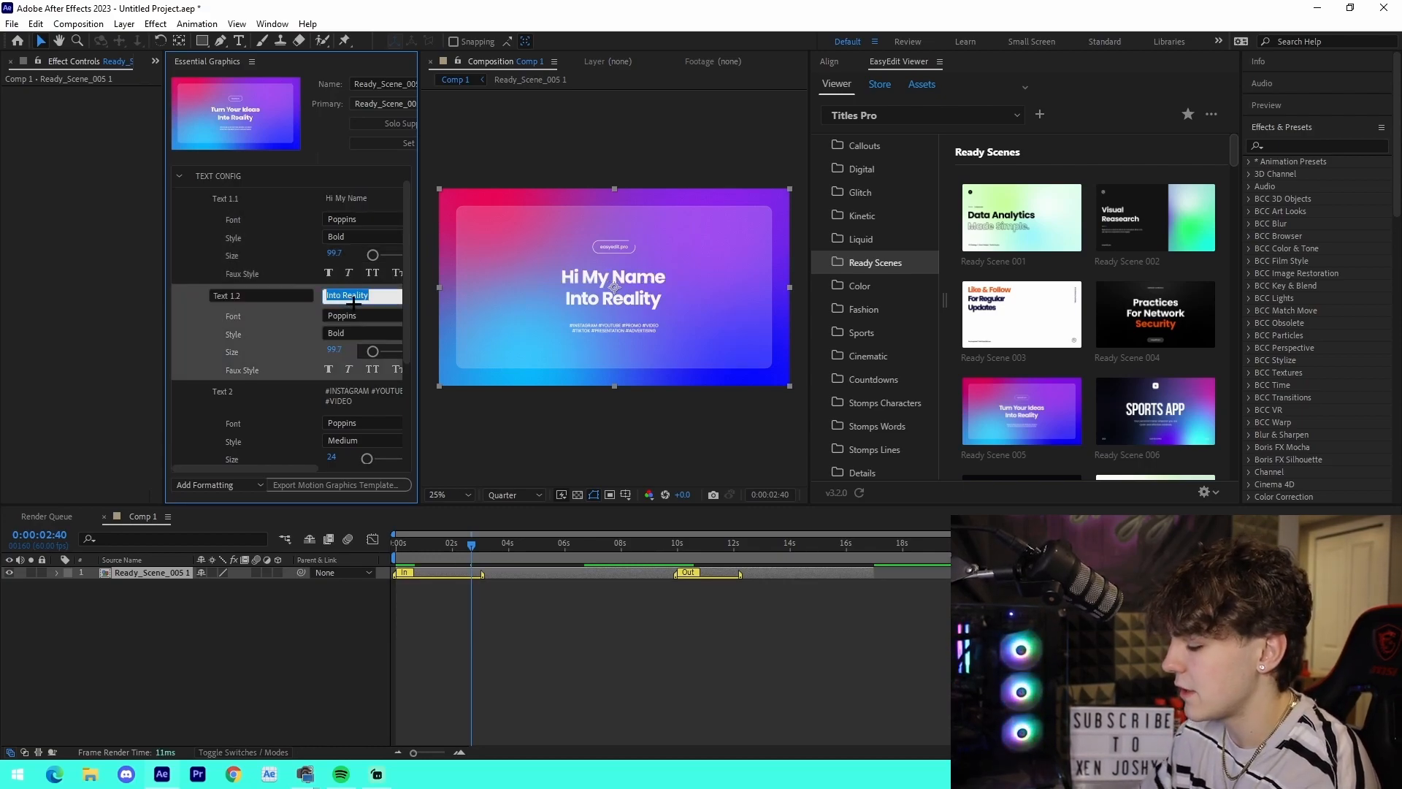
pyautogui.write('JoshyyTV')
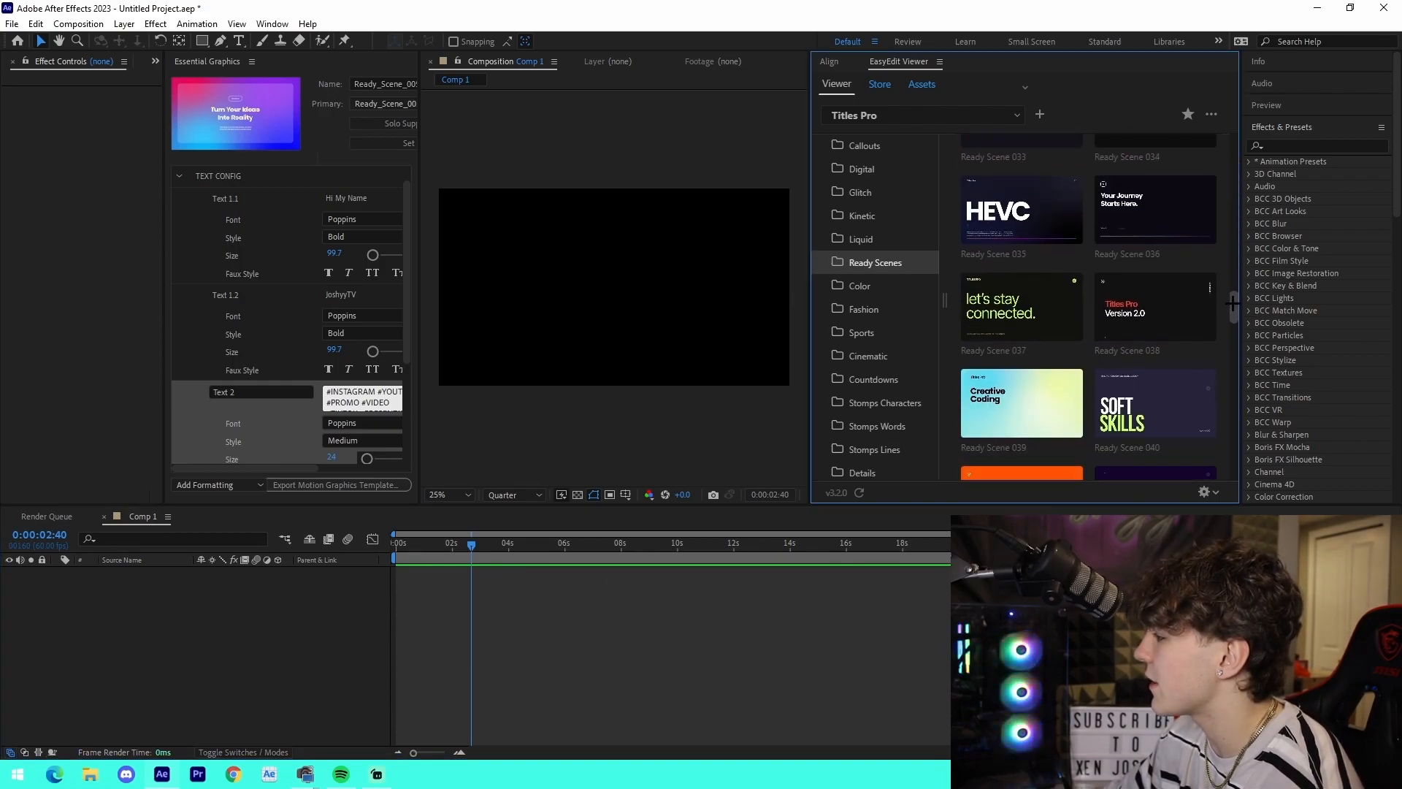
# - Browse the Color, Fashion and Countdowns template categories
pyautogui.scroll(-3)
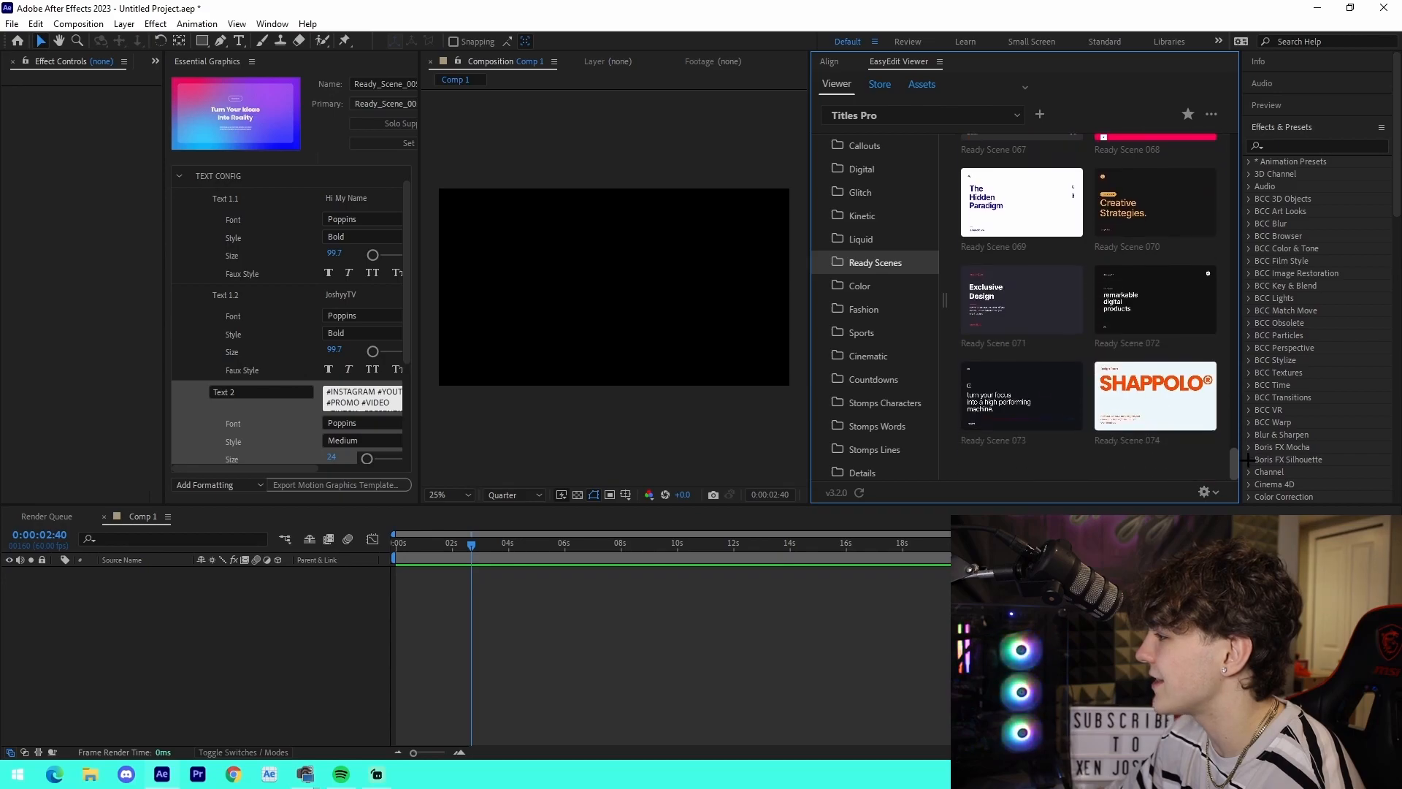
pyautogui.click(859, 285)
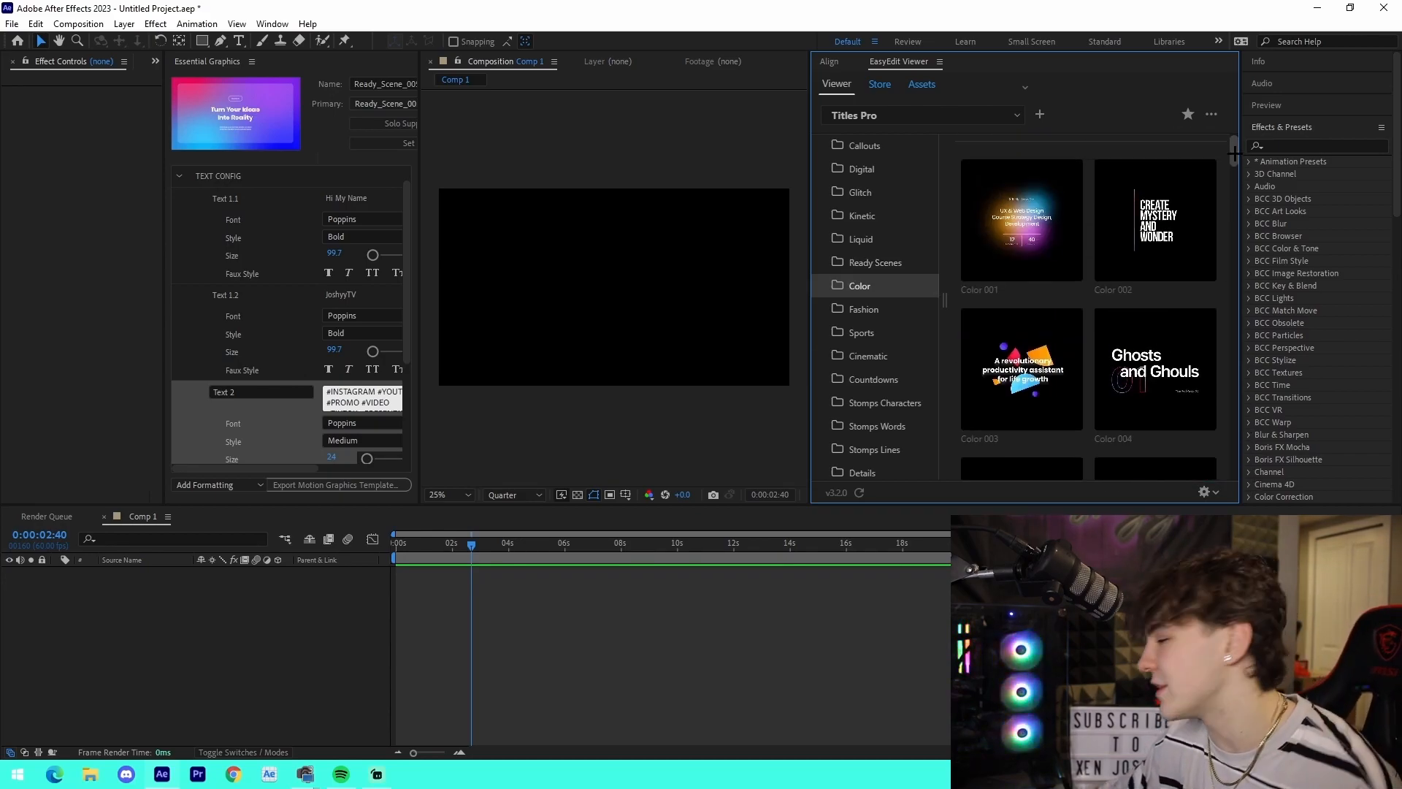
pyautogui.scroll(-3)
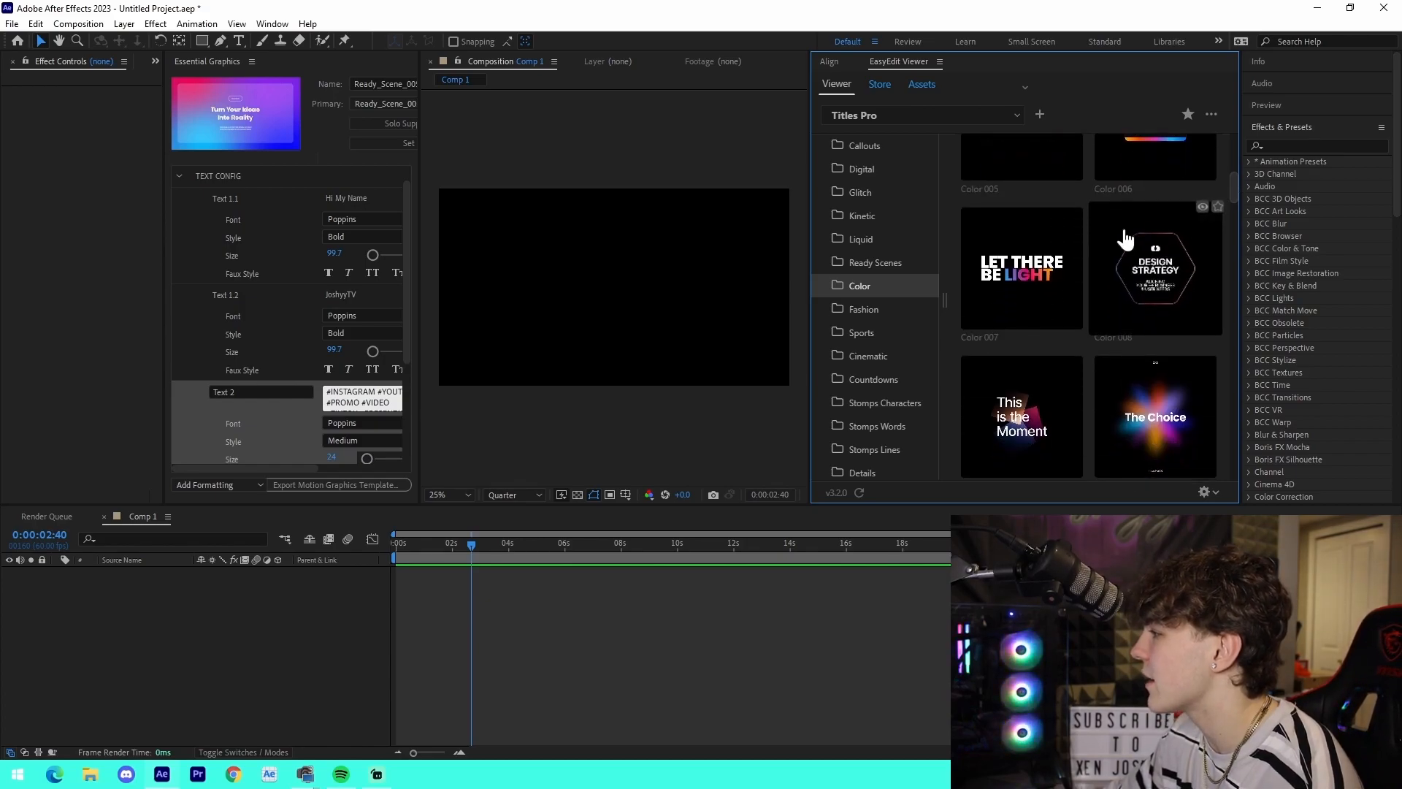
pyautogui.click(863, 308)
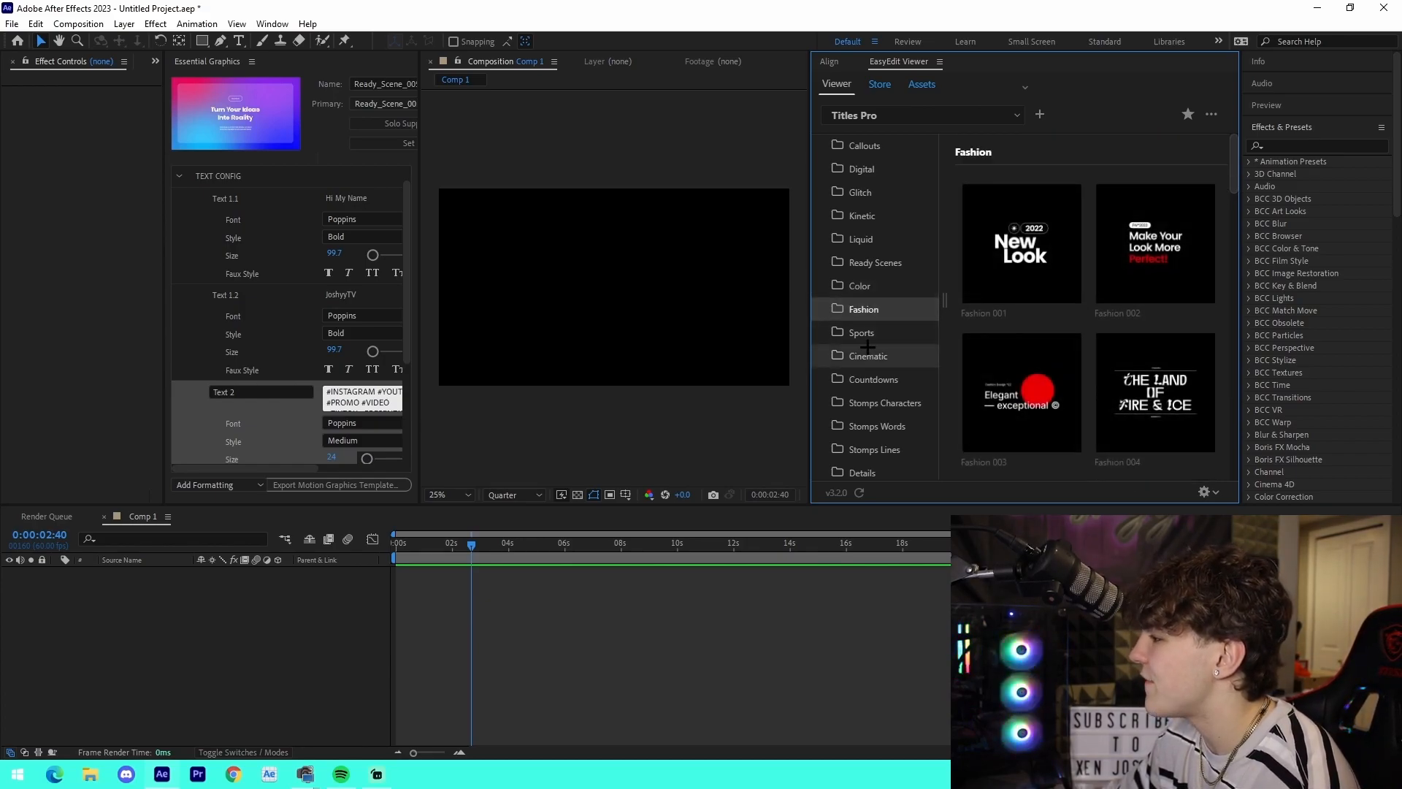
pyautogui.click(873, 379)
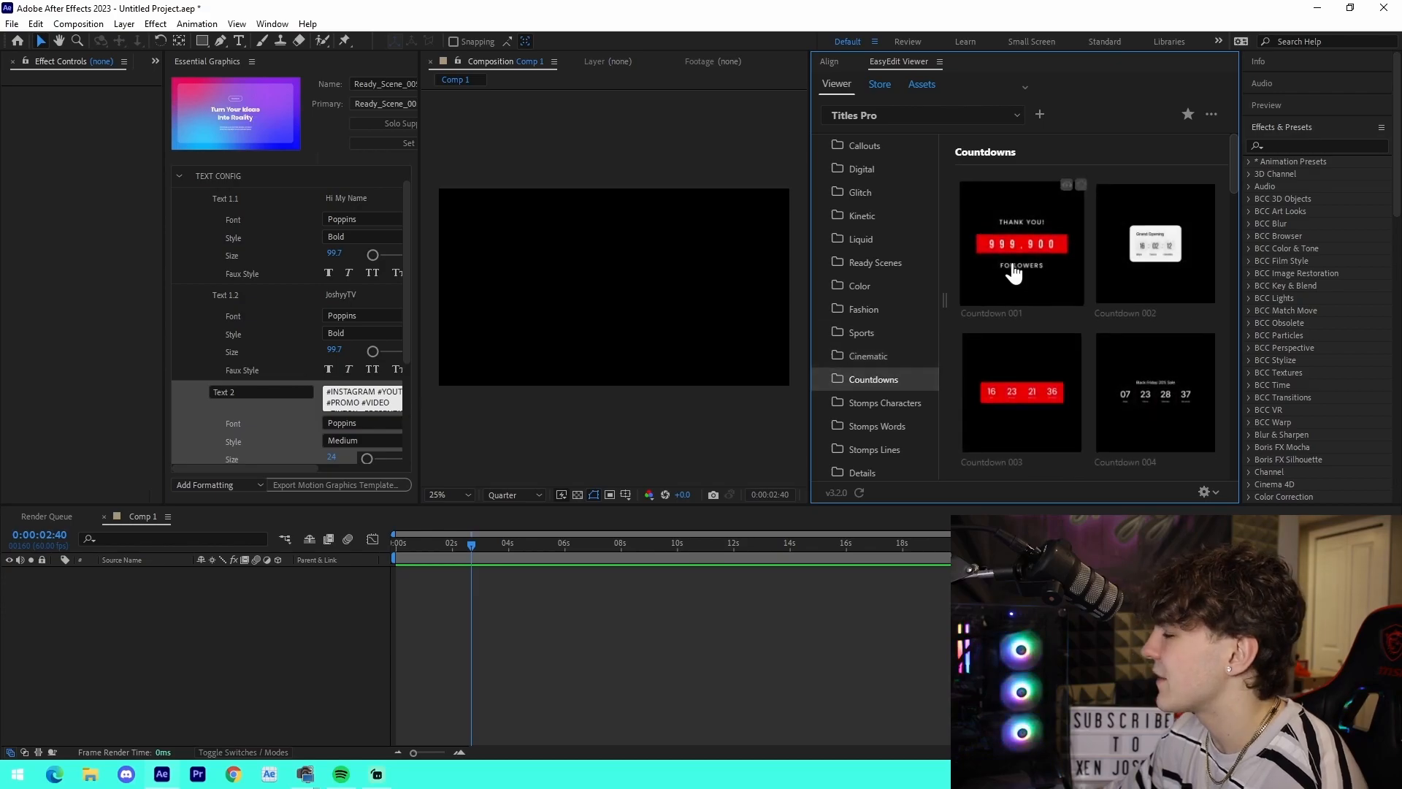
pyautogui.scroll(-3)
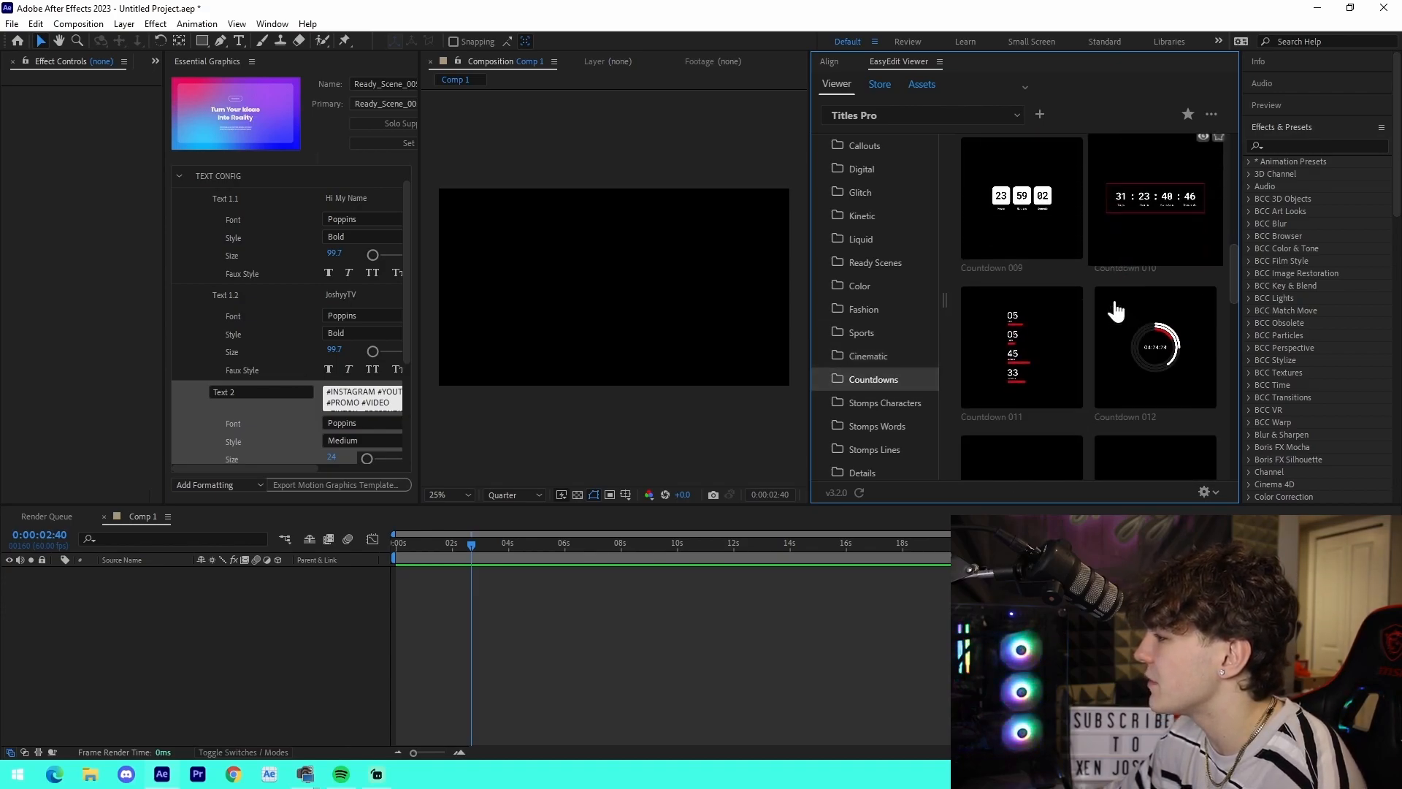
# - Browse Stomps Characters, Lines, Words, Viewfinders Horizontal, Details and Viewfinders Vertical
pyautogui.click(885, 404)
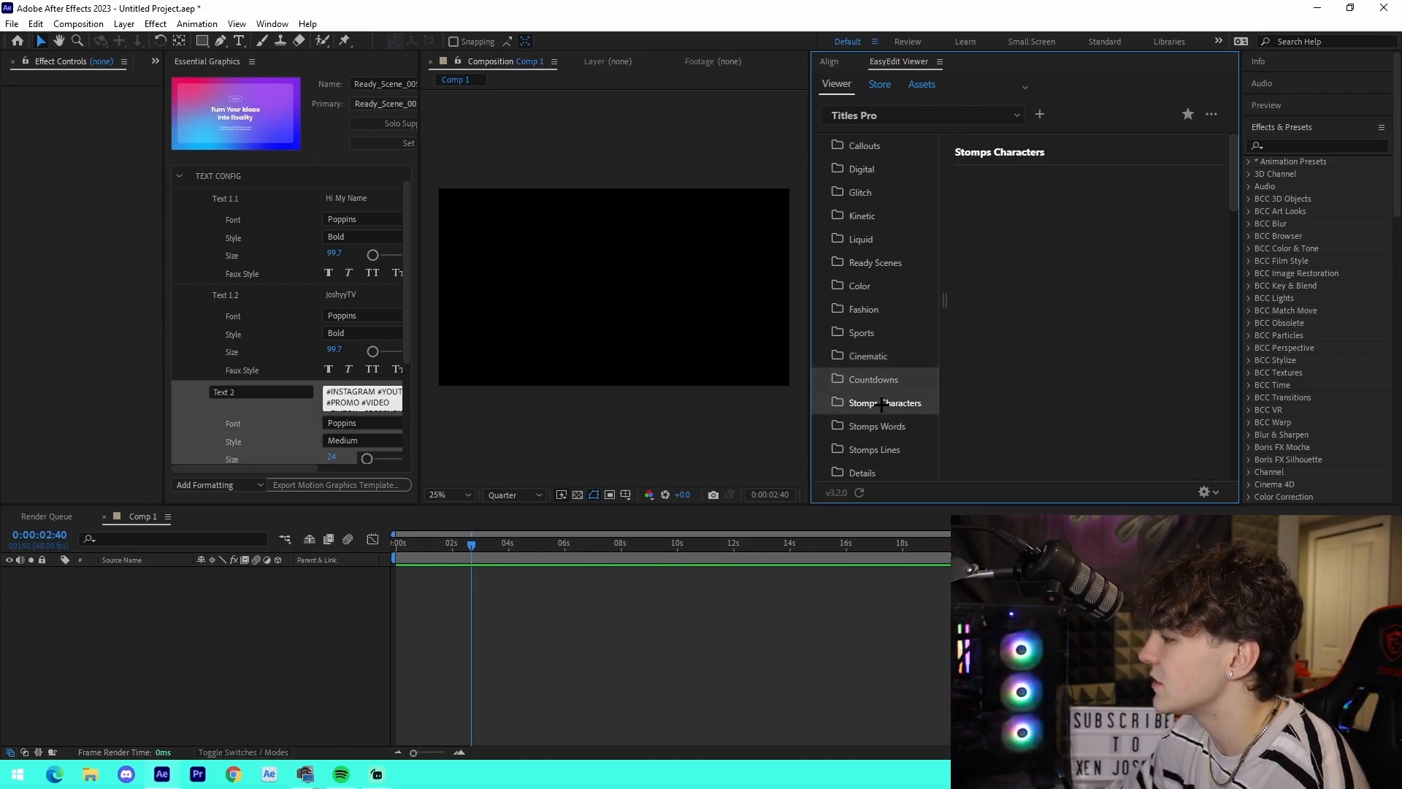
pyautogui.click(886, 403)
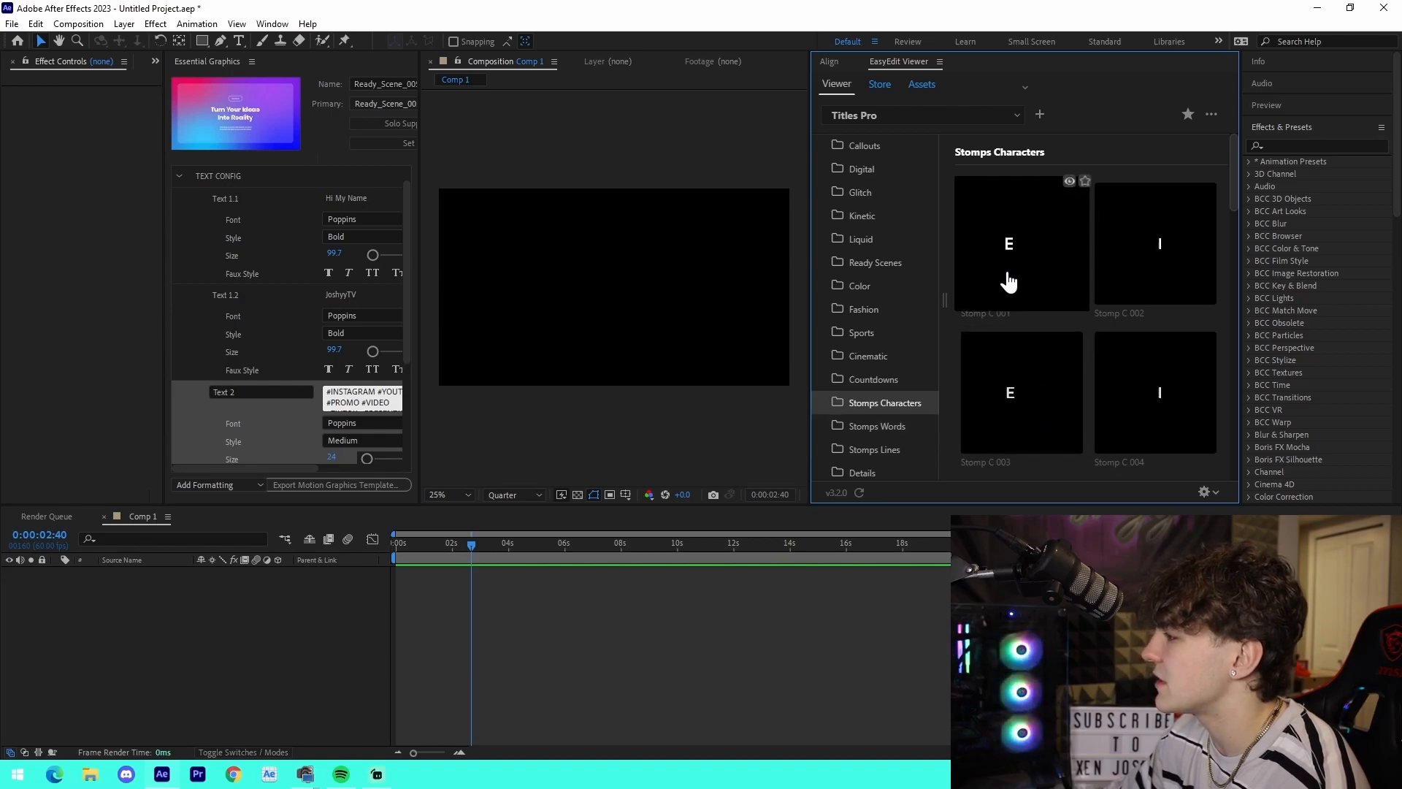
pyautogui.click(873, 448)
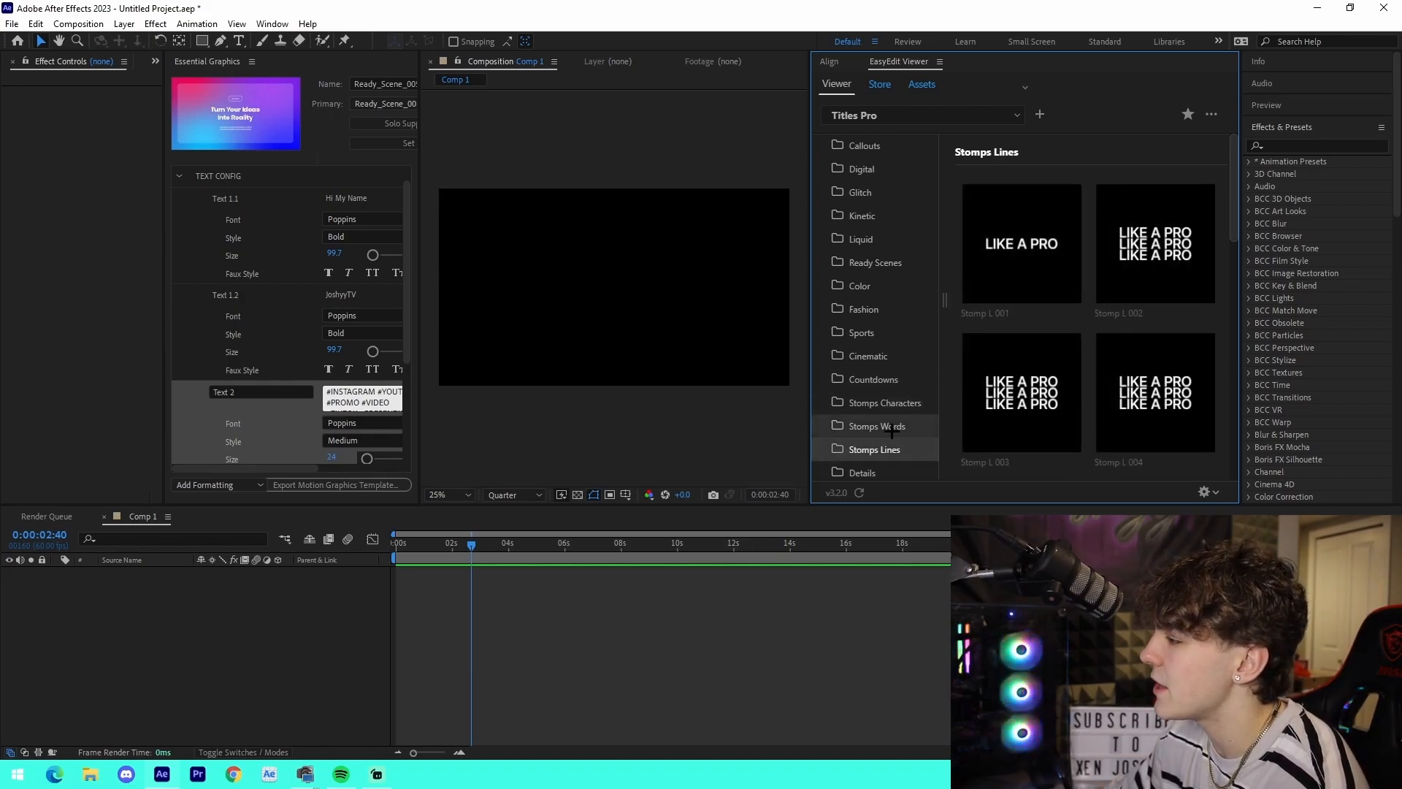
pyautogui.click(877, 425)
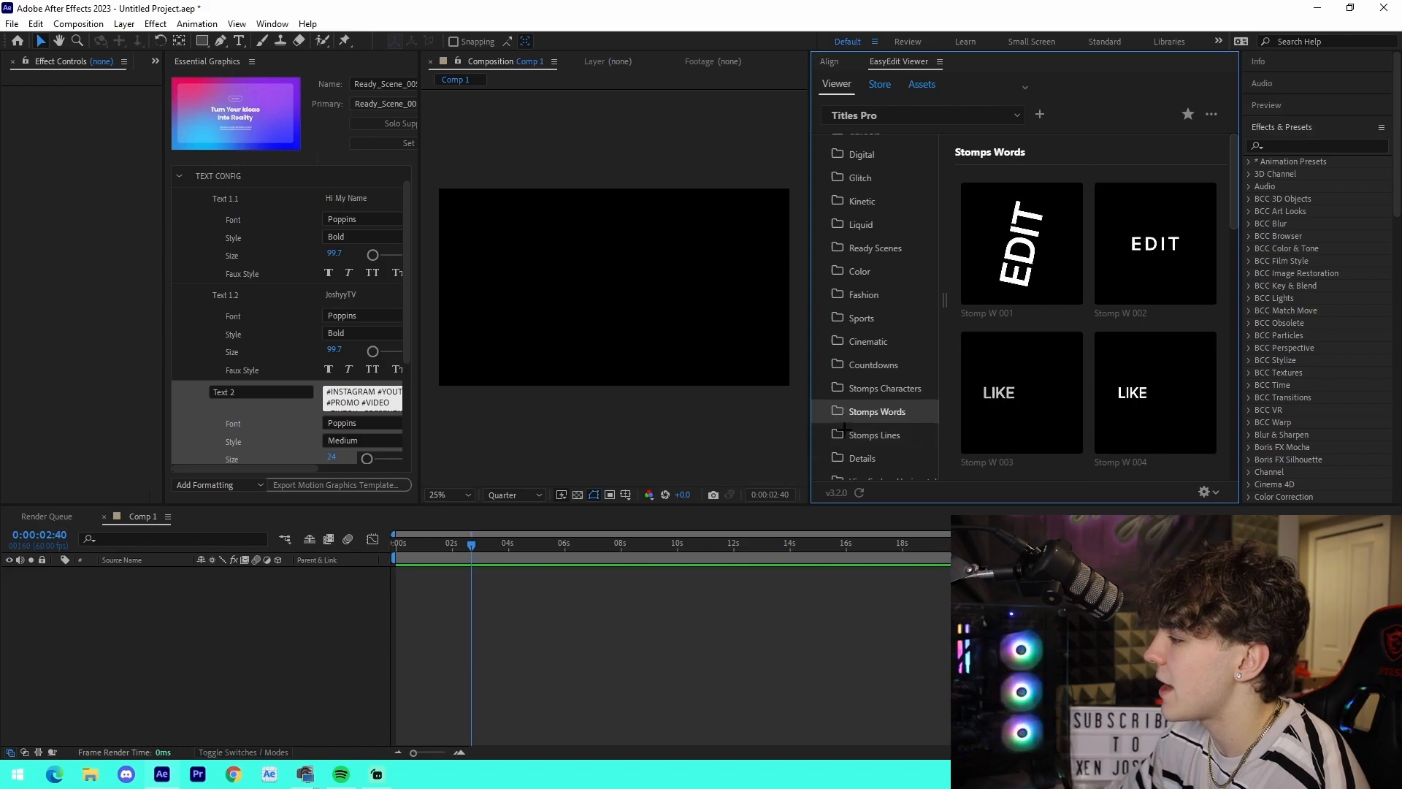
pyautogui.click(891, 349)
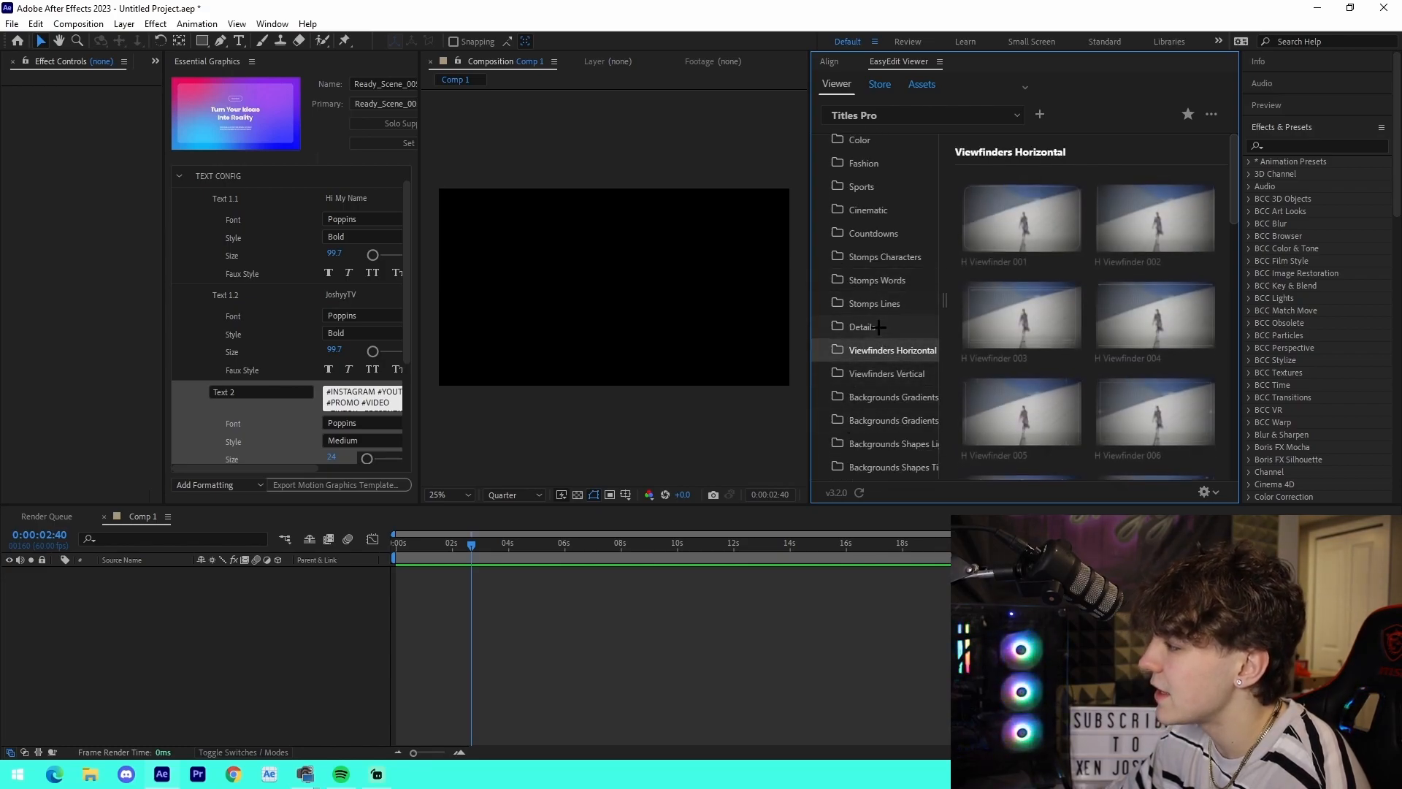
pyautogui.click(862, 325)
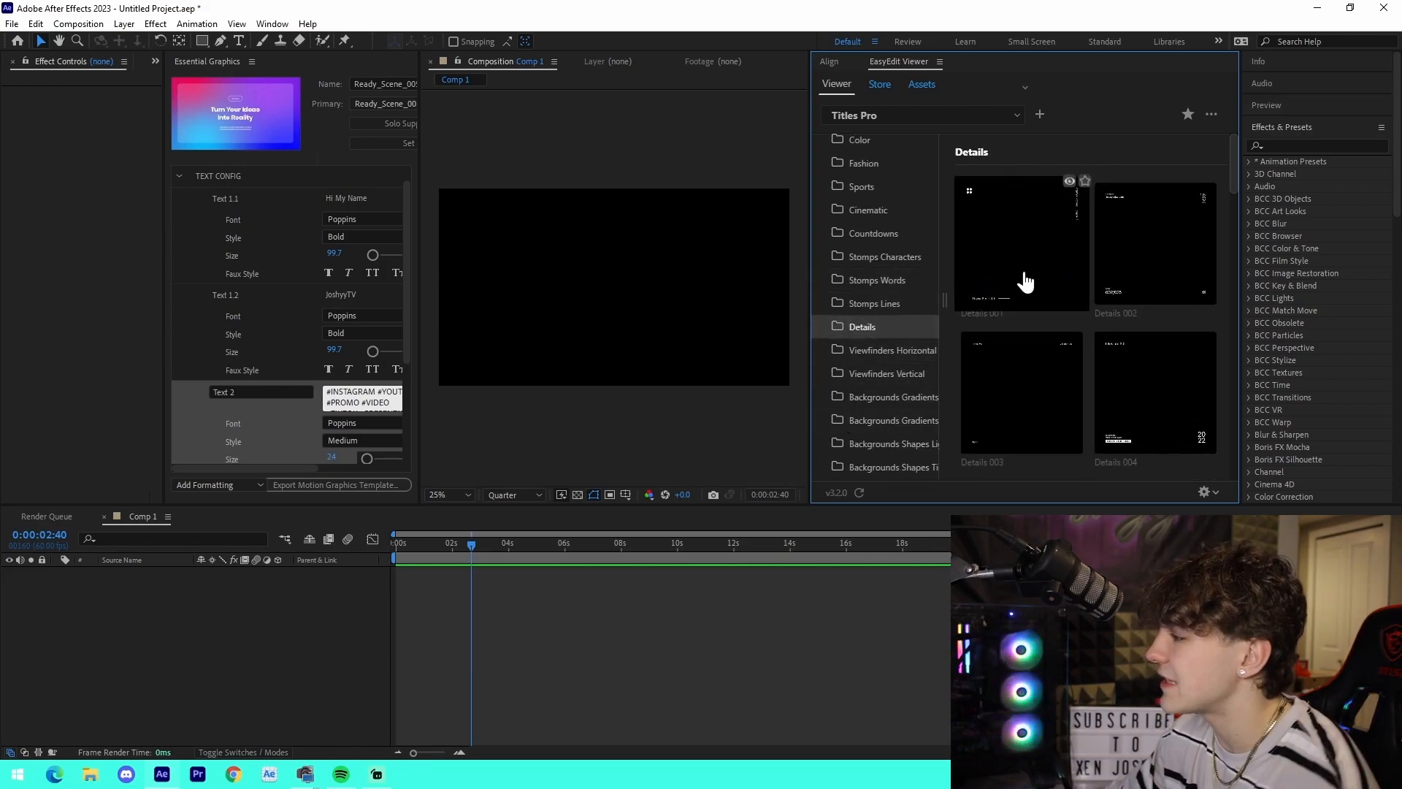
pyautogui.click(888, 425)
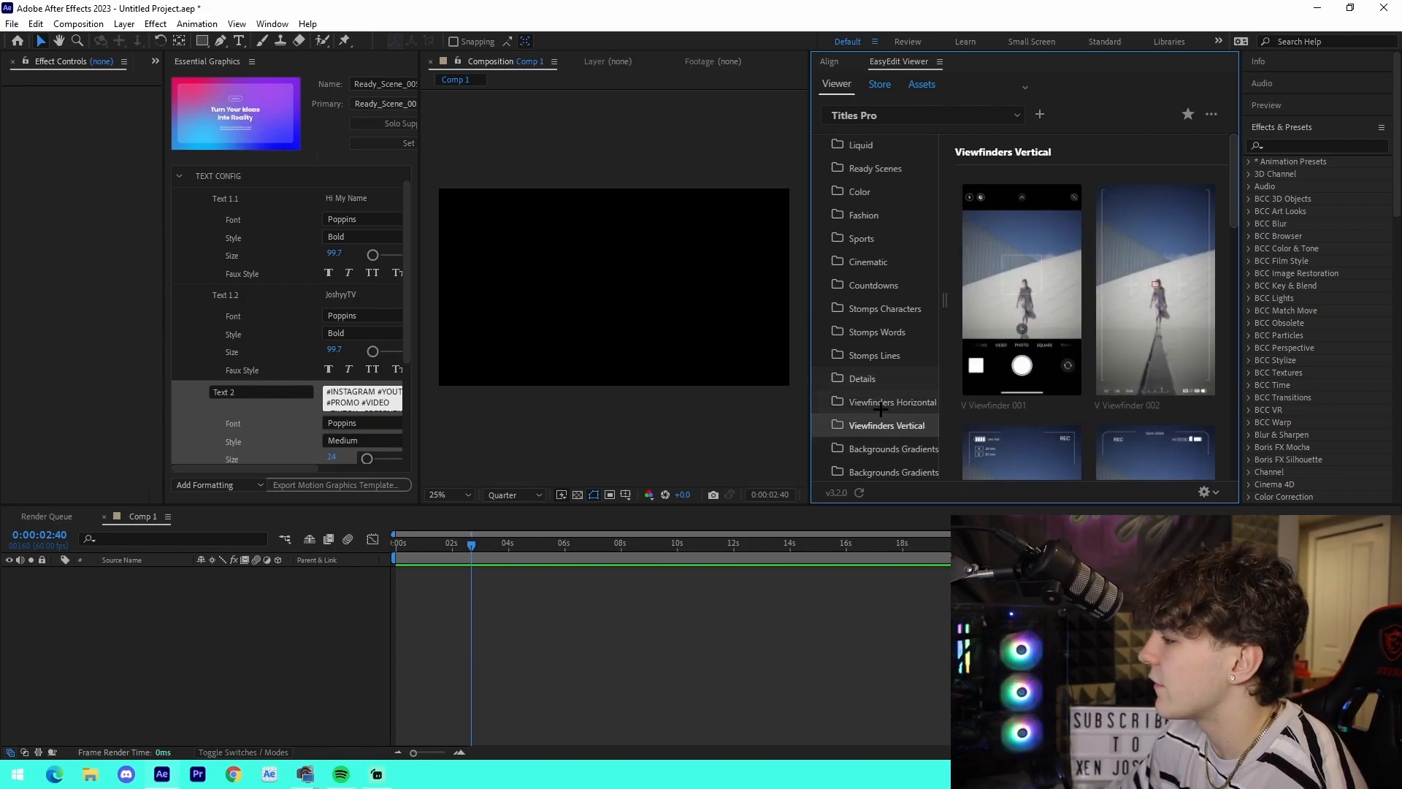
# - Try a light gradient background, then fill Comp 1 with Shapes Tinted 005 and show all templates
pyautogui.click(886, 376)
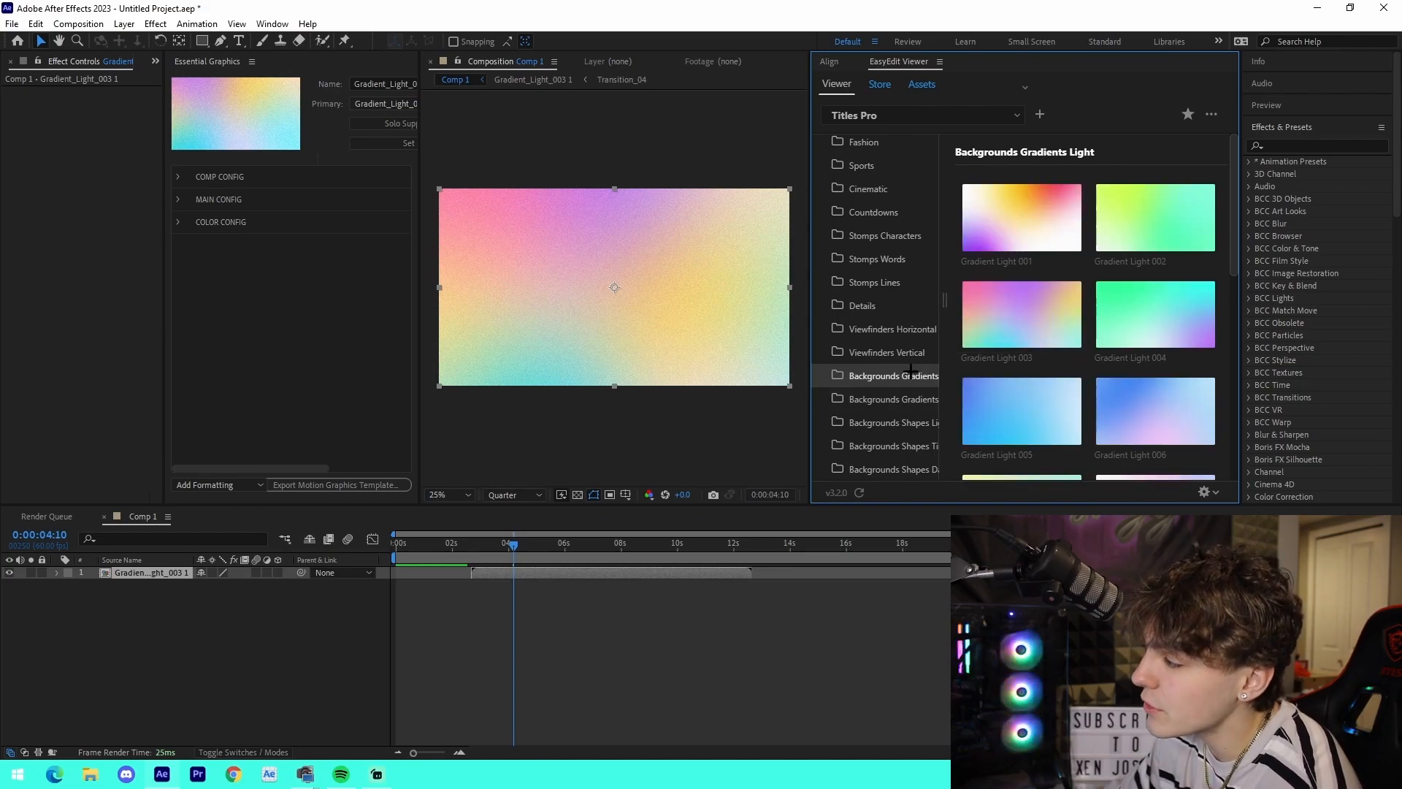
pyautogui.click(892, 399)
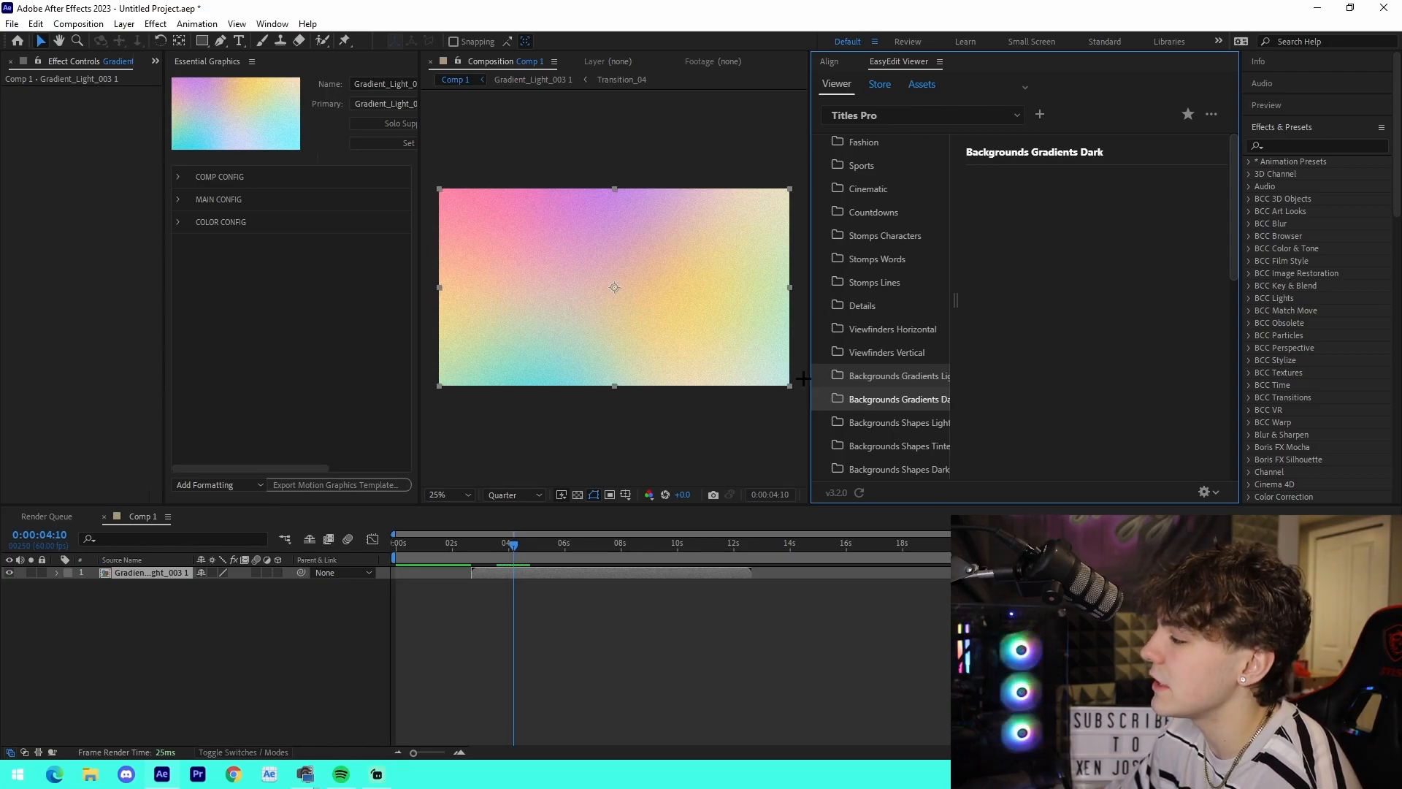
pyautogui.click(898, 446)
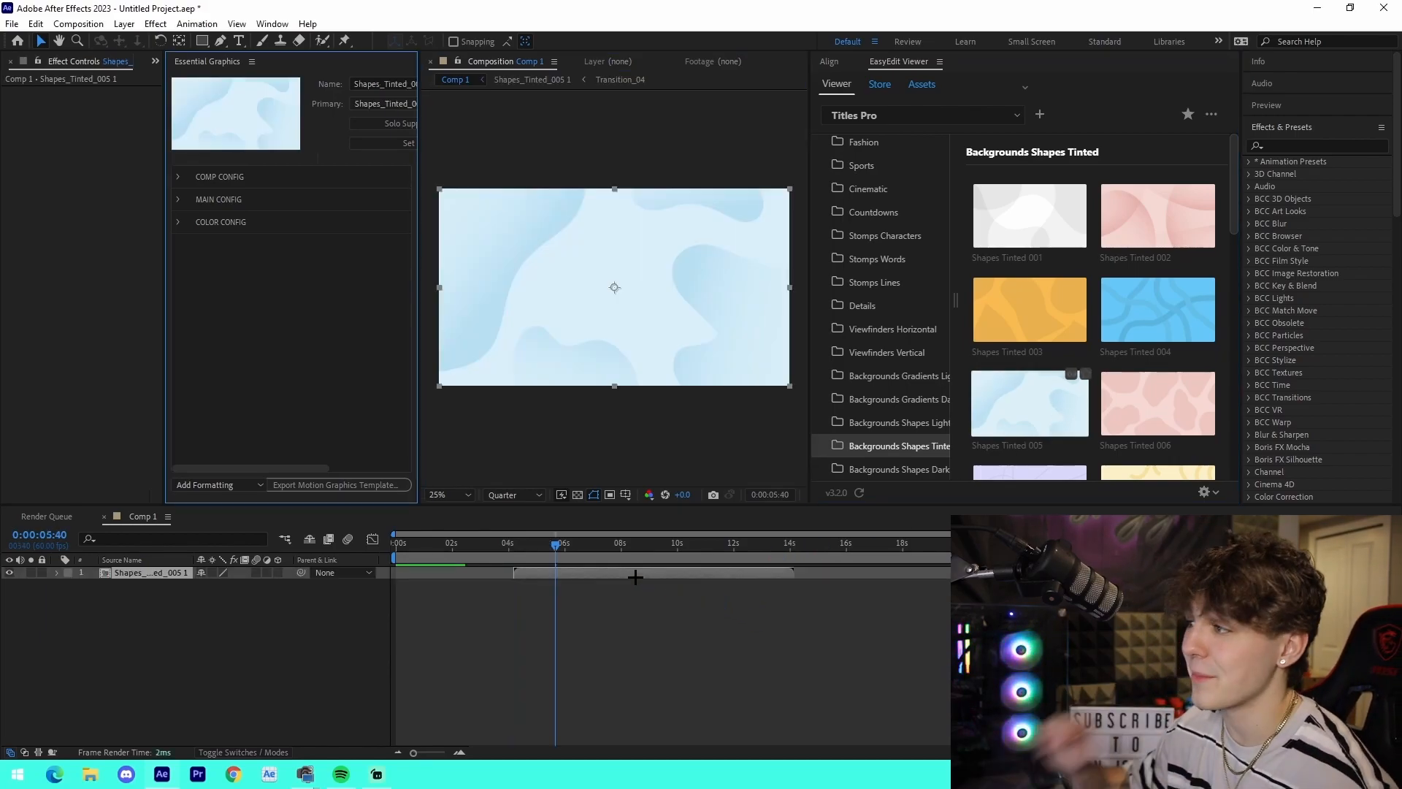
pyautogui.click(665, 544)
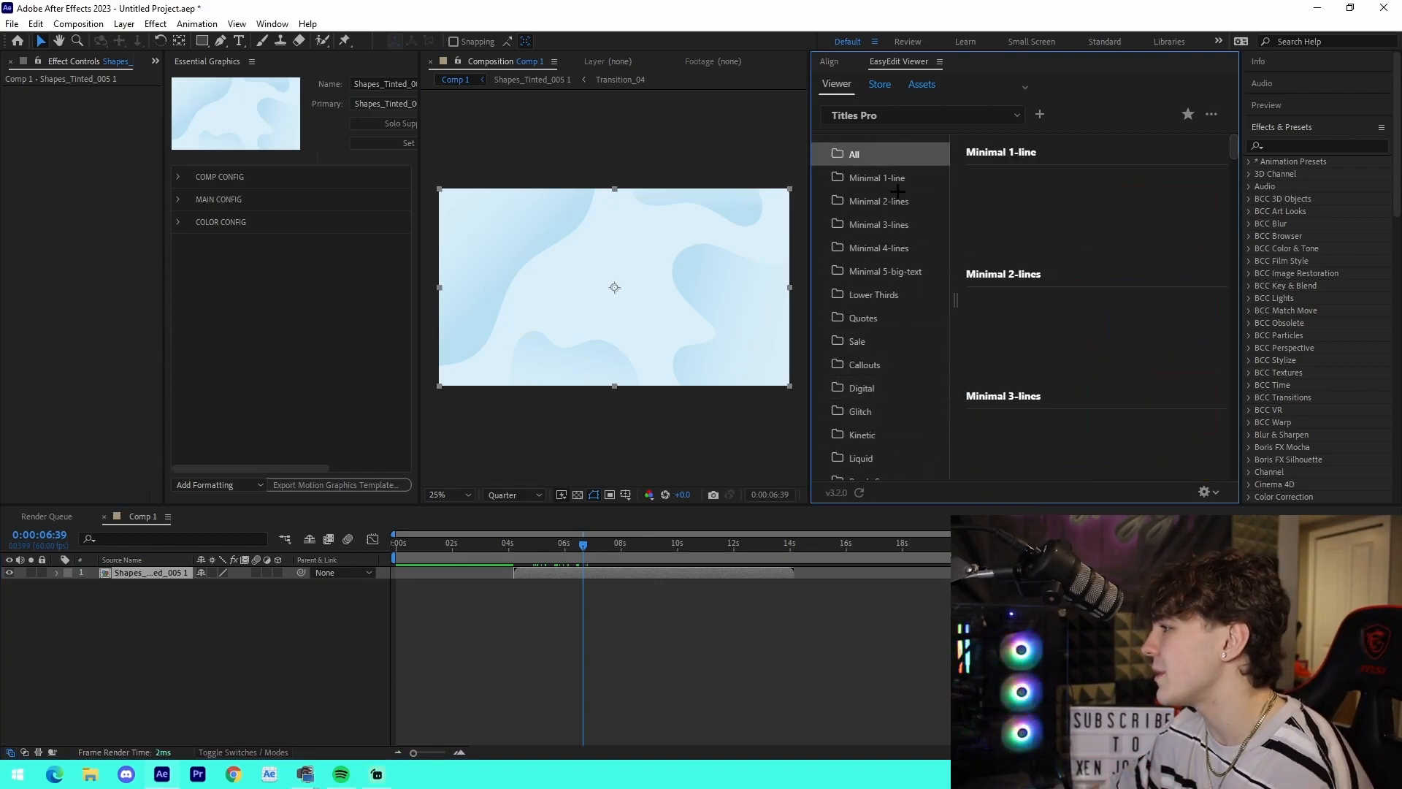
pyautogui.click(878, 176)
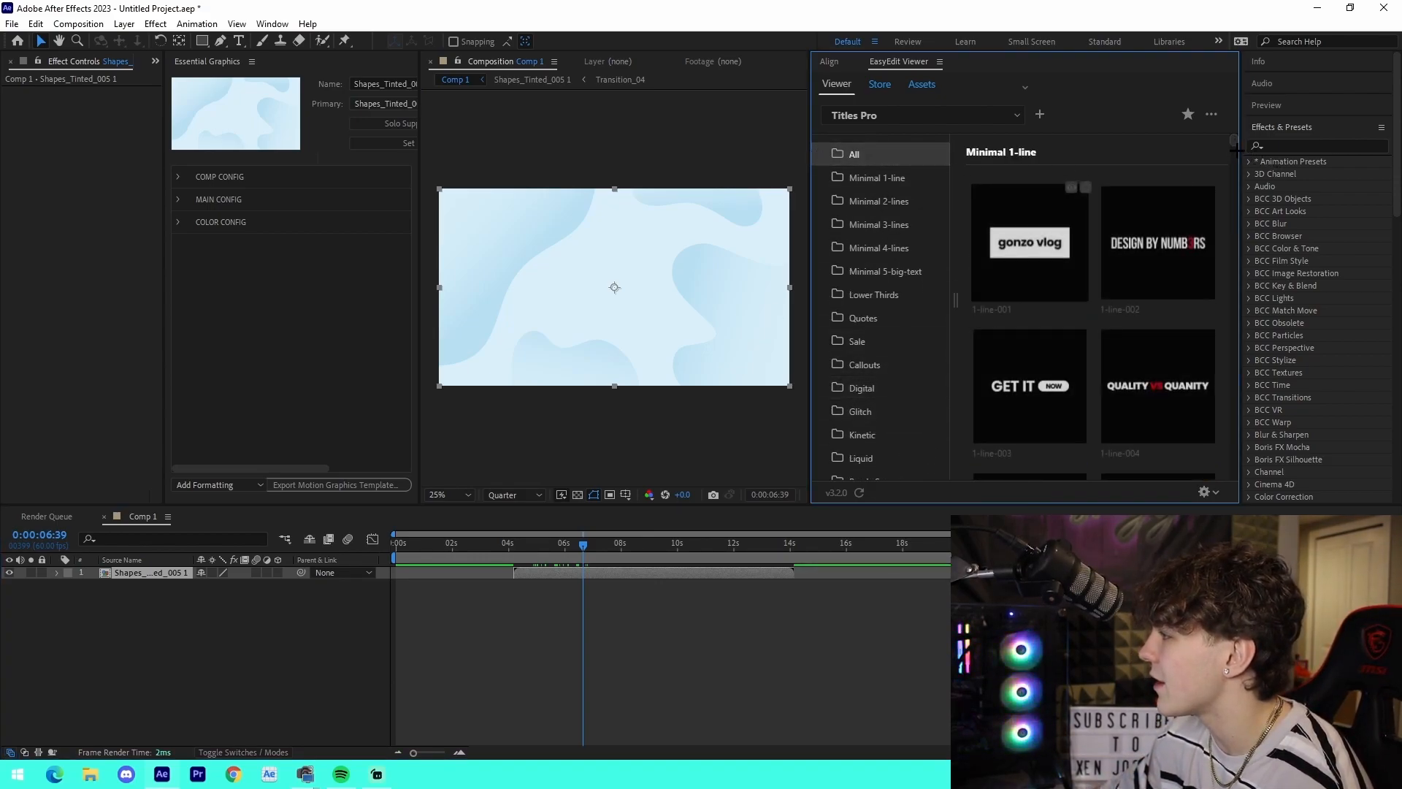
pyautogui.scroll(-3)
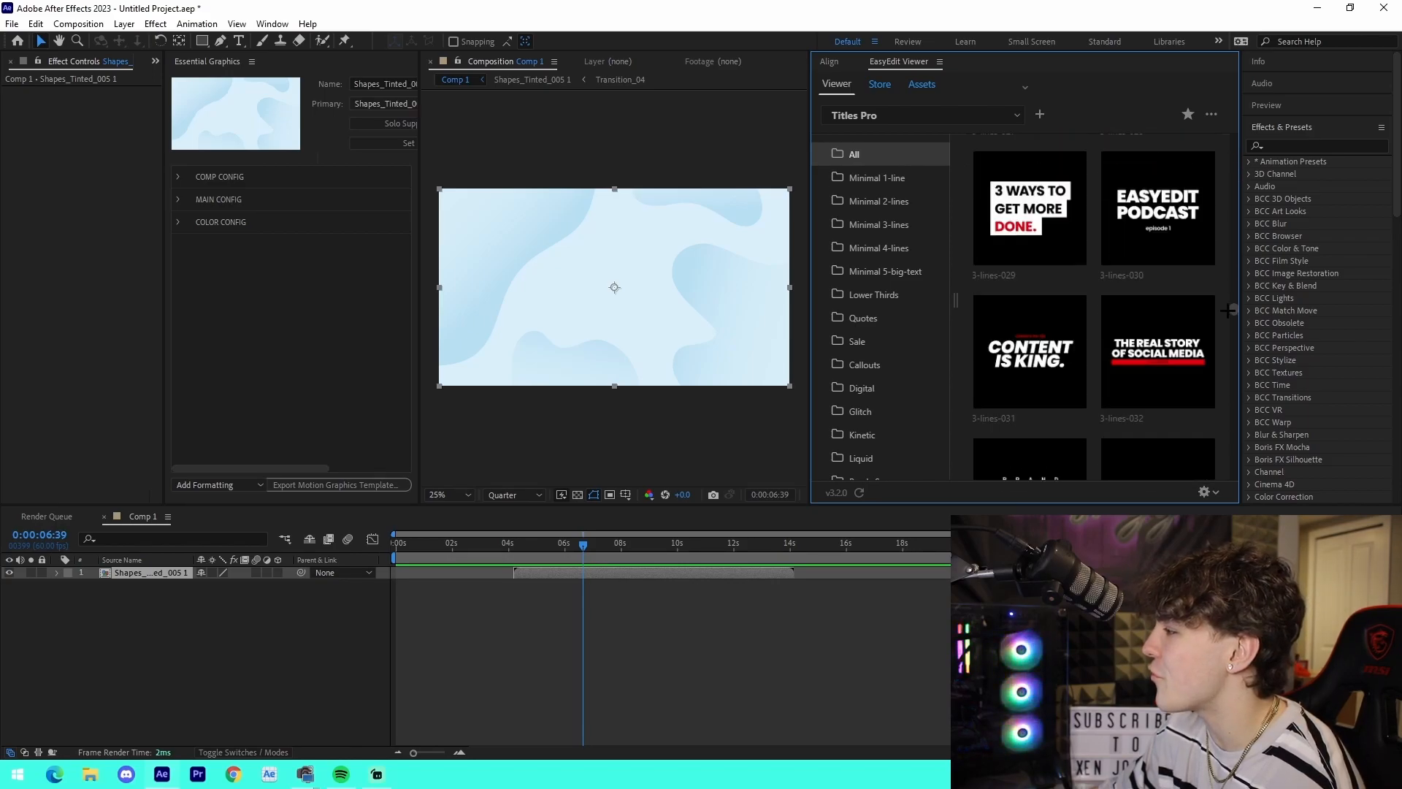
pyautogui.scroll(-3)
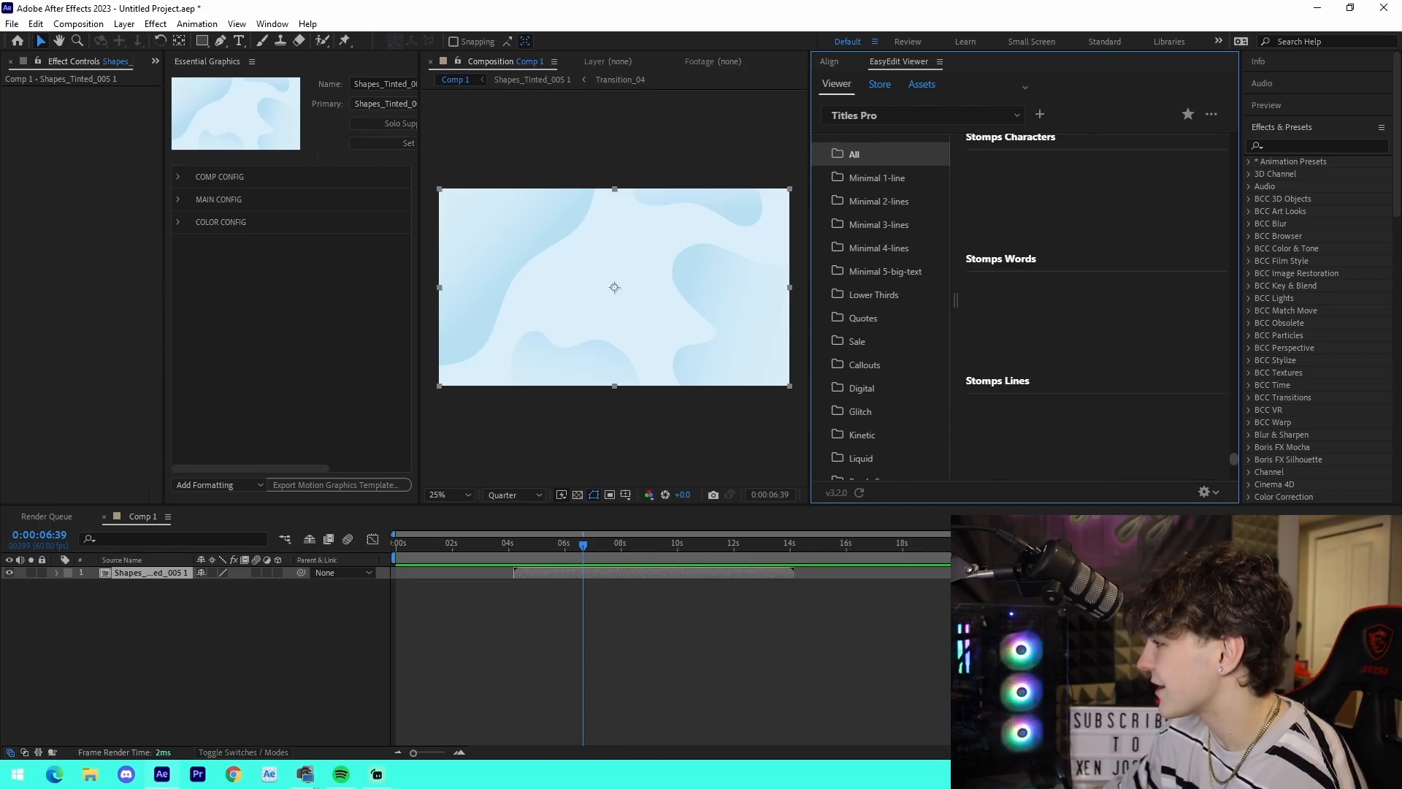
pyautogui.scroll(-3)
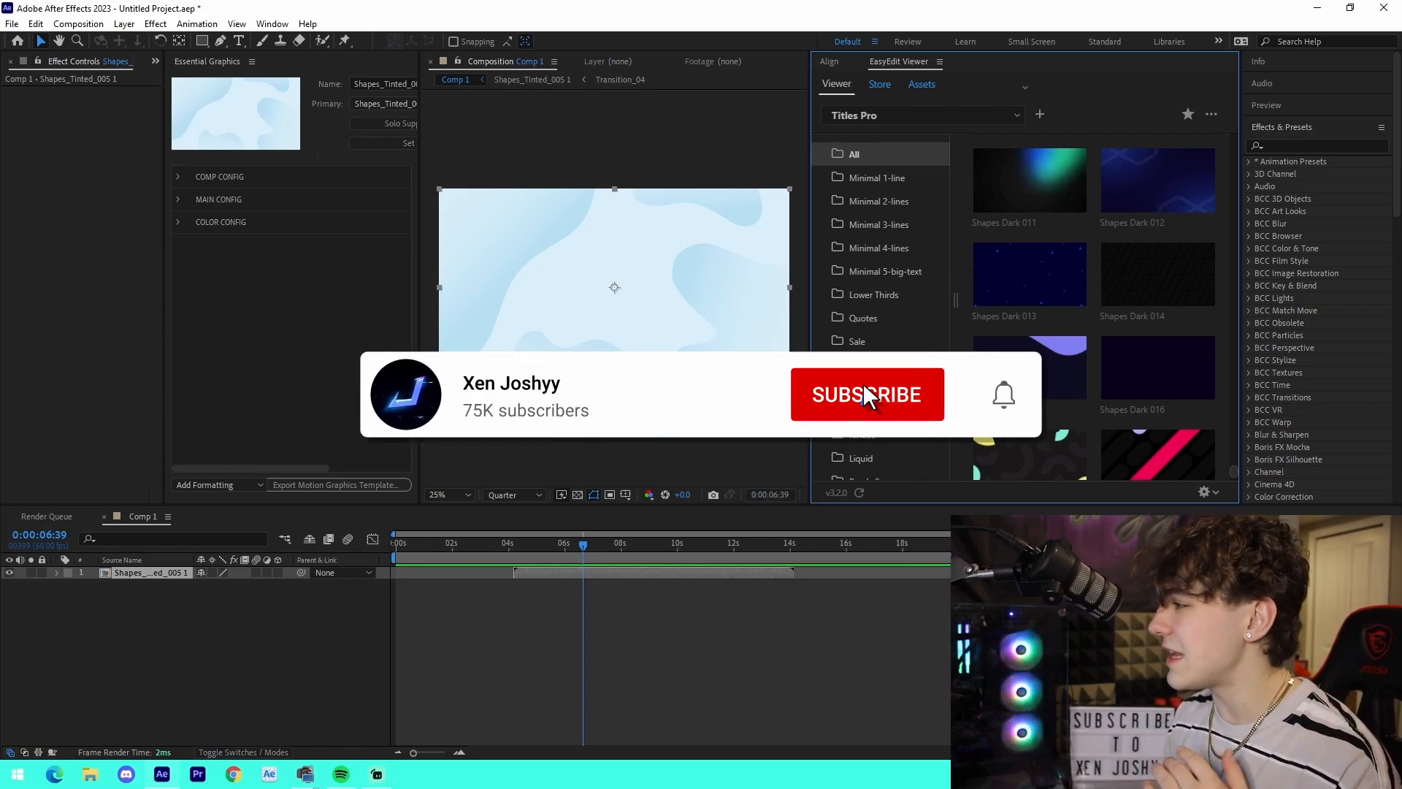
pyautogui.click(866, 395)
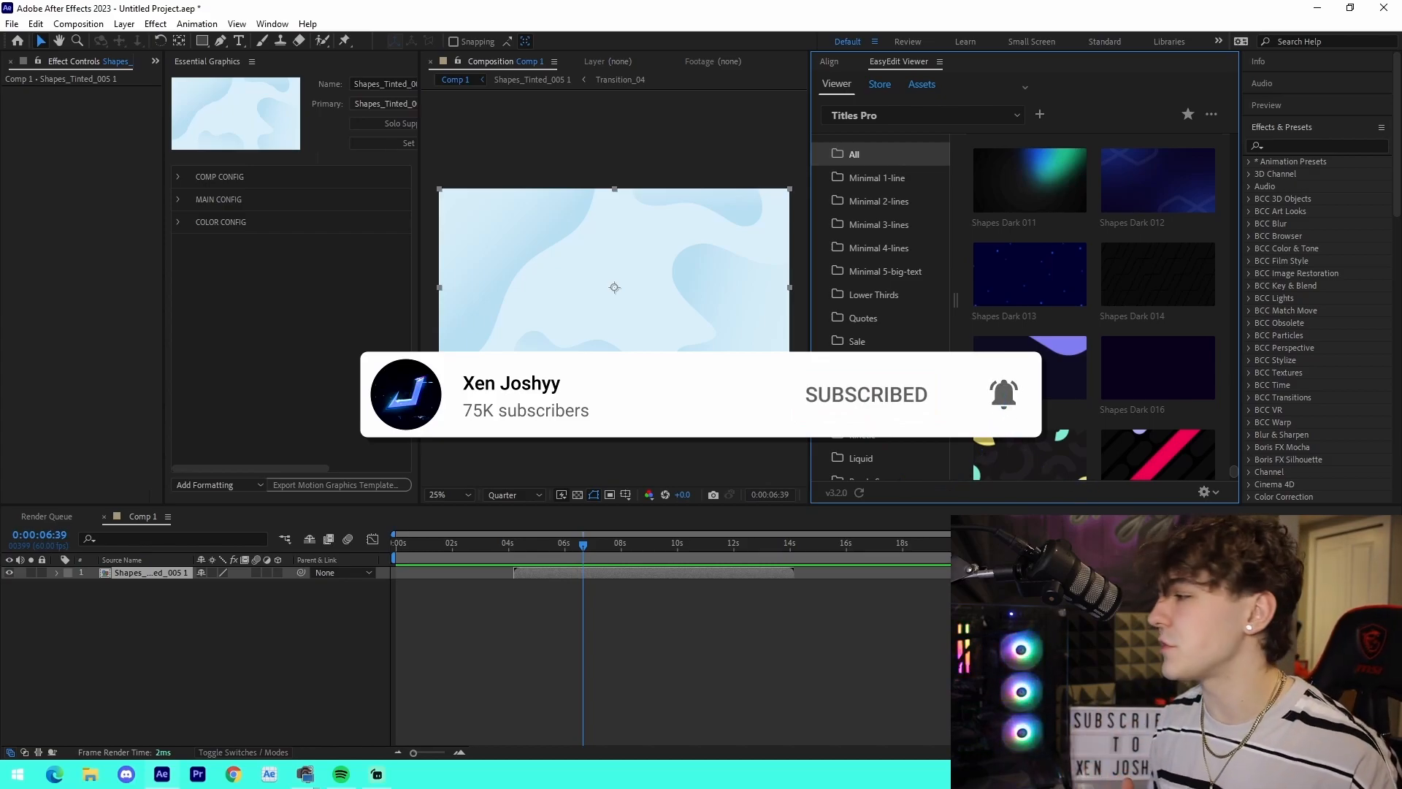